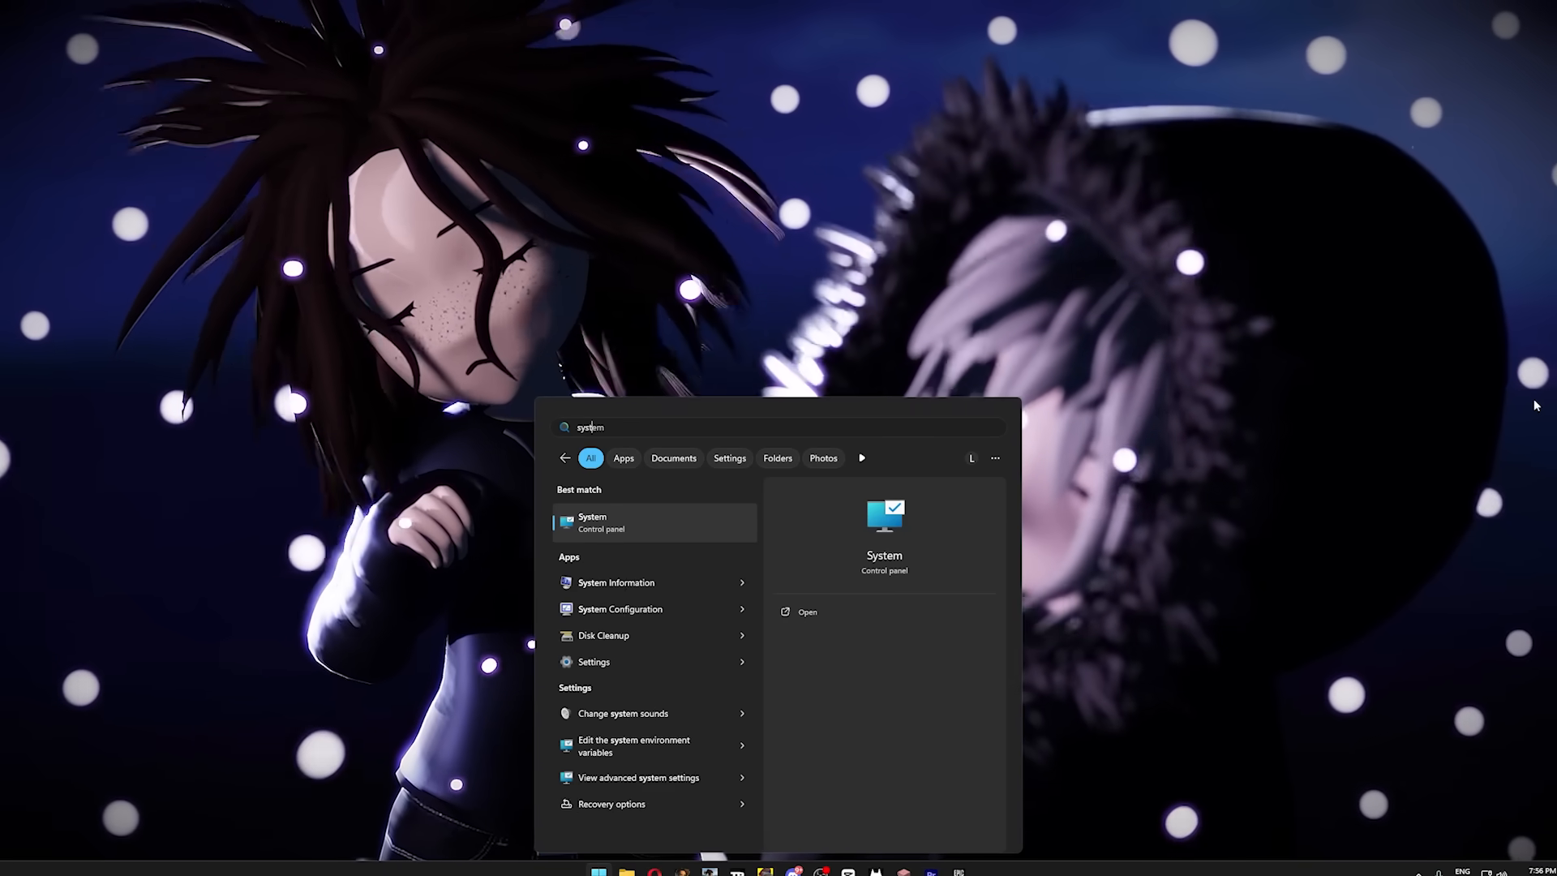
Open System Properties and create a described restore point under System Protection.
click(637, 778)
text(the low taper fade meme is still massive!)
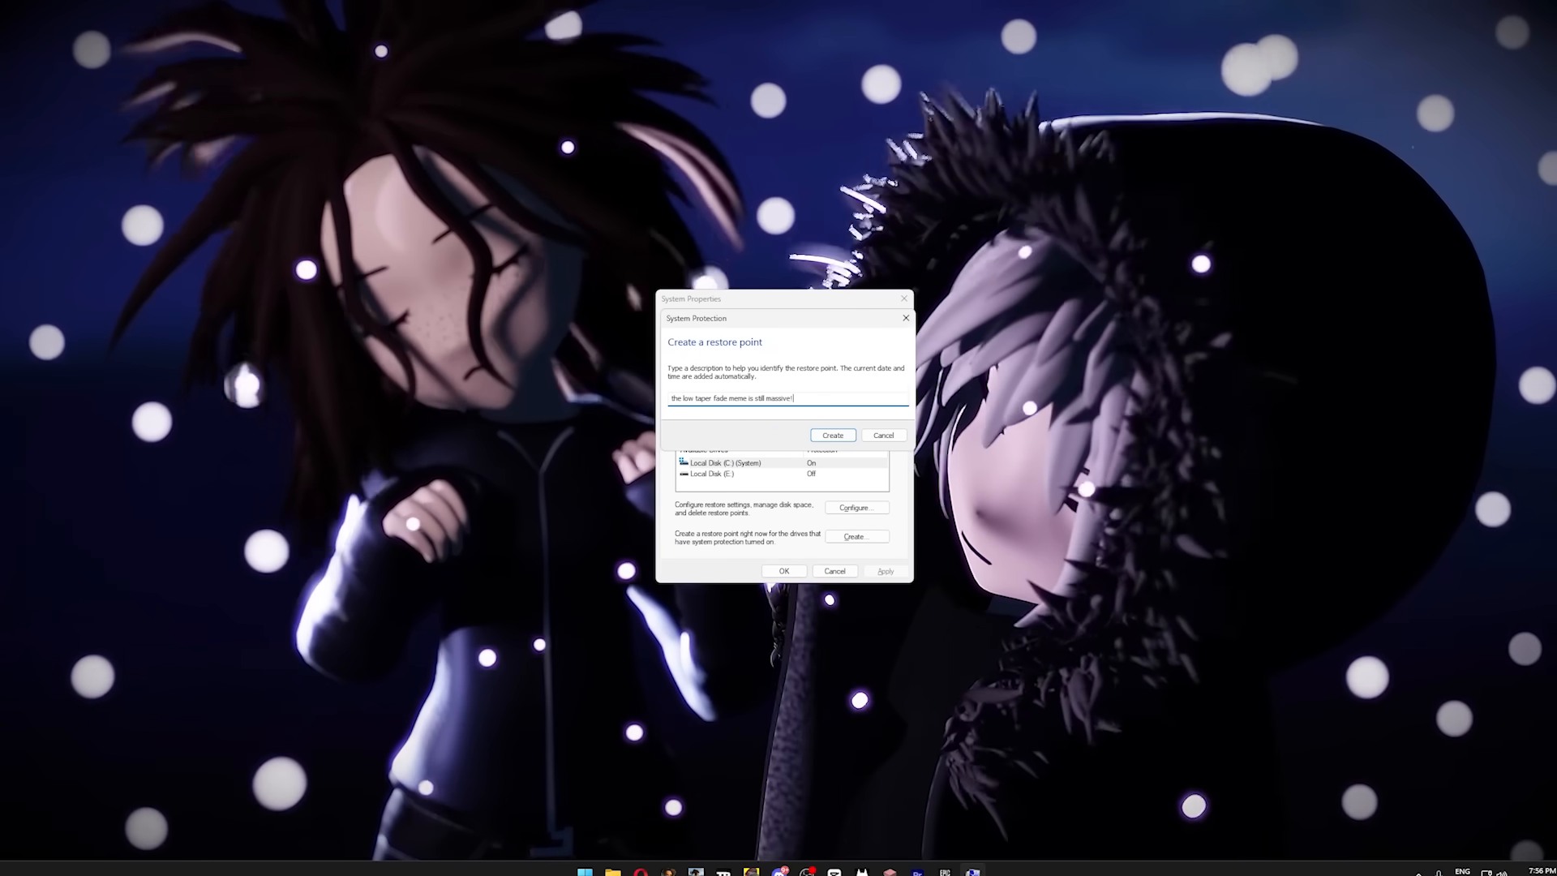
click(832, 435)
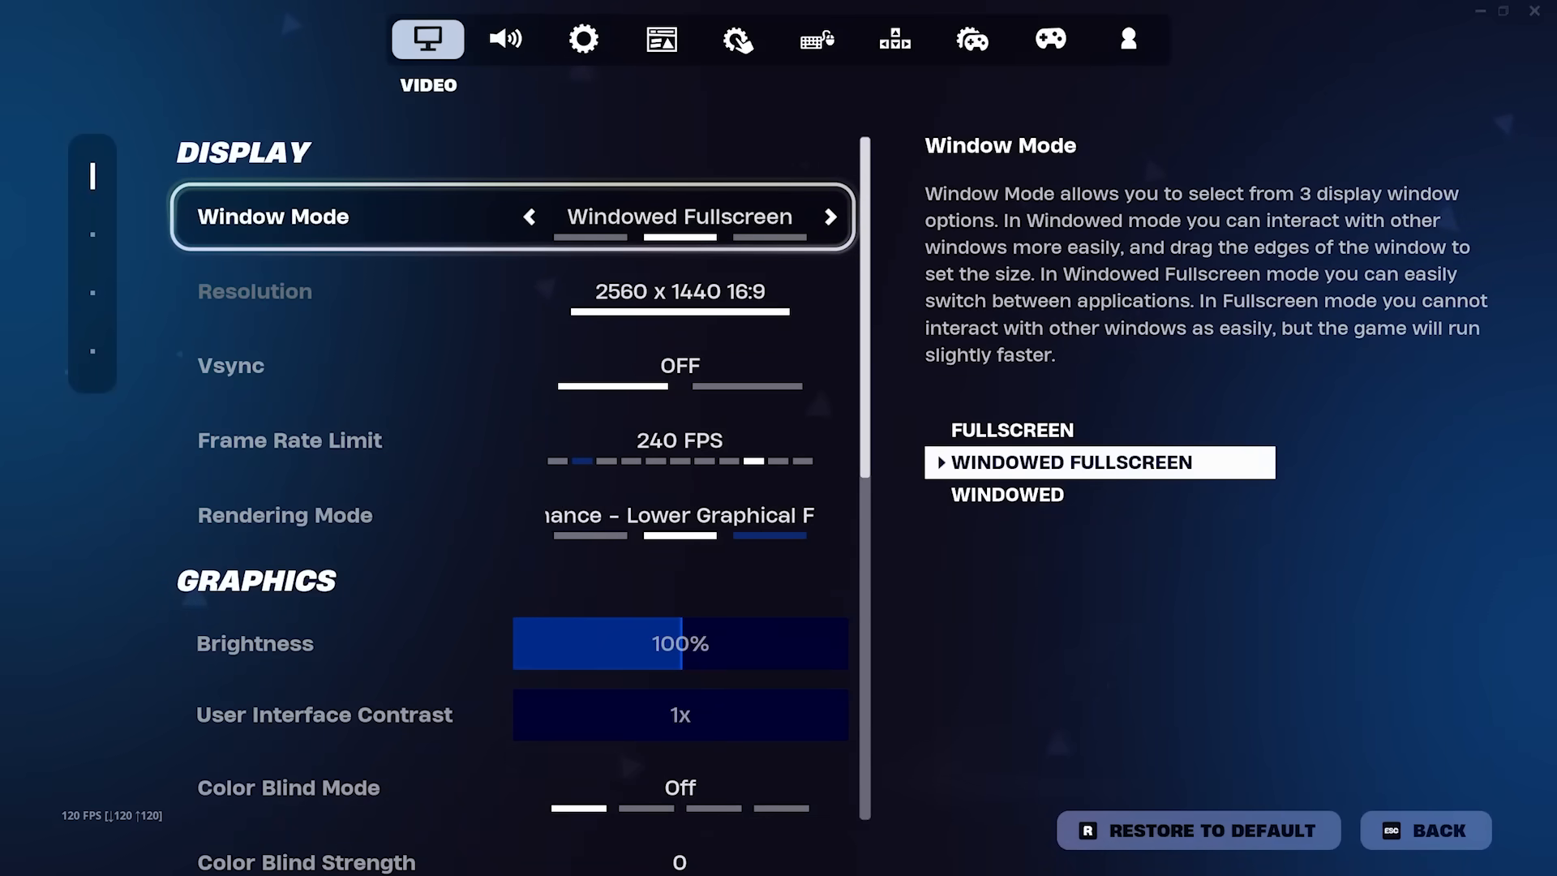
Set Fortnite's Window Mode to Fullscreen and resolution to 2560 x 1440 16:9.
click(530, 217)
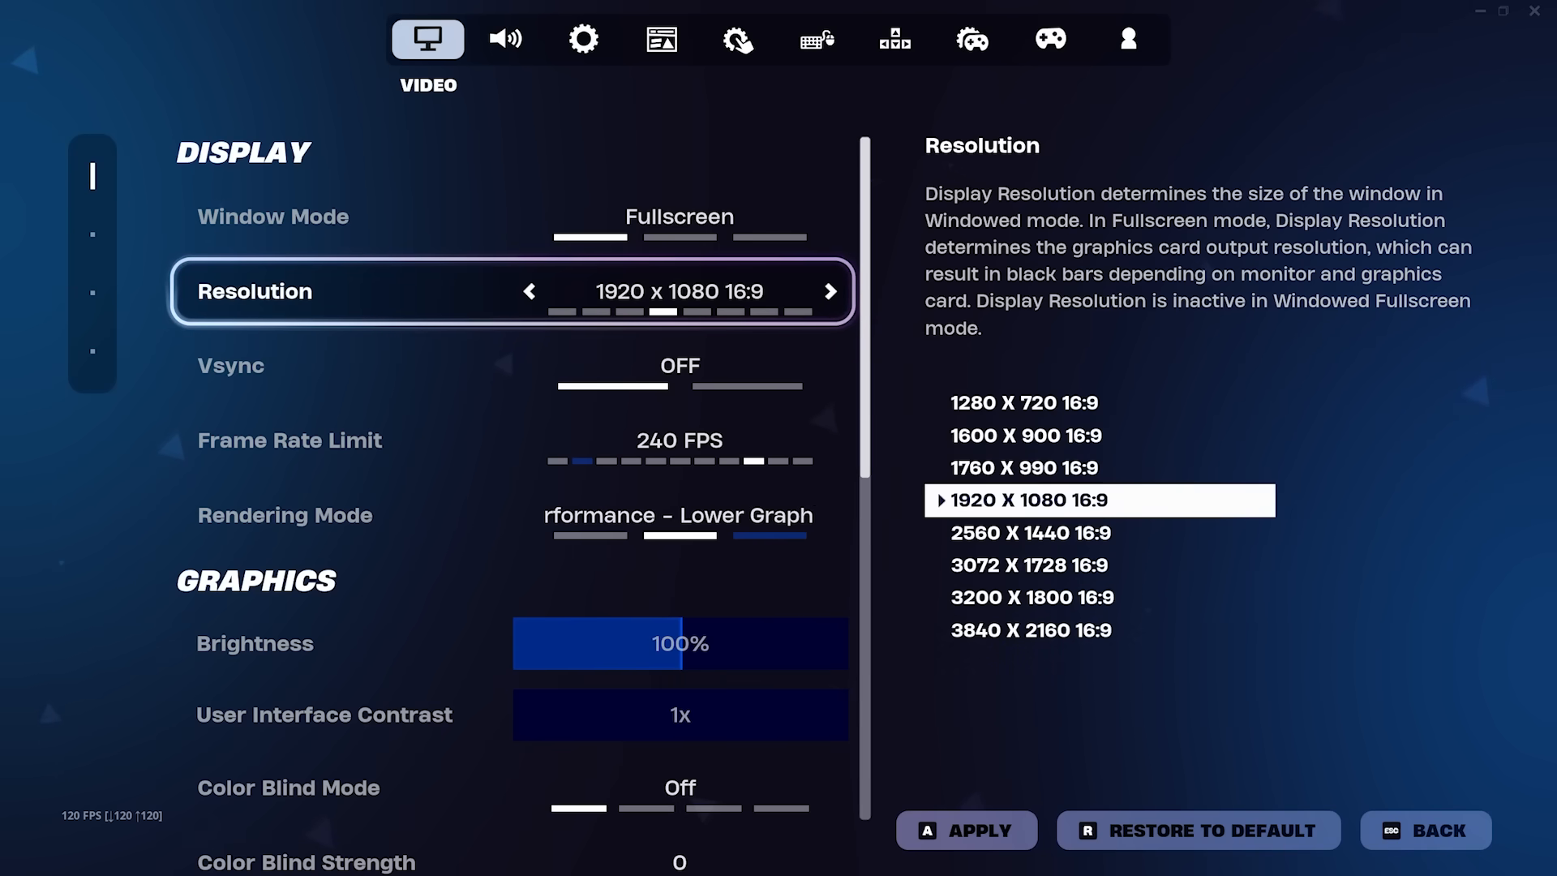
click(830, 291)
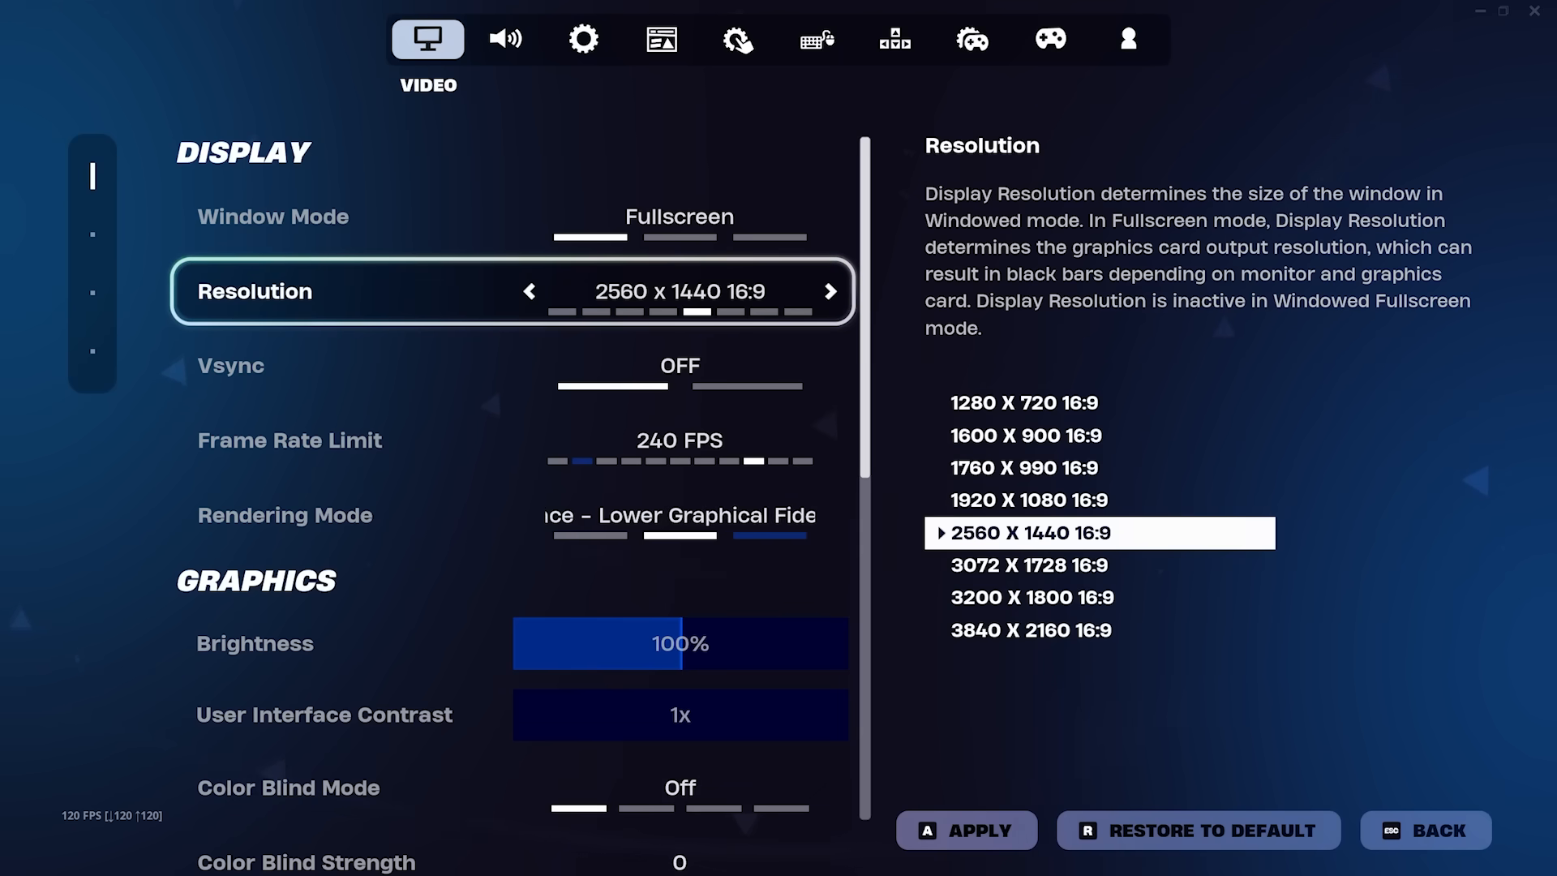
scroll(down, 3)
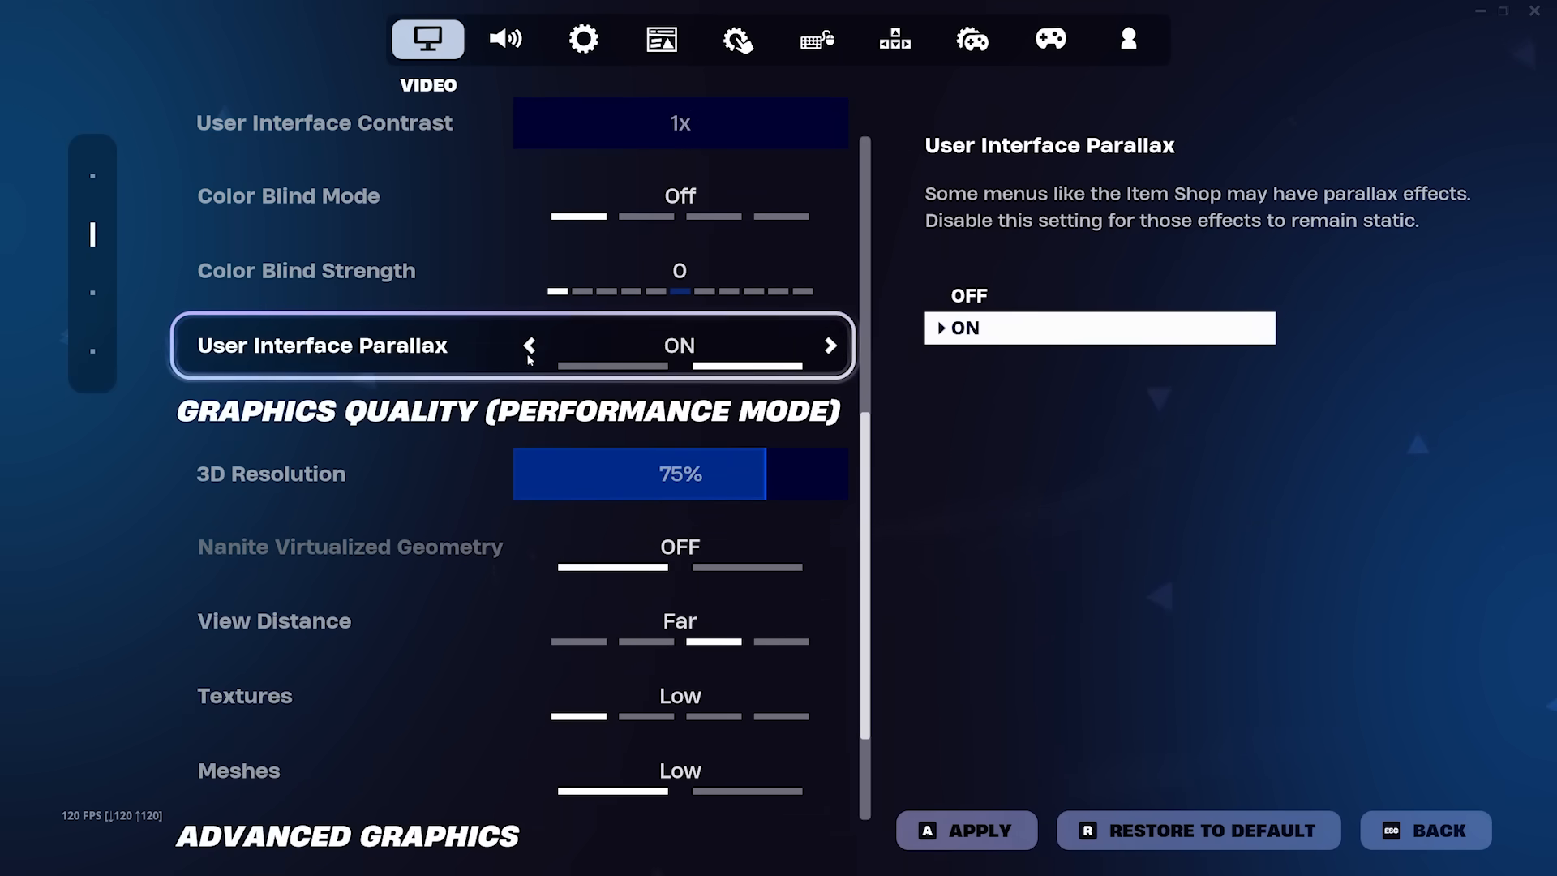
scroll(down, 3)
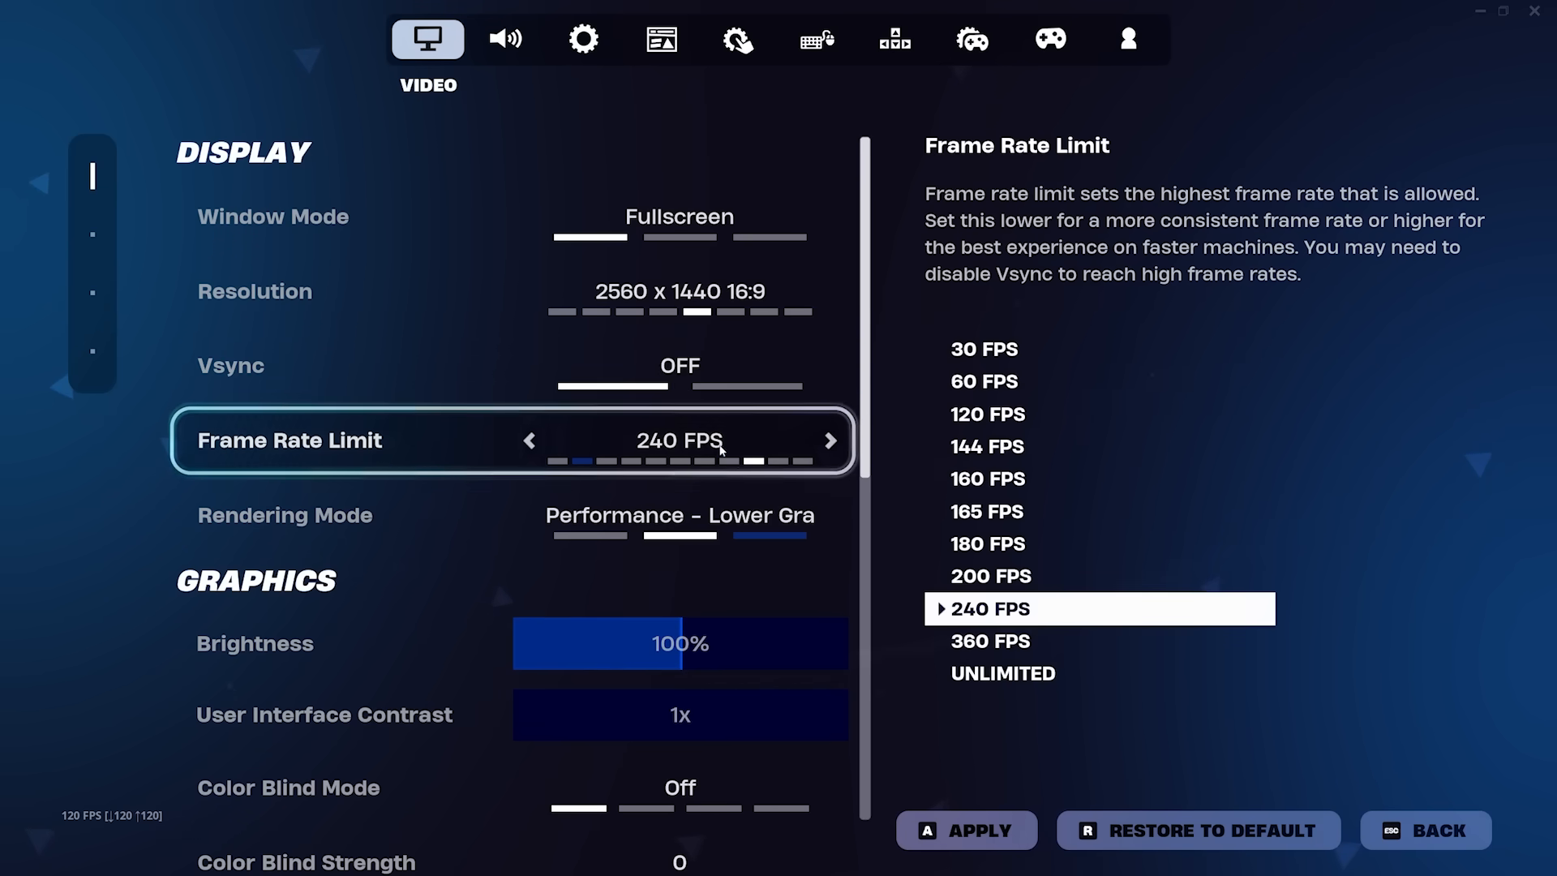
click(830, 440)
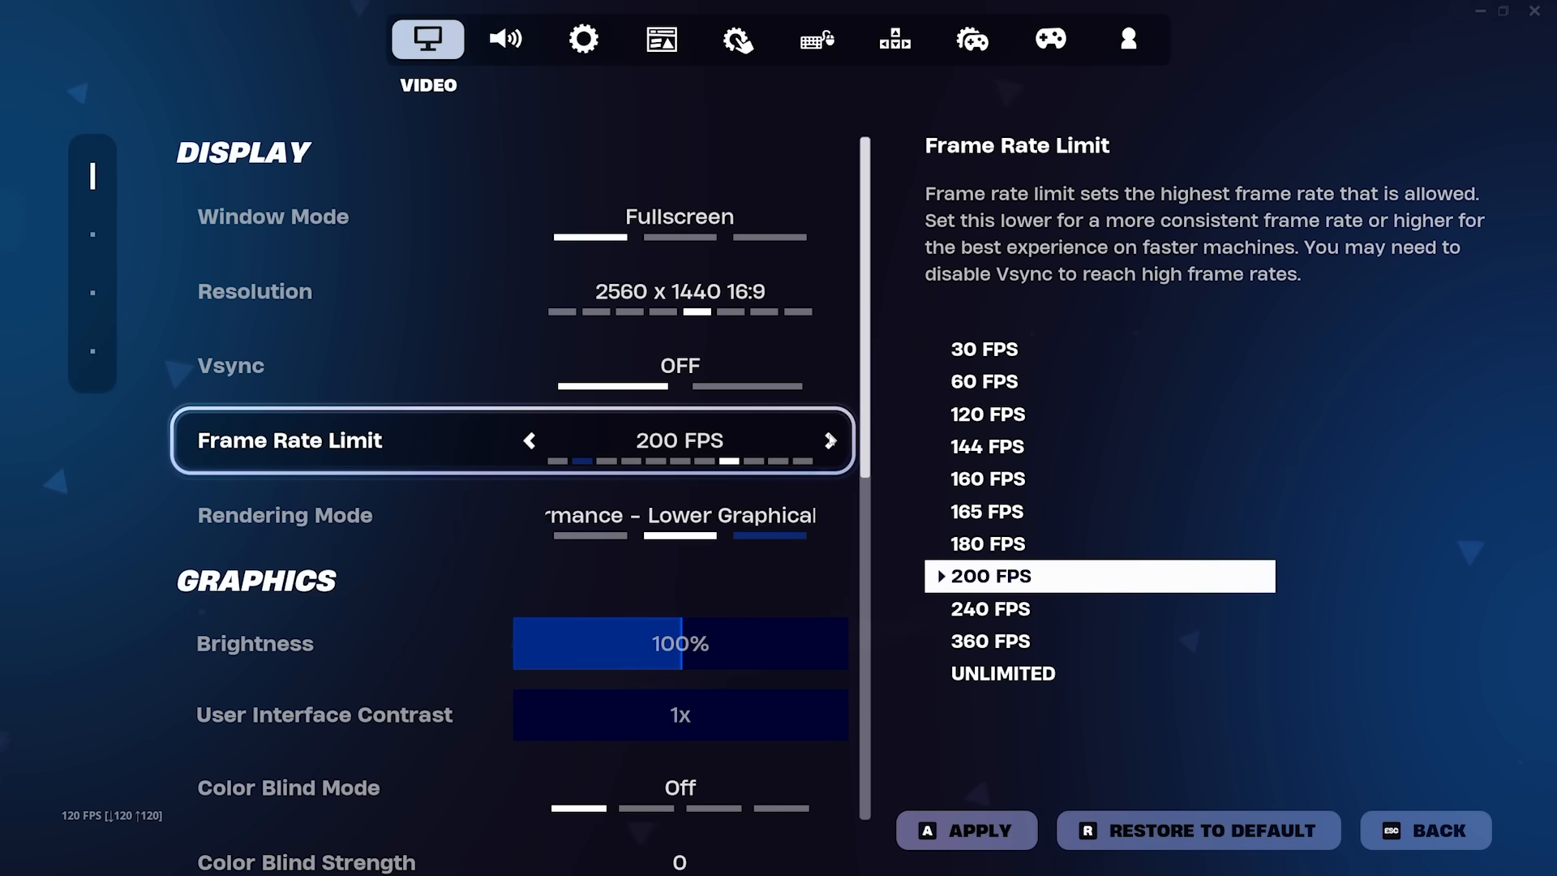
click(831, 439)
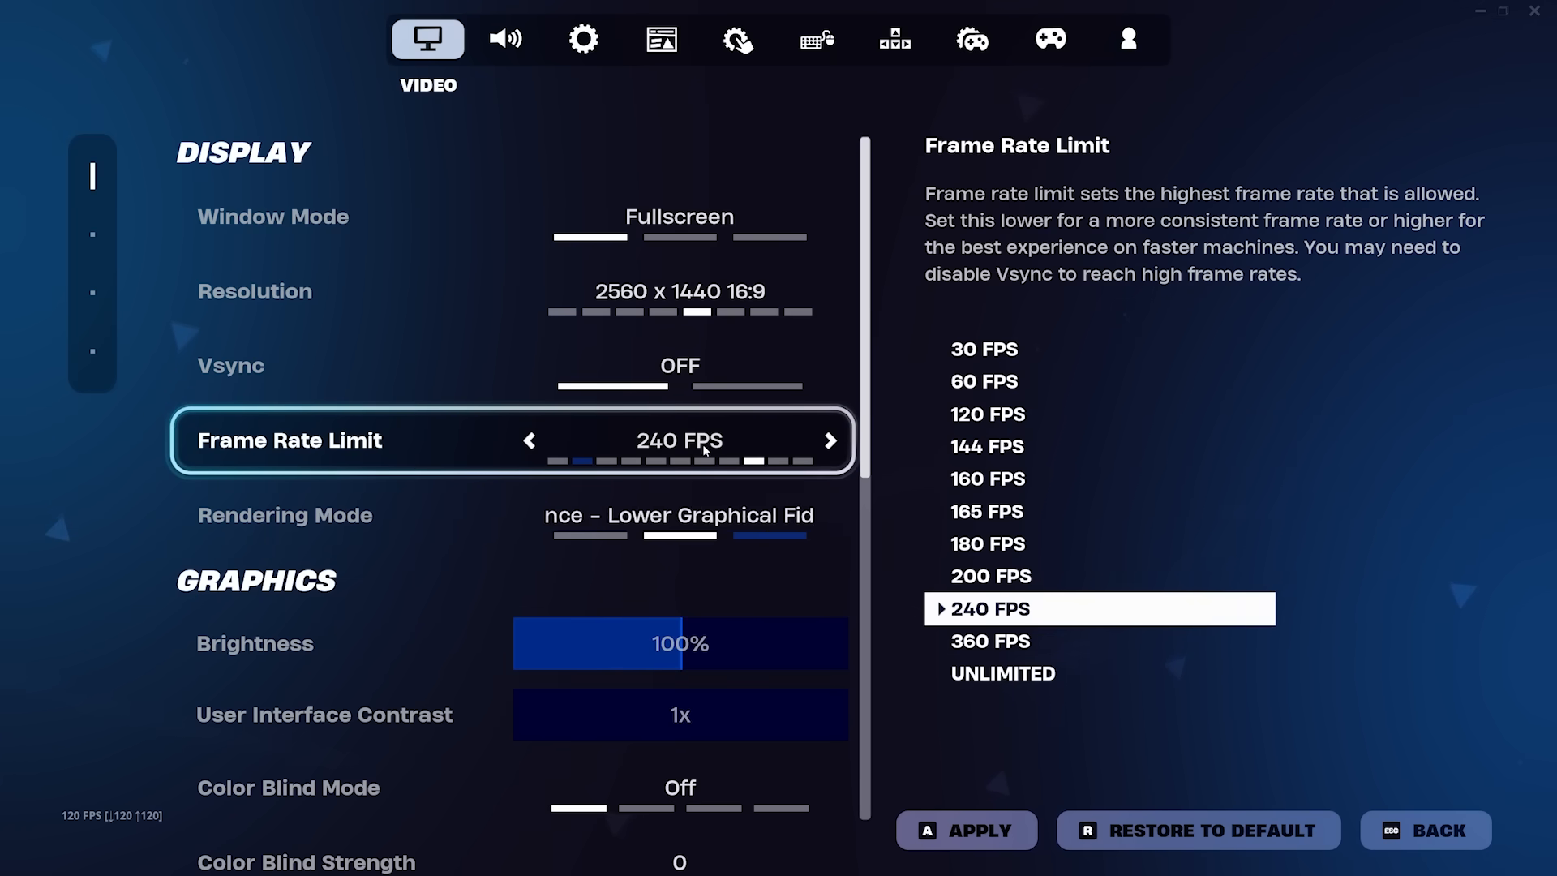
click(1424, 830)
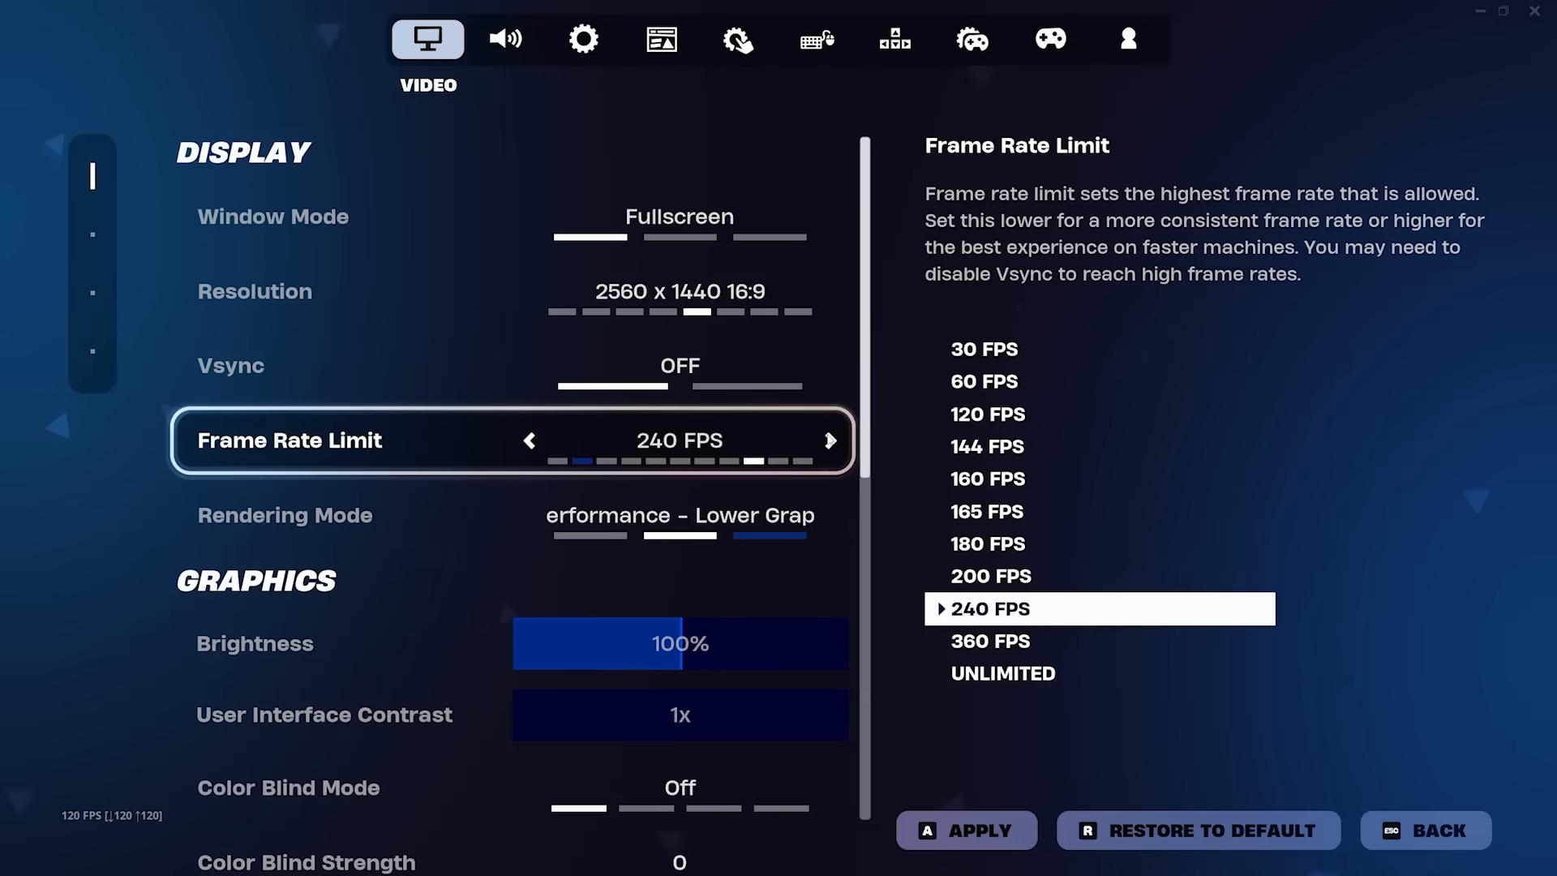
click(530, 440)
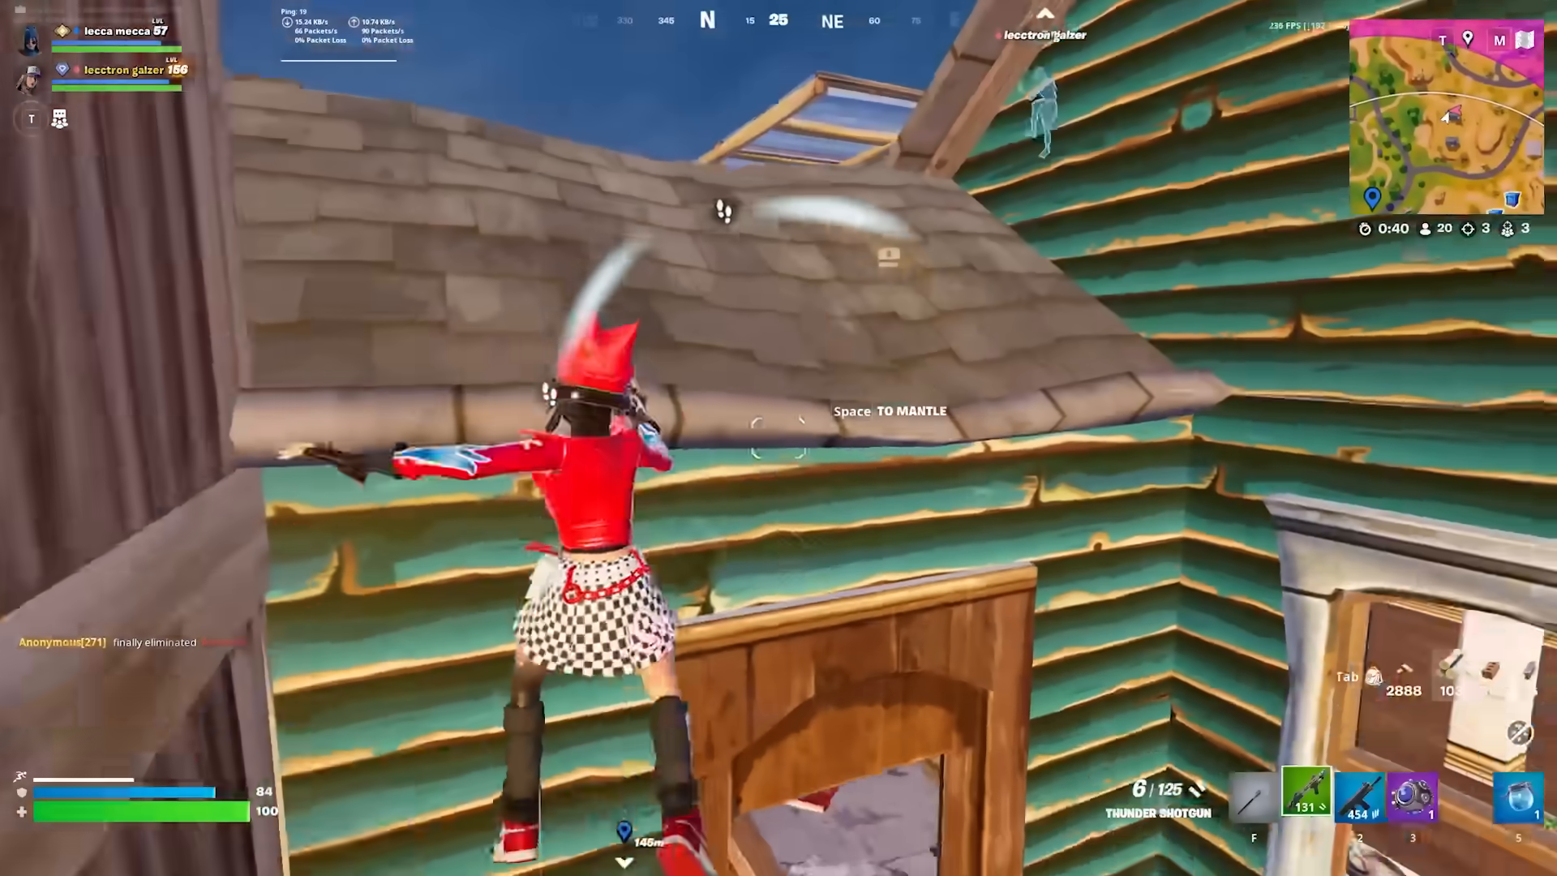
click(779, 441)
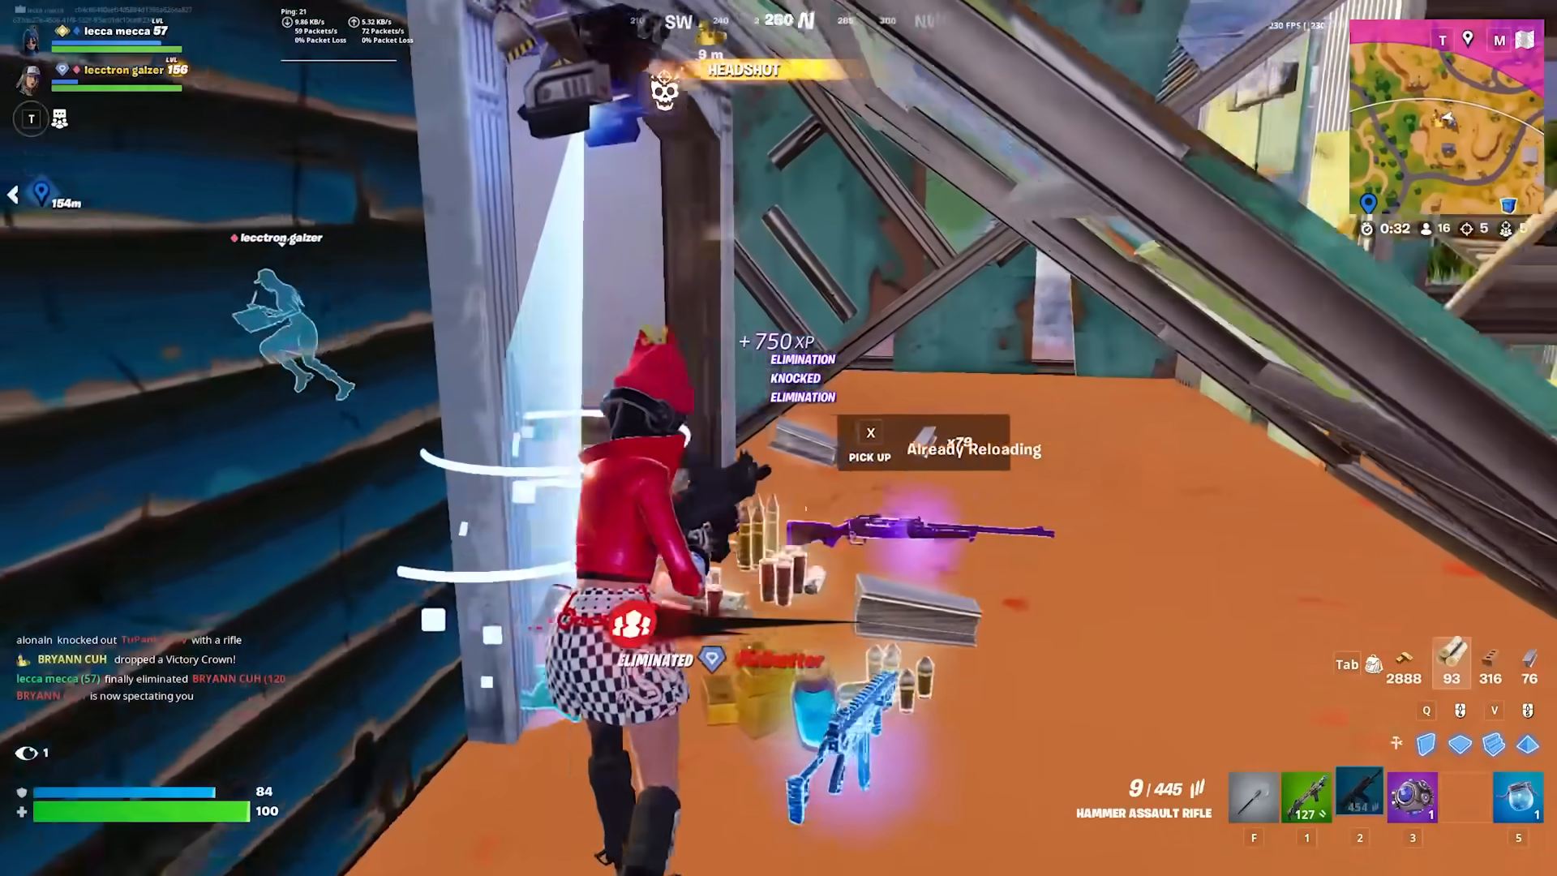
key(Escape)
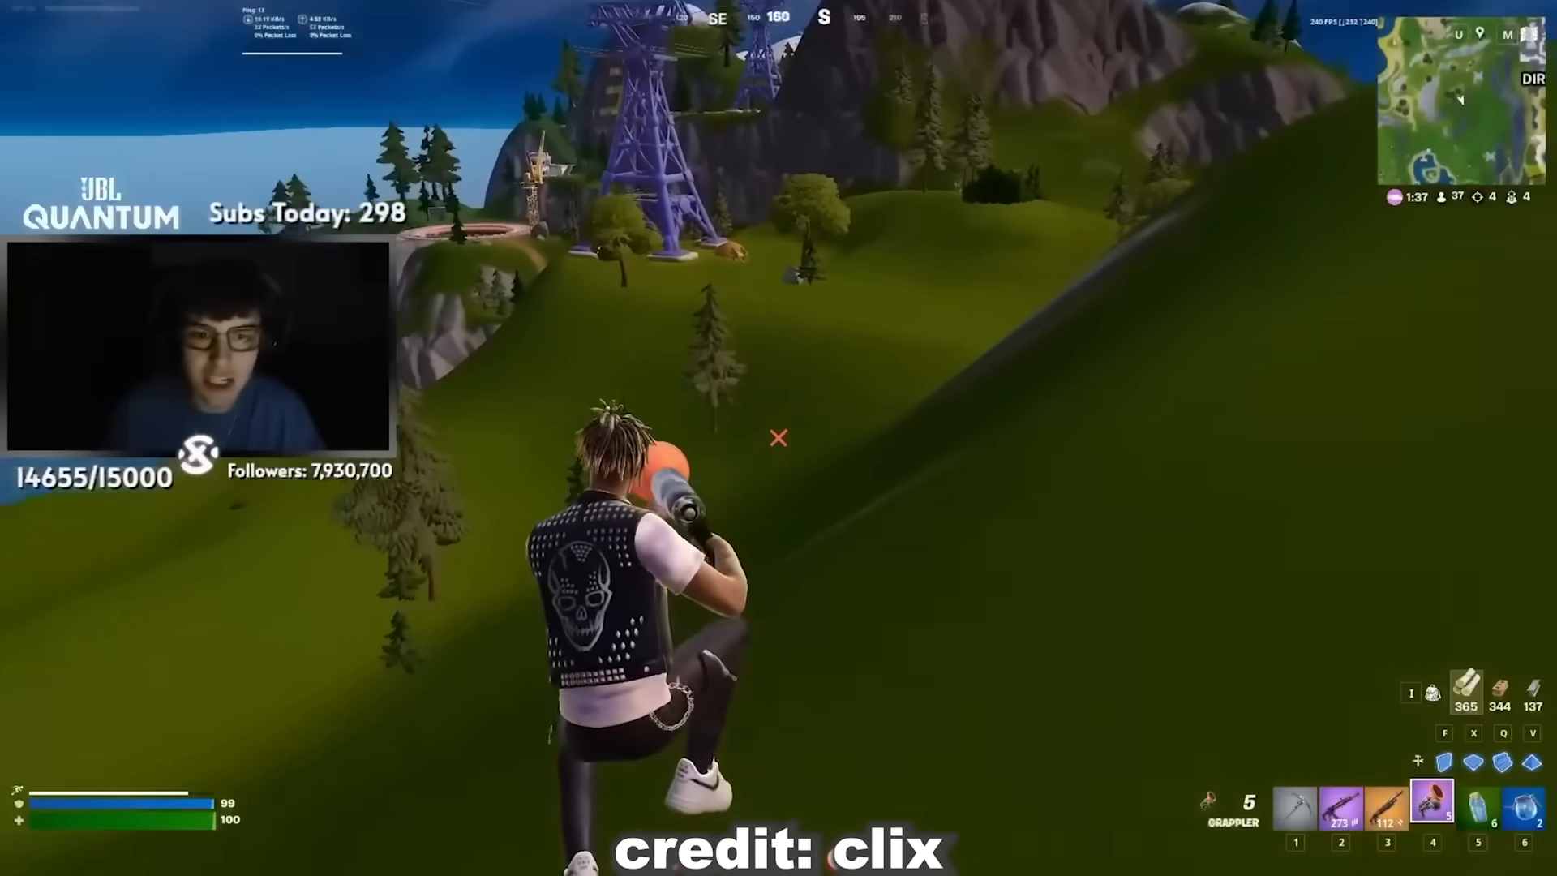
click(778, 438)
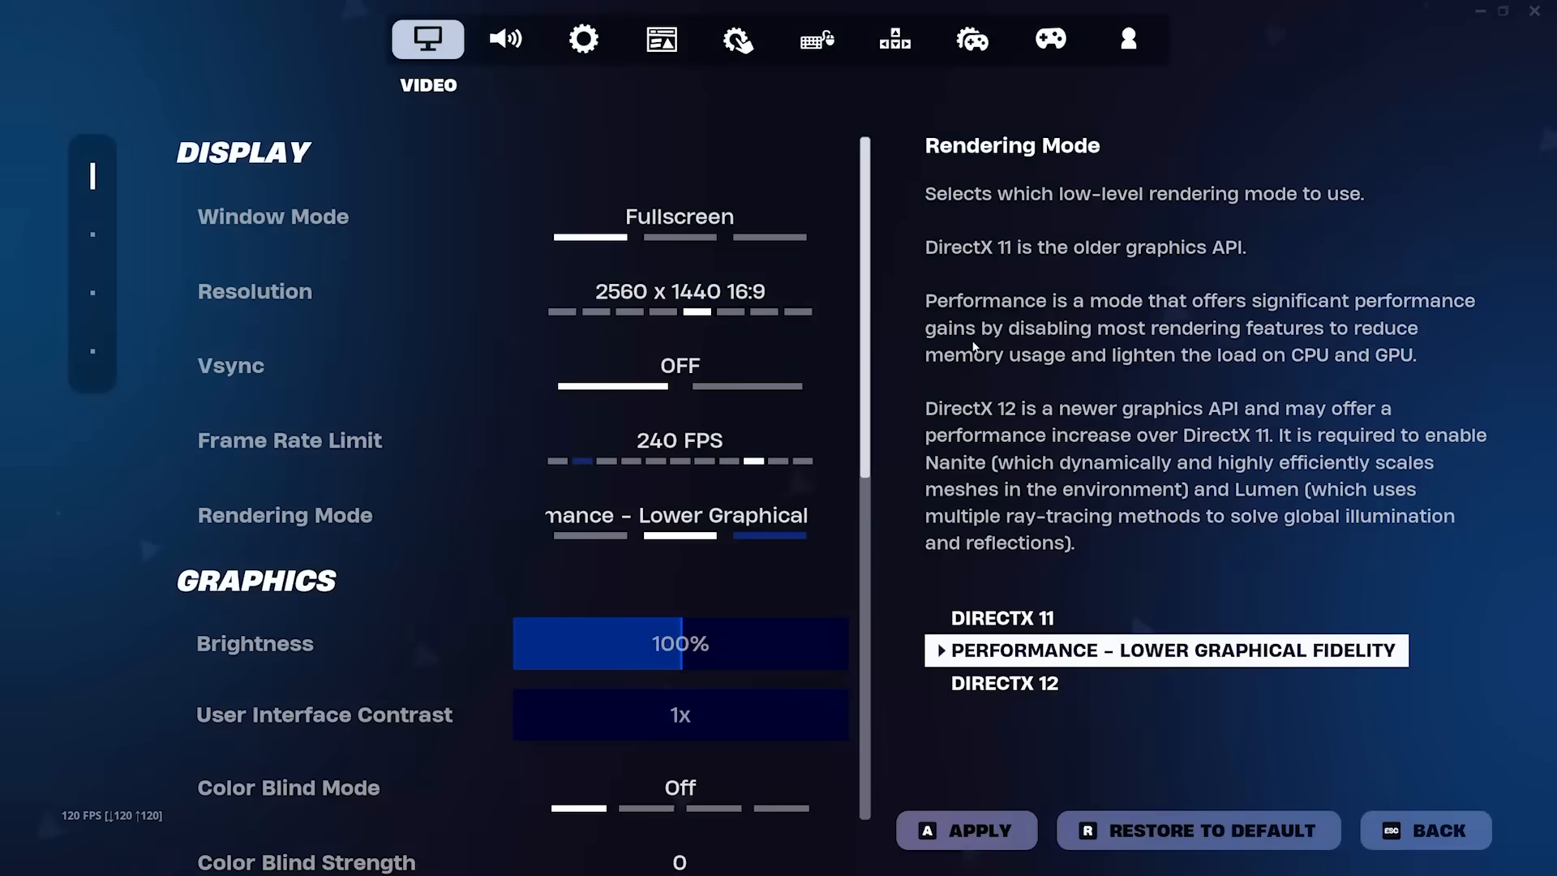
scroll(down, 3)
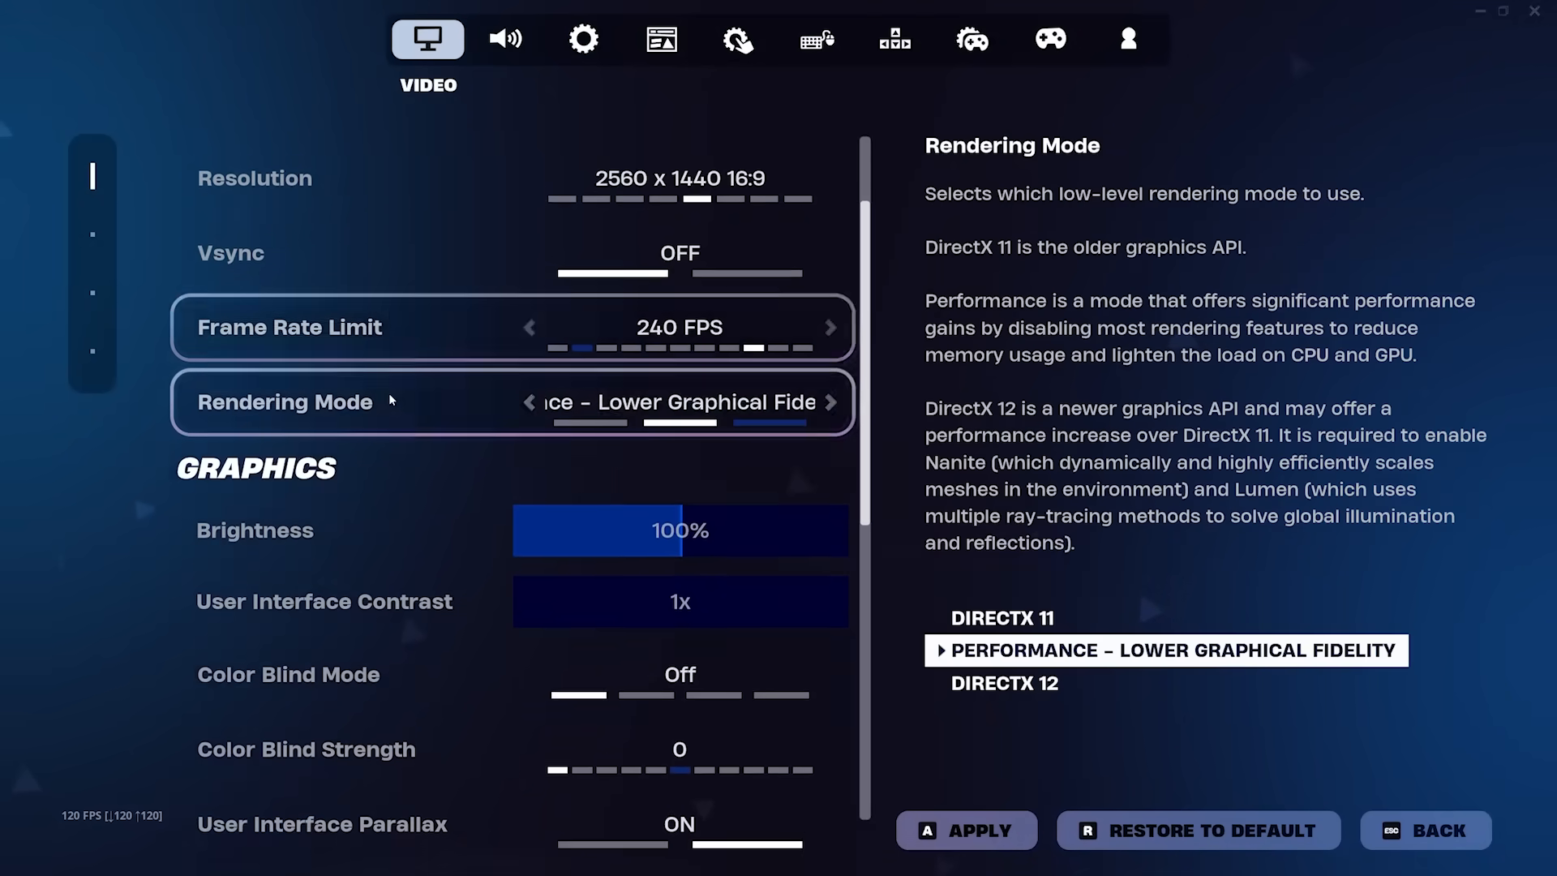
scroll(down, 3)
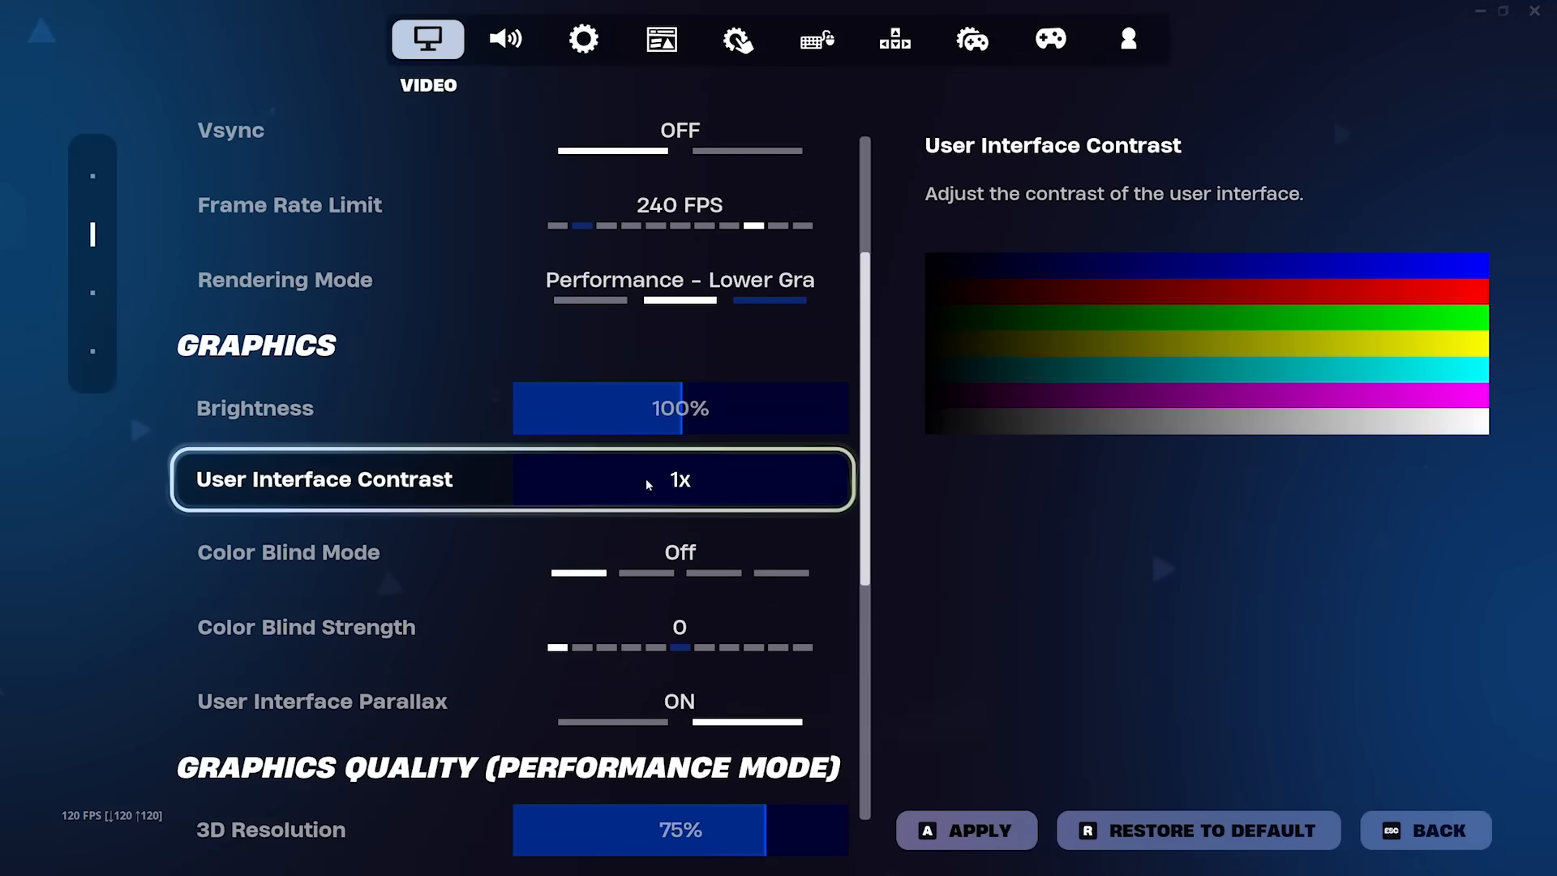
scroll(down, 3)
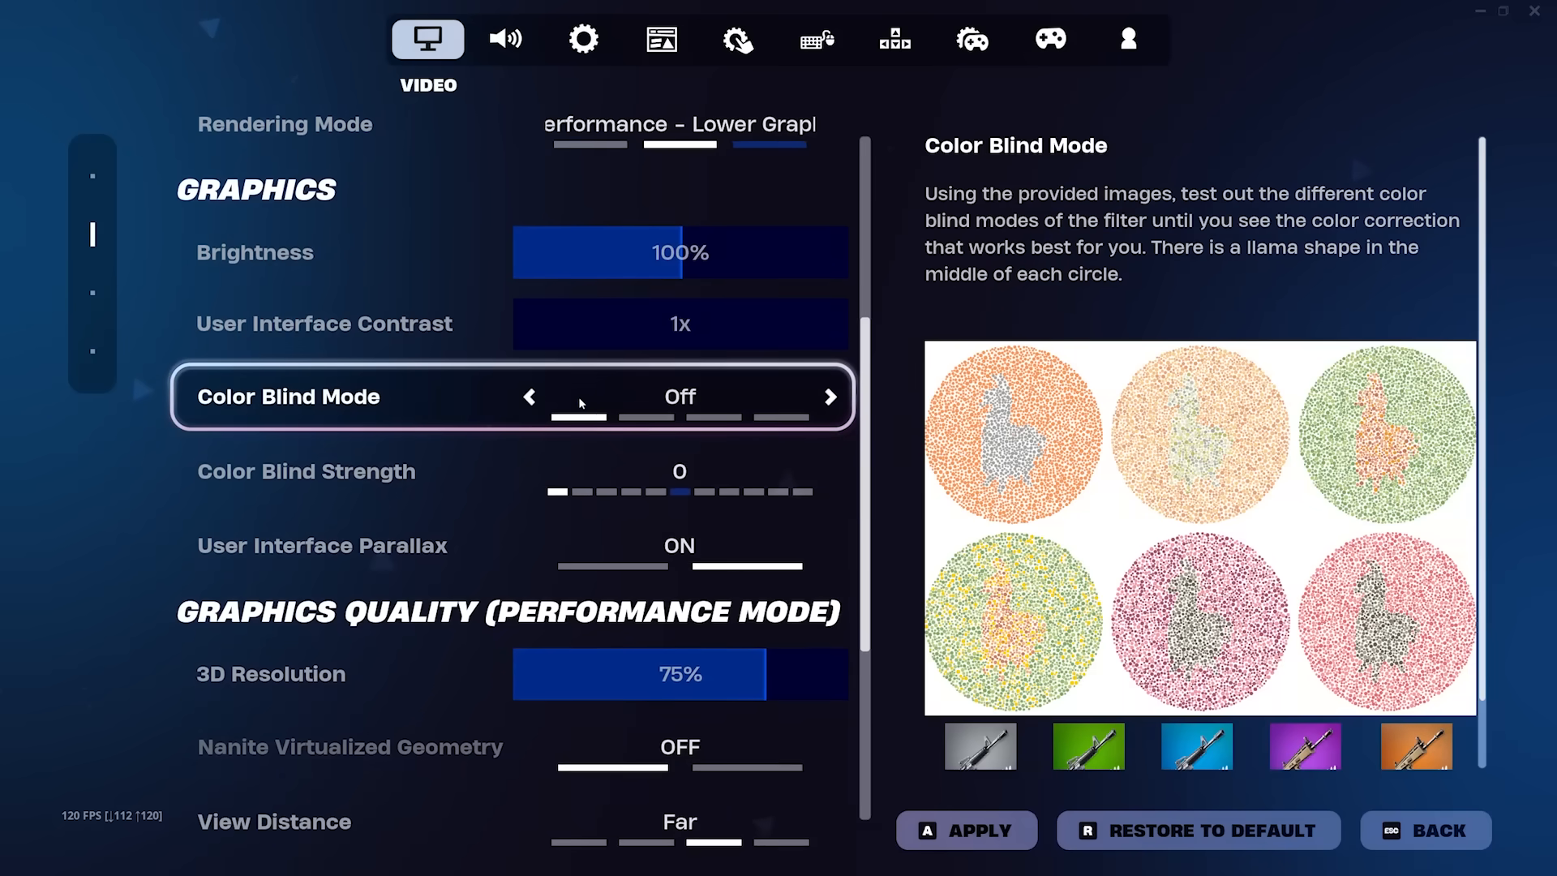
scroll(down, 3)
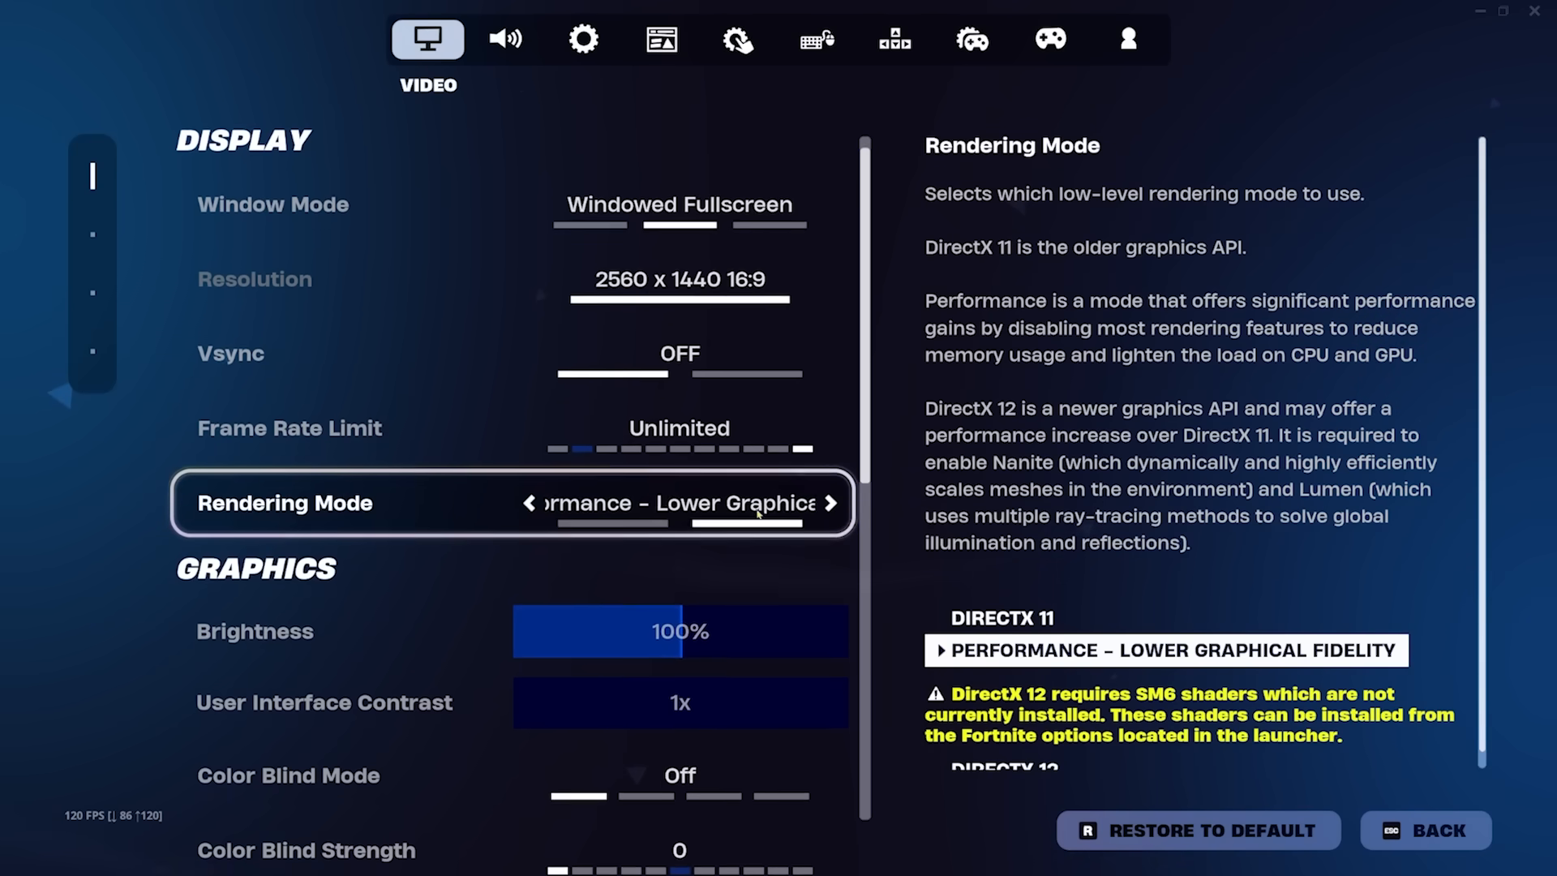
Apply and keep Windowed Fullscreen with Unlimited frame rate, dismissing the restart notice.
click(832, 503)
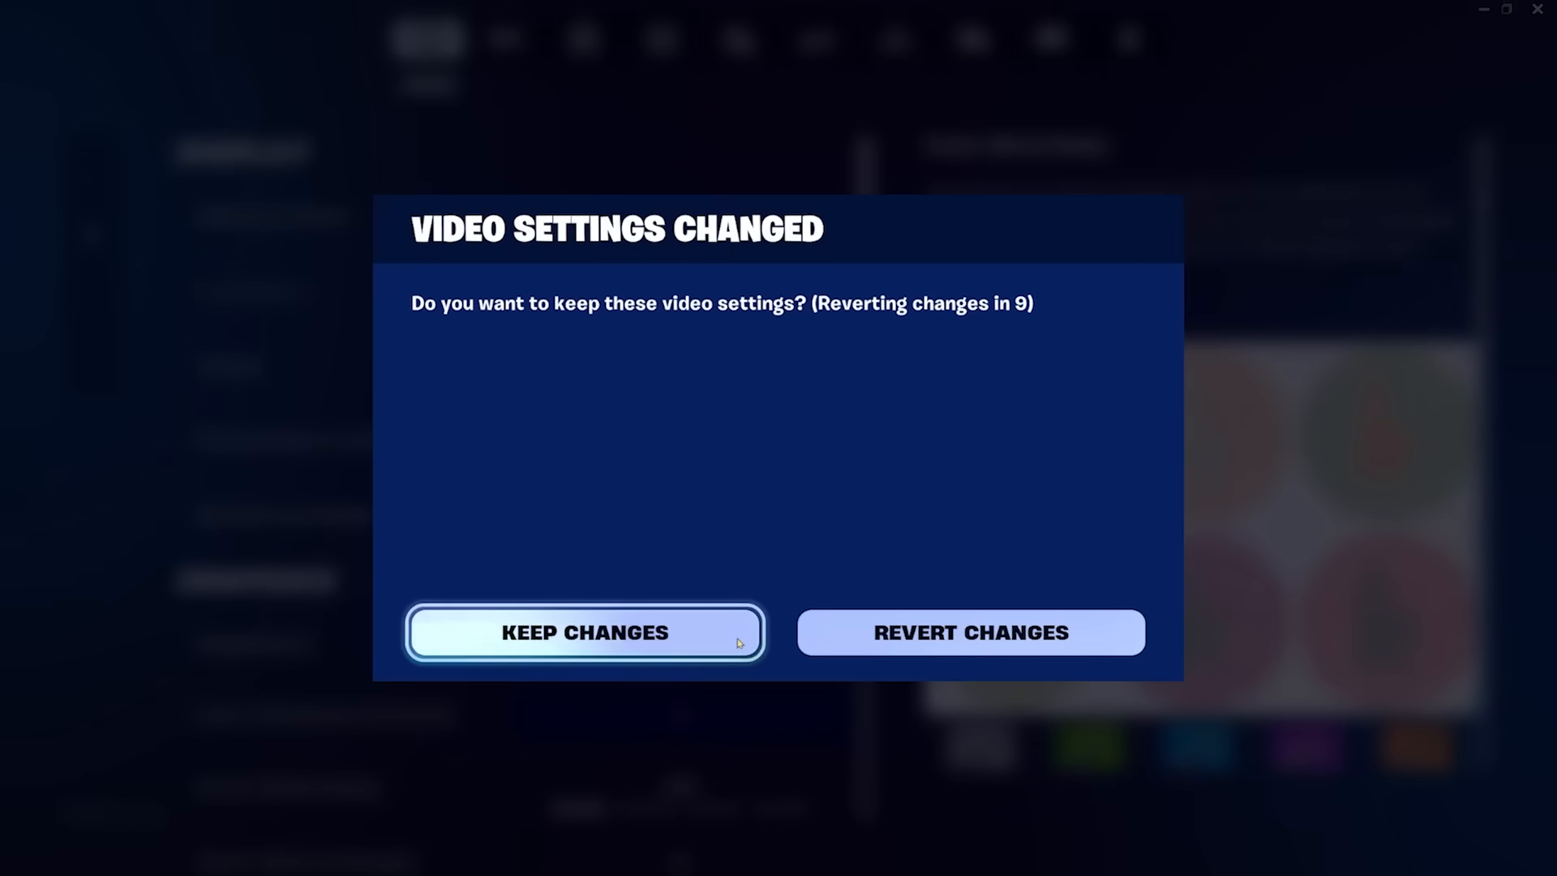
click(584, 632)
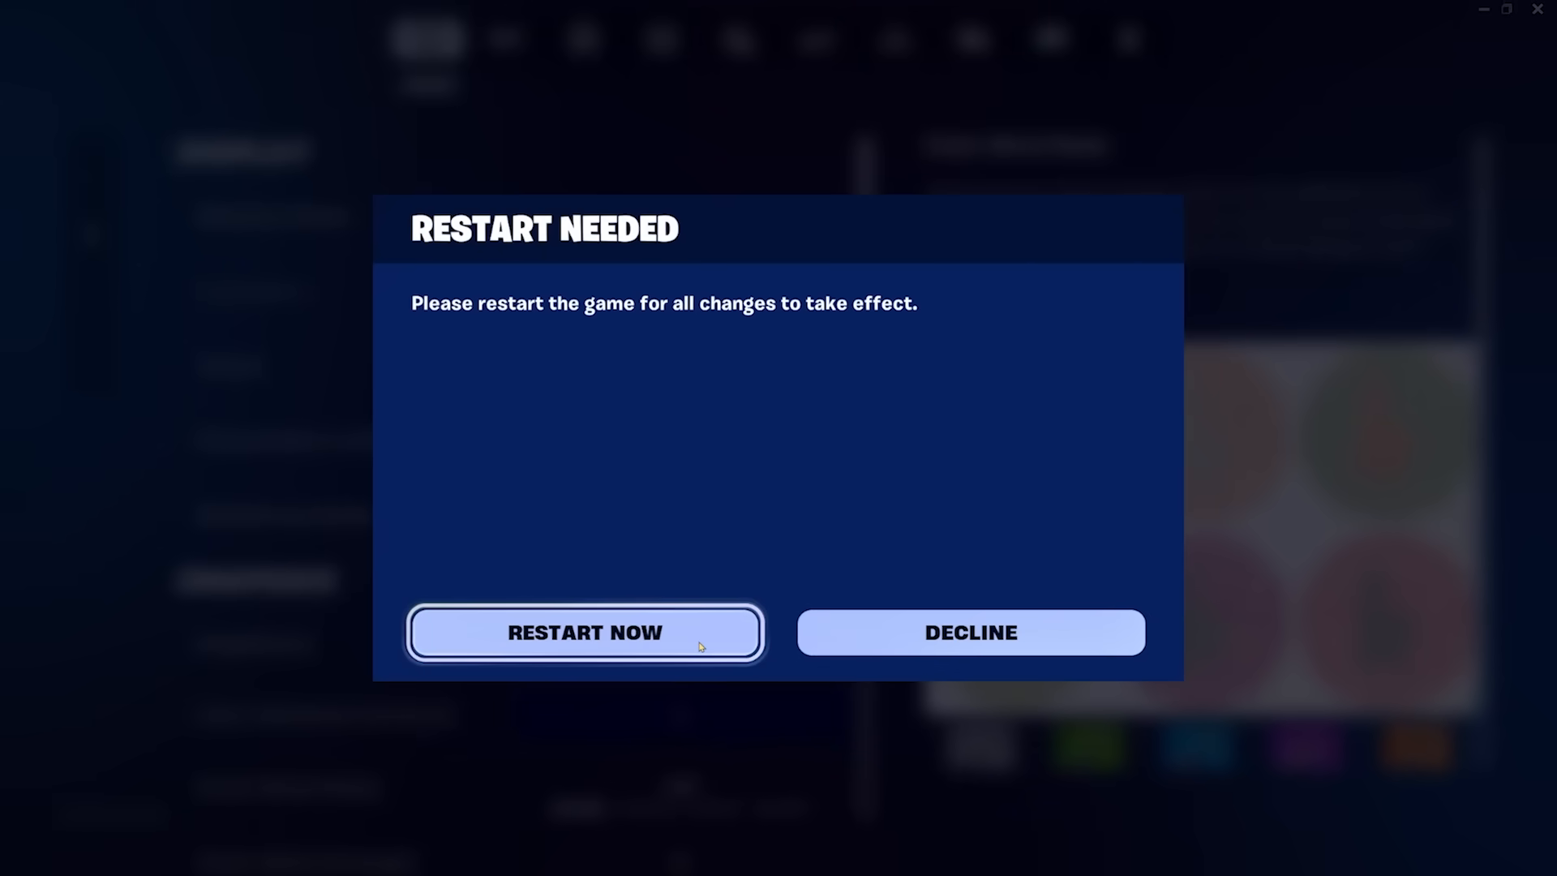
click(585, 632)
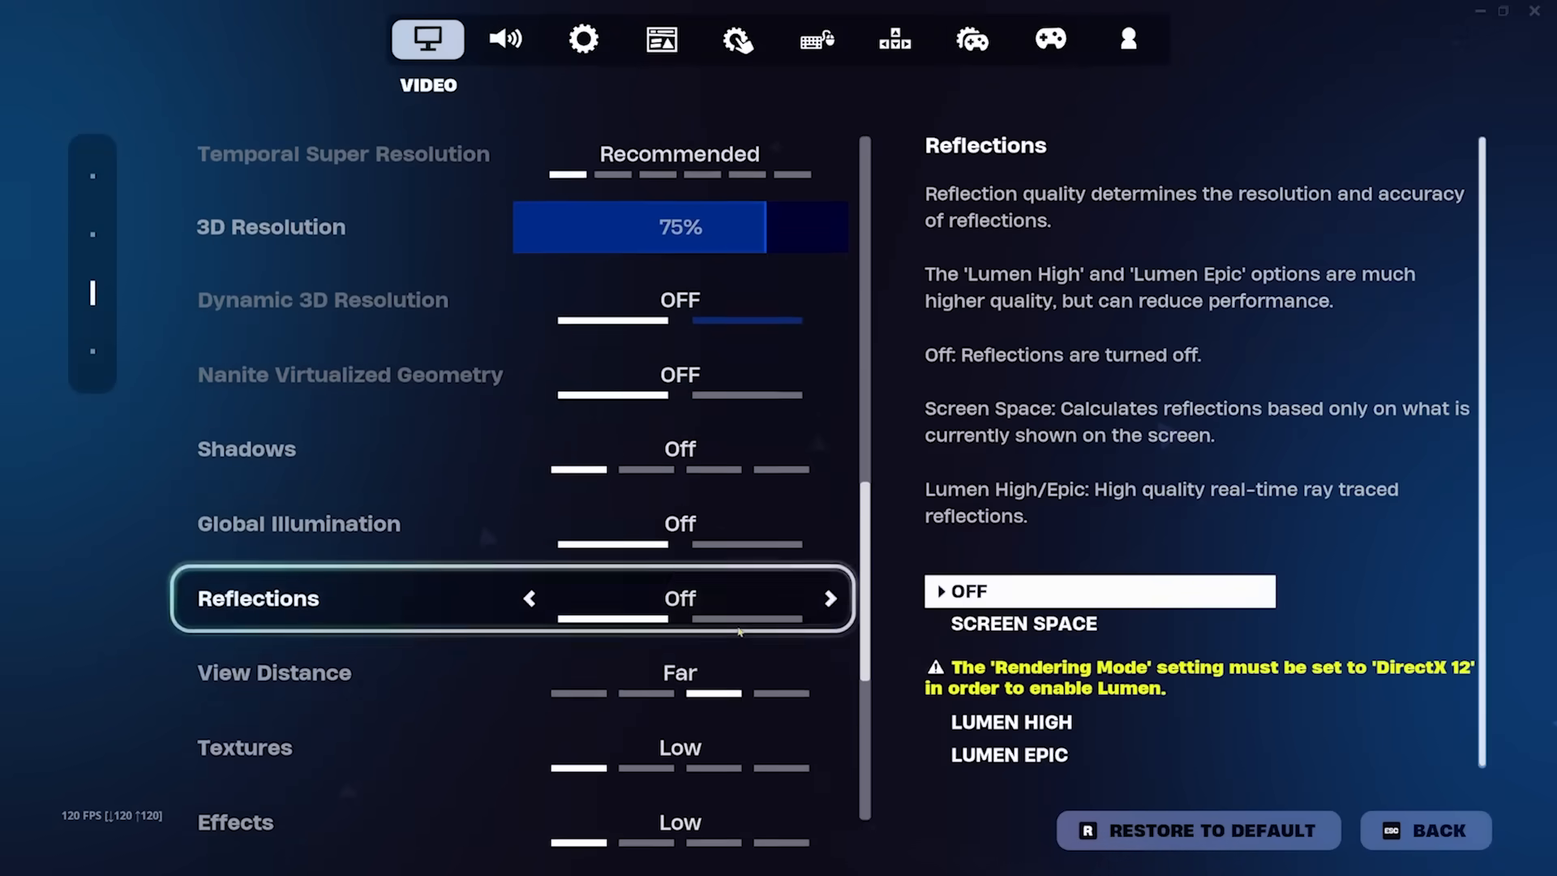
Apply Fortnite graphics with Shadows, Global Illumination and Reflections set to Off.
scroll(down, 3)
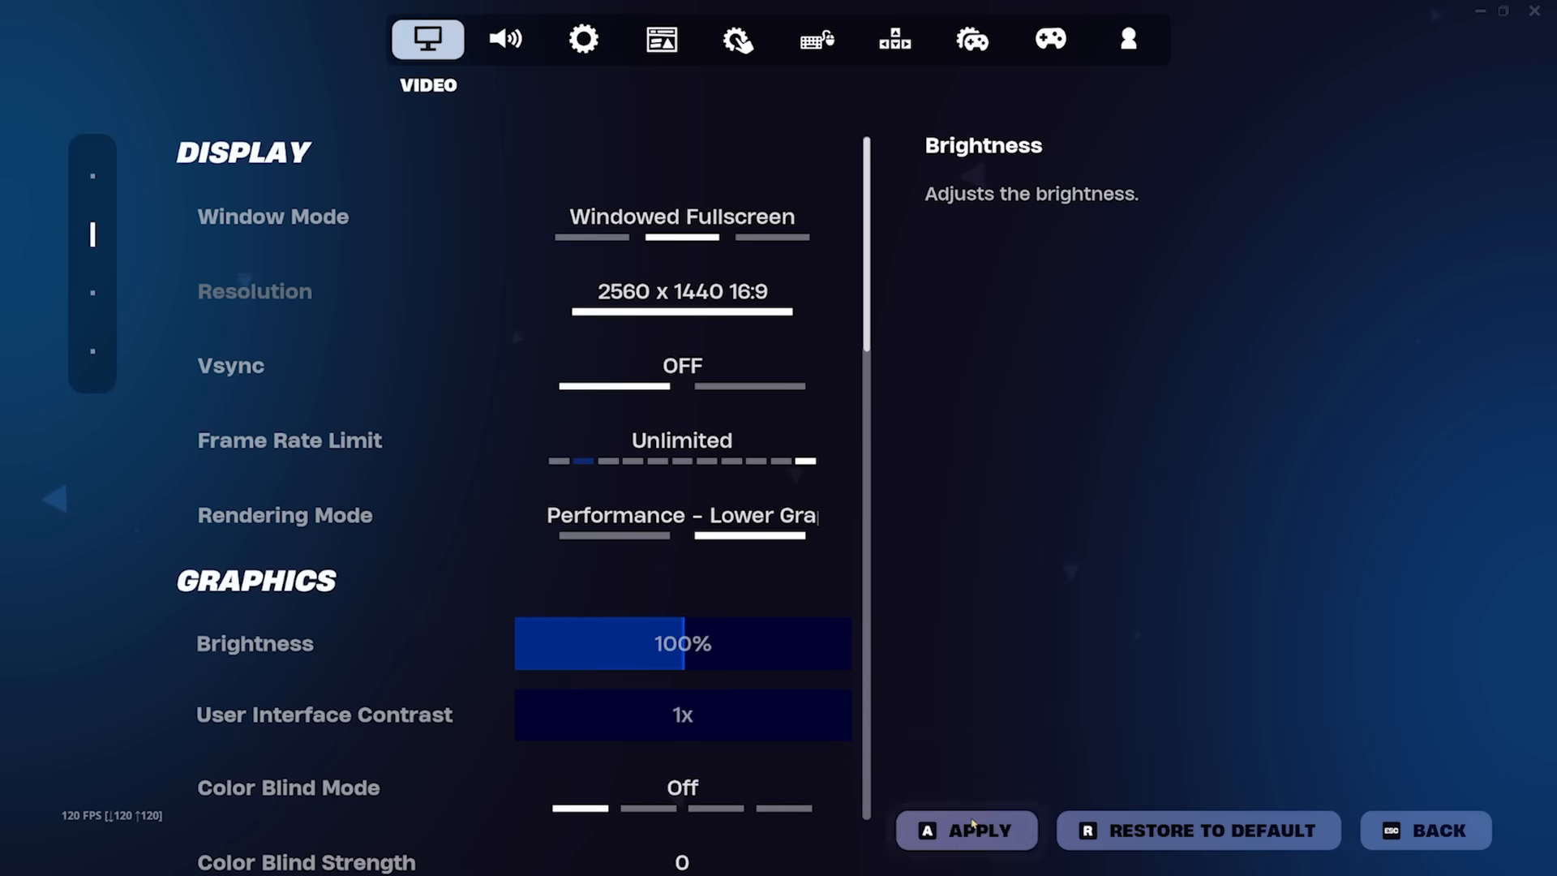
click(964, 830)
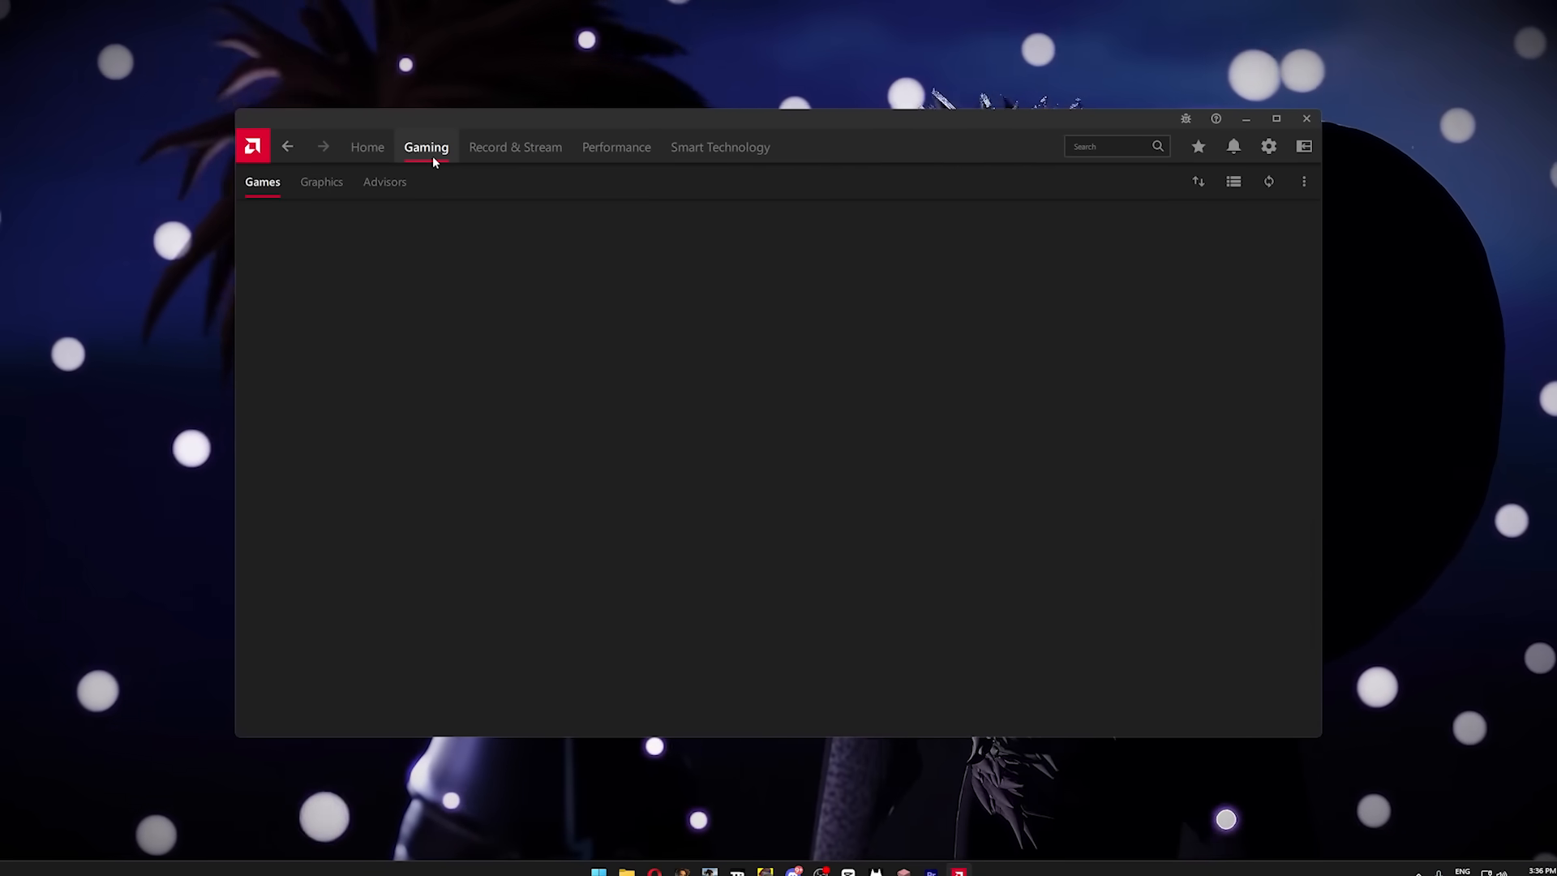
Show the Games list under AMD Adrenalin's Gaming section.
click(322, 182)
text(powerhs)
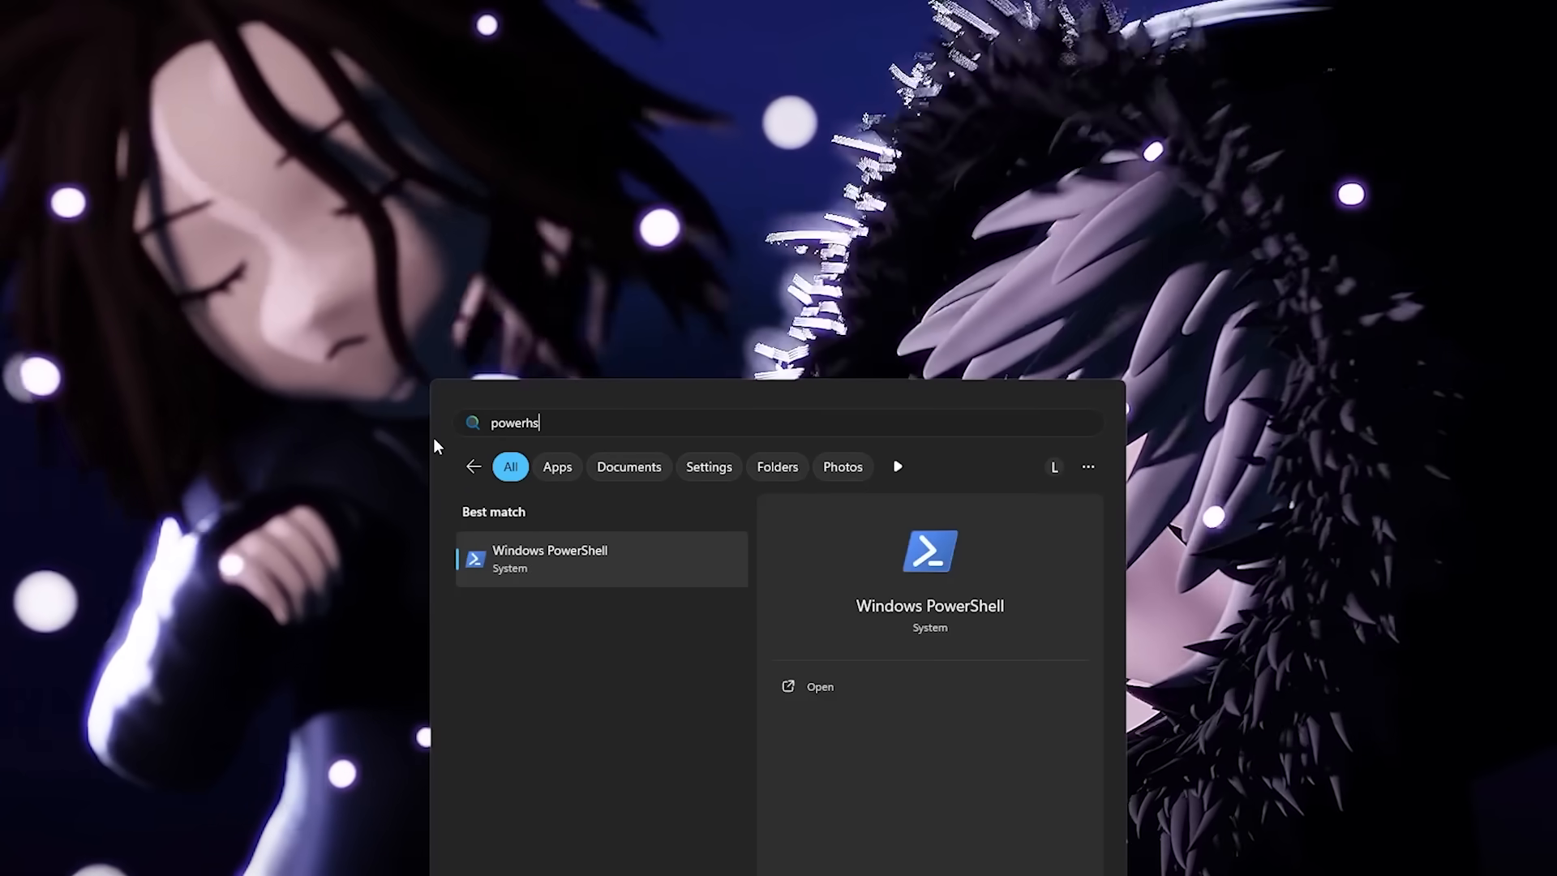
click(550, 558)
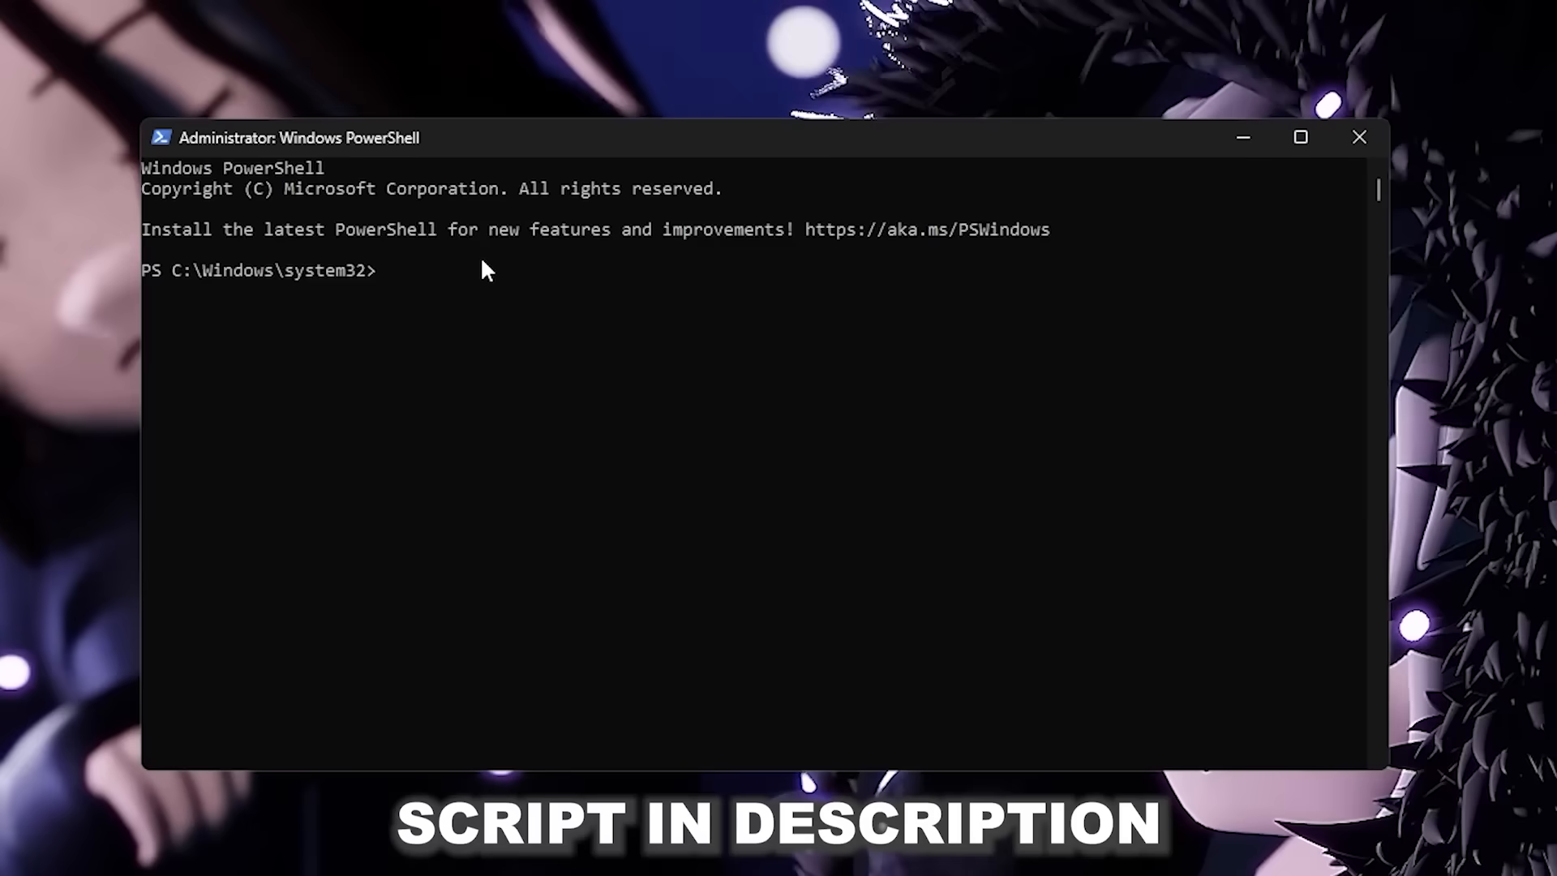
text(iwr -useb https://christitus.com/win | iex)
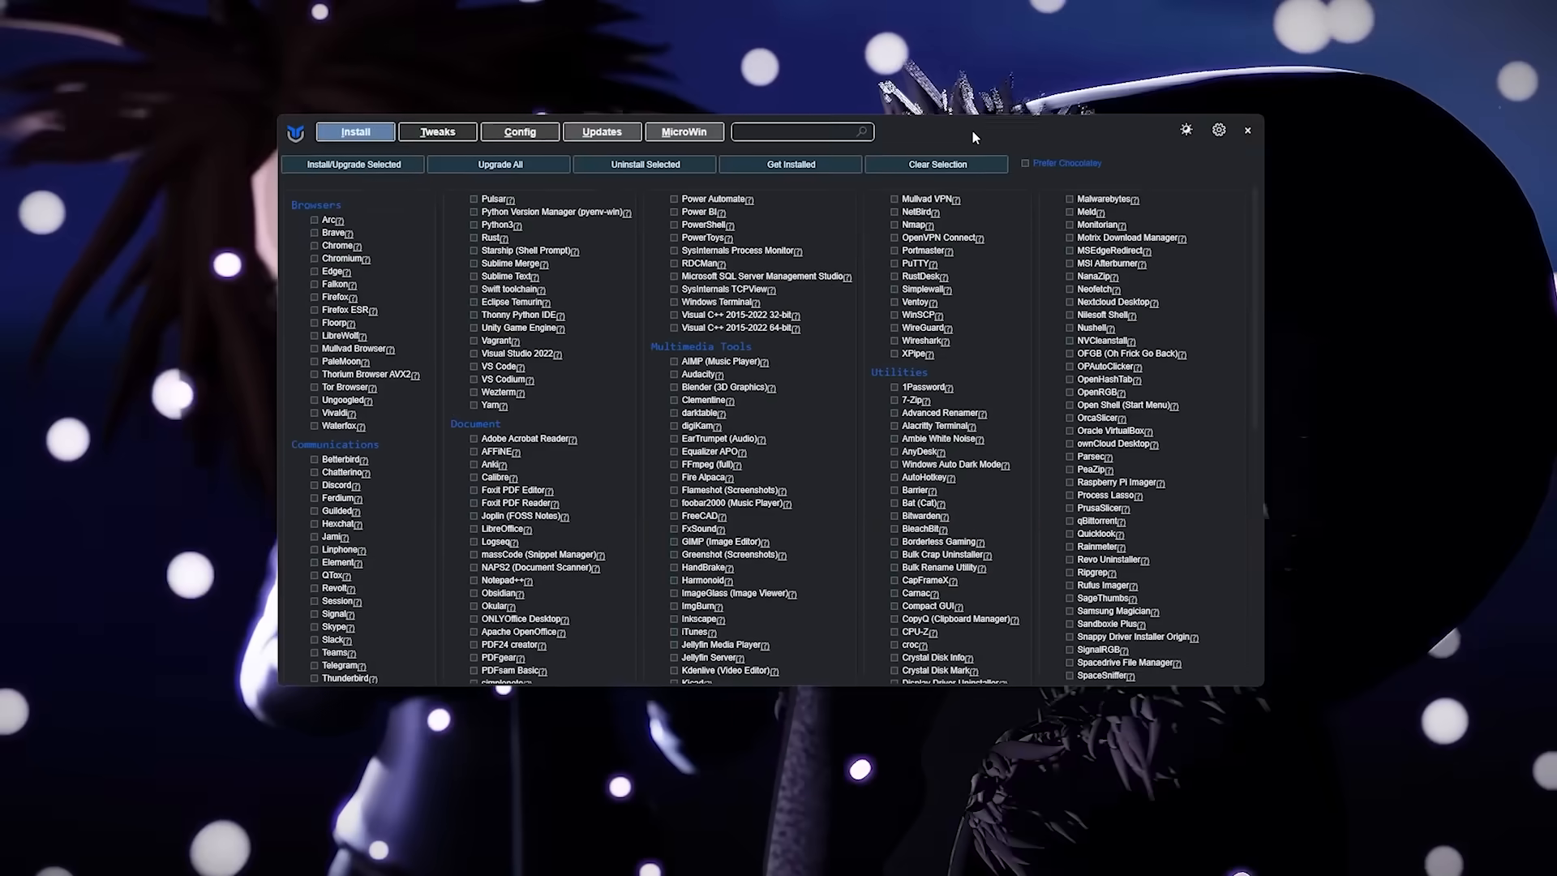
Drag the loaded WinUtil window toward the middle of the desktop.
drag(974, 137, 844, 171)
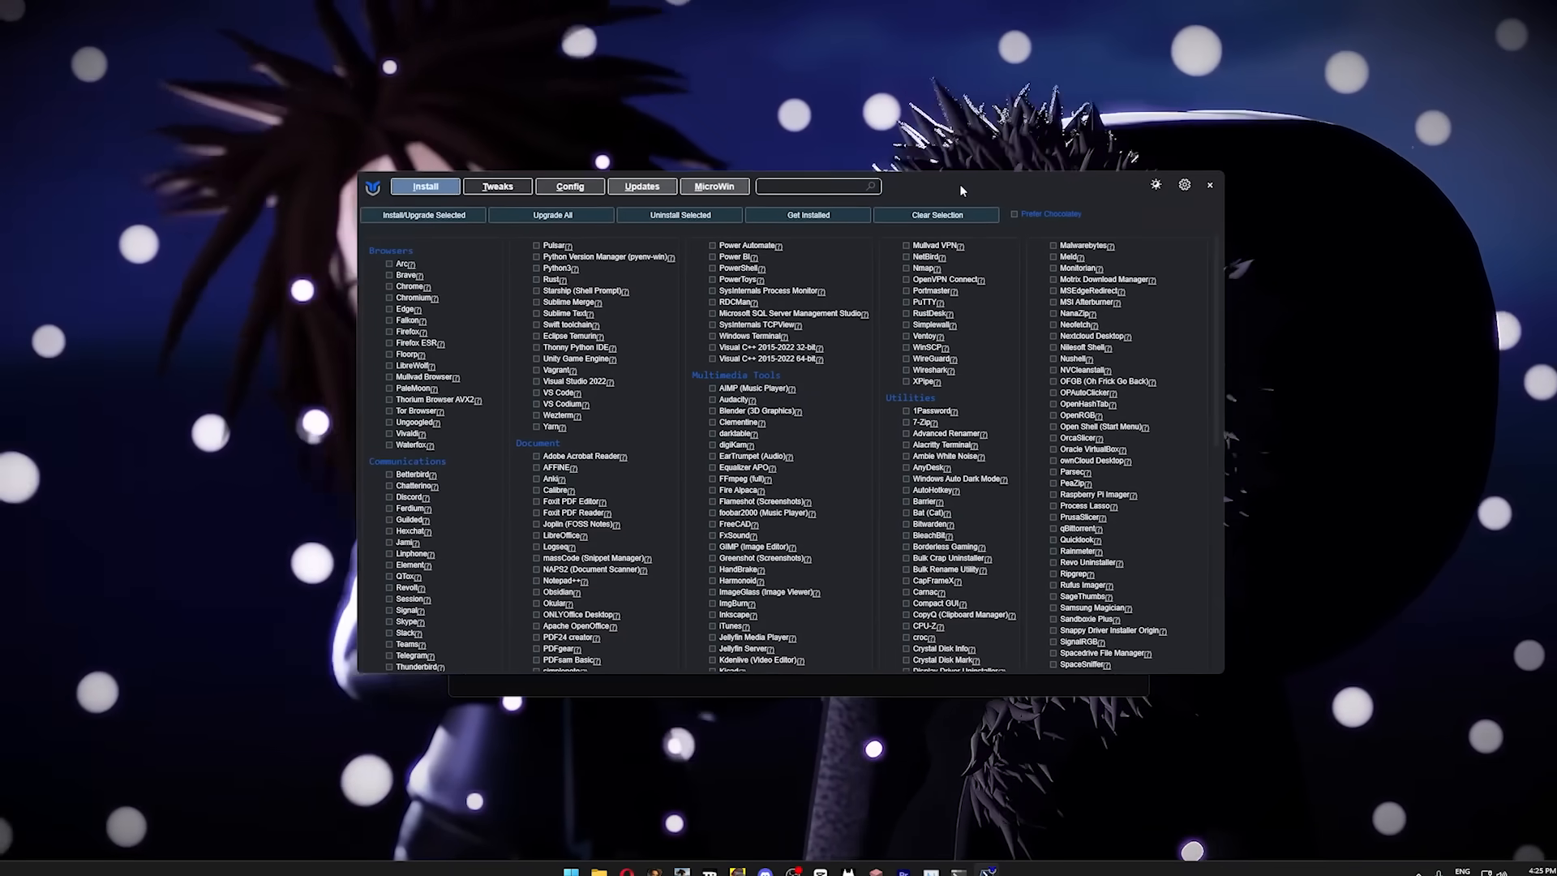
Preview WinUtil's Standard and Minimal tweak presets, then clear all selections.
click(496, 187)
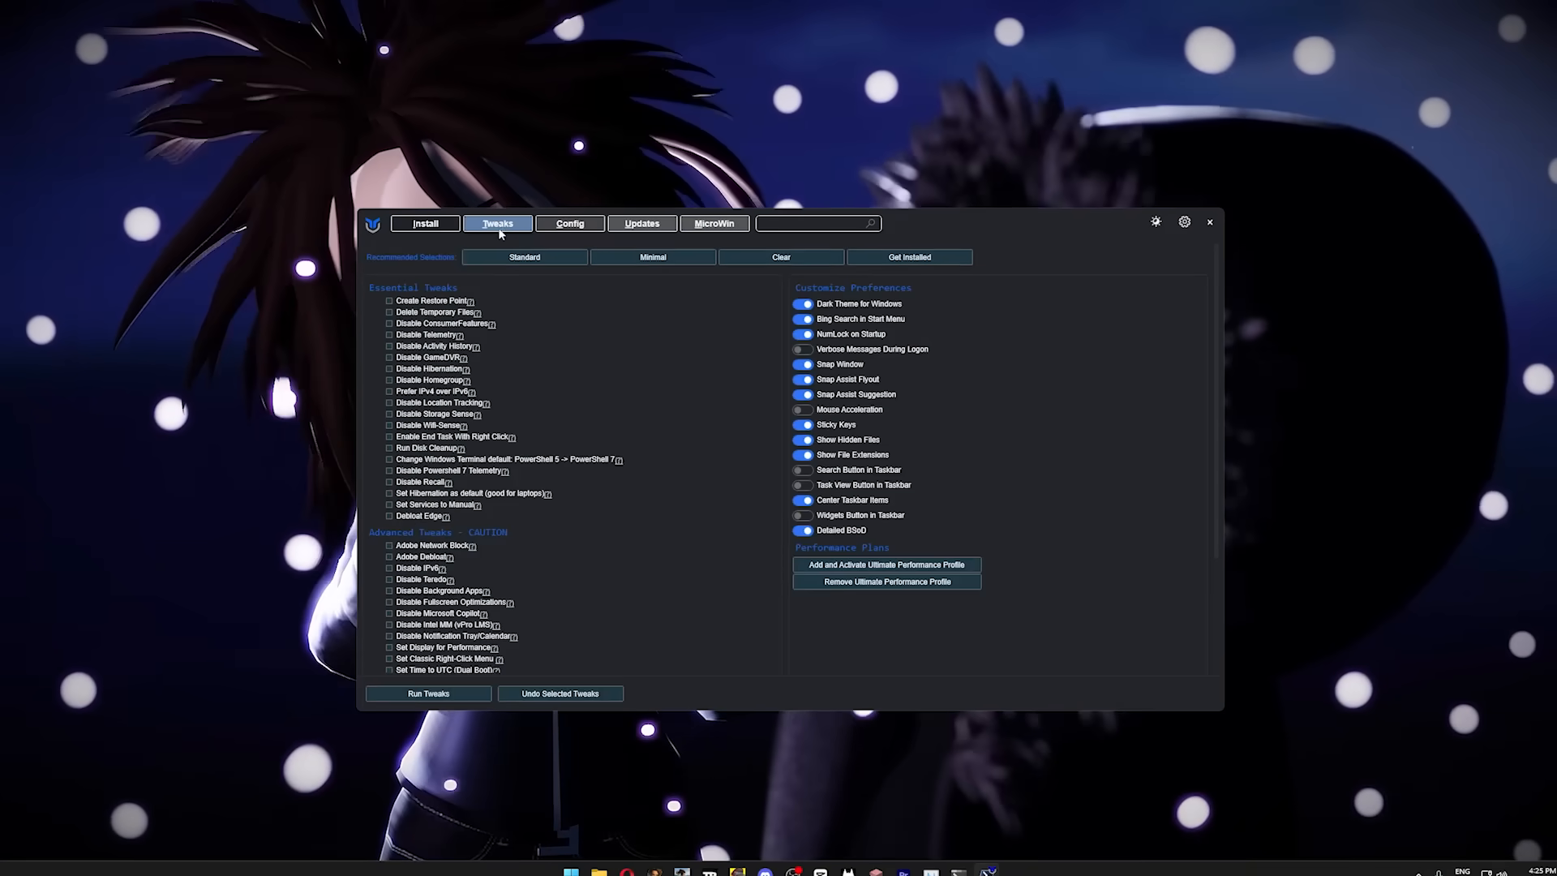
click(523, 257)
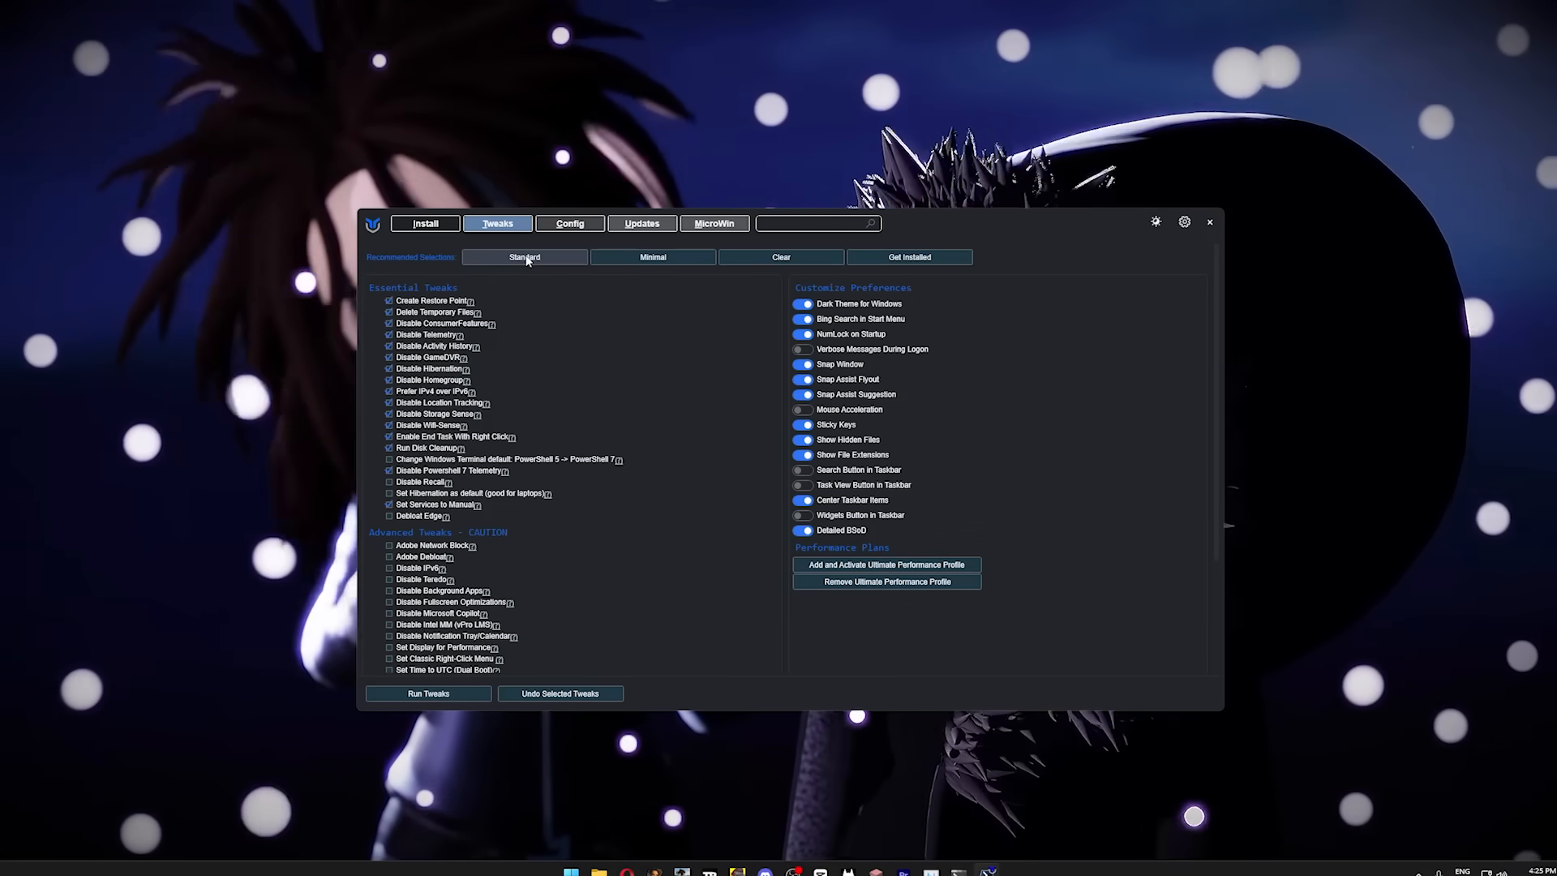
click(780, 257)
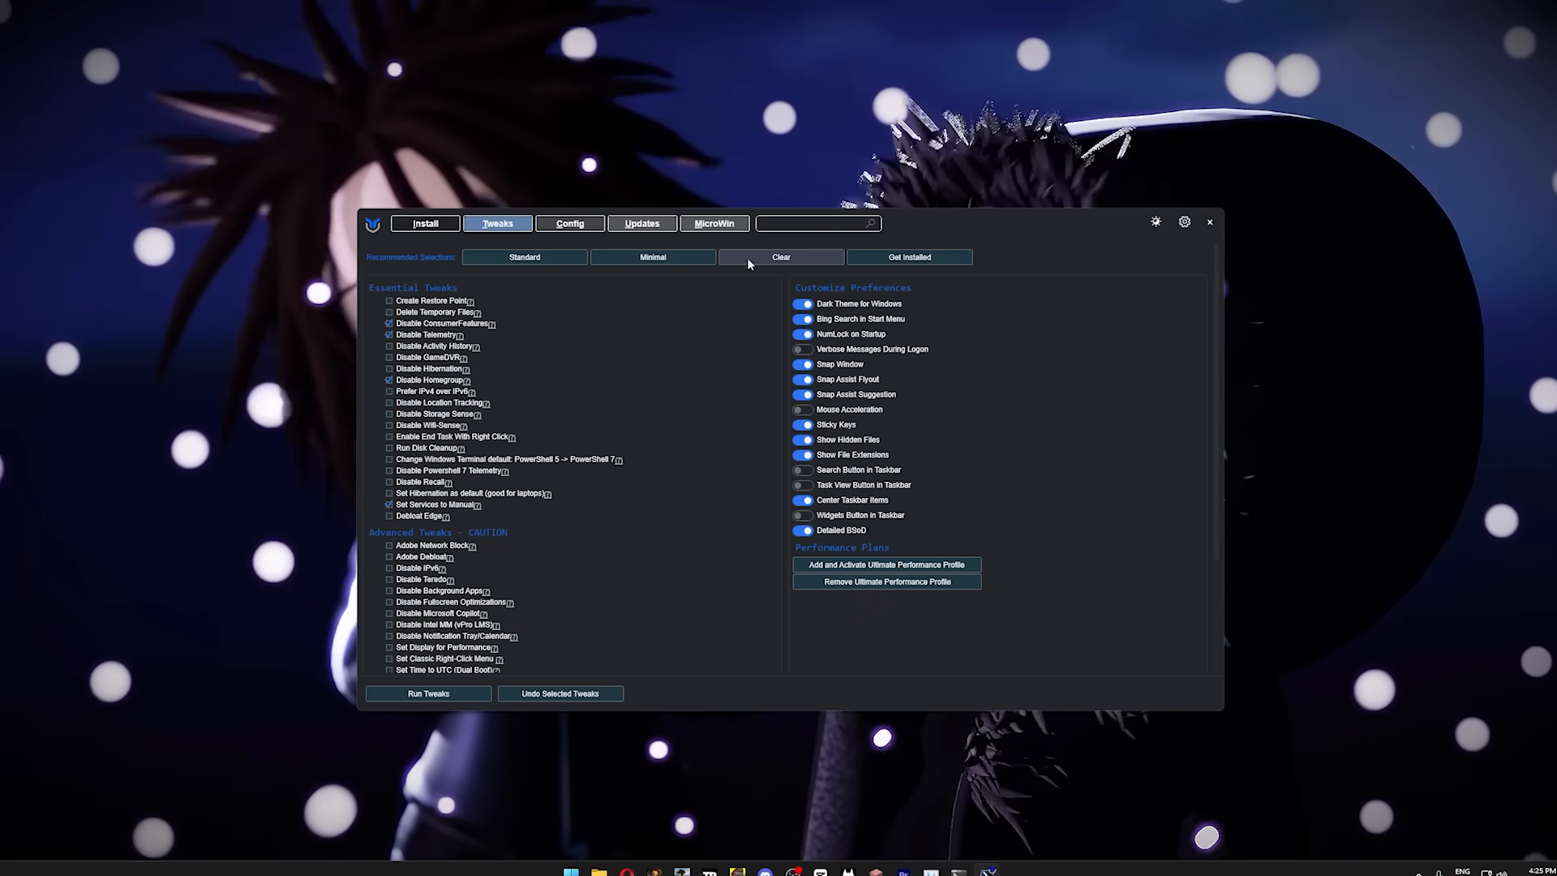
click(780, 257)
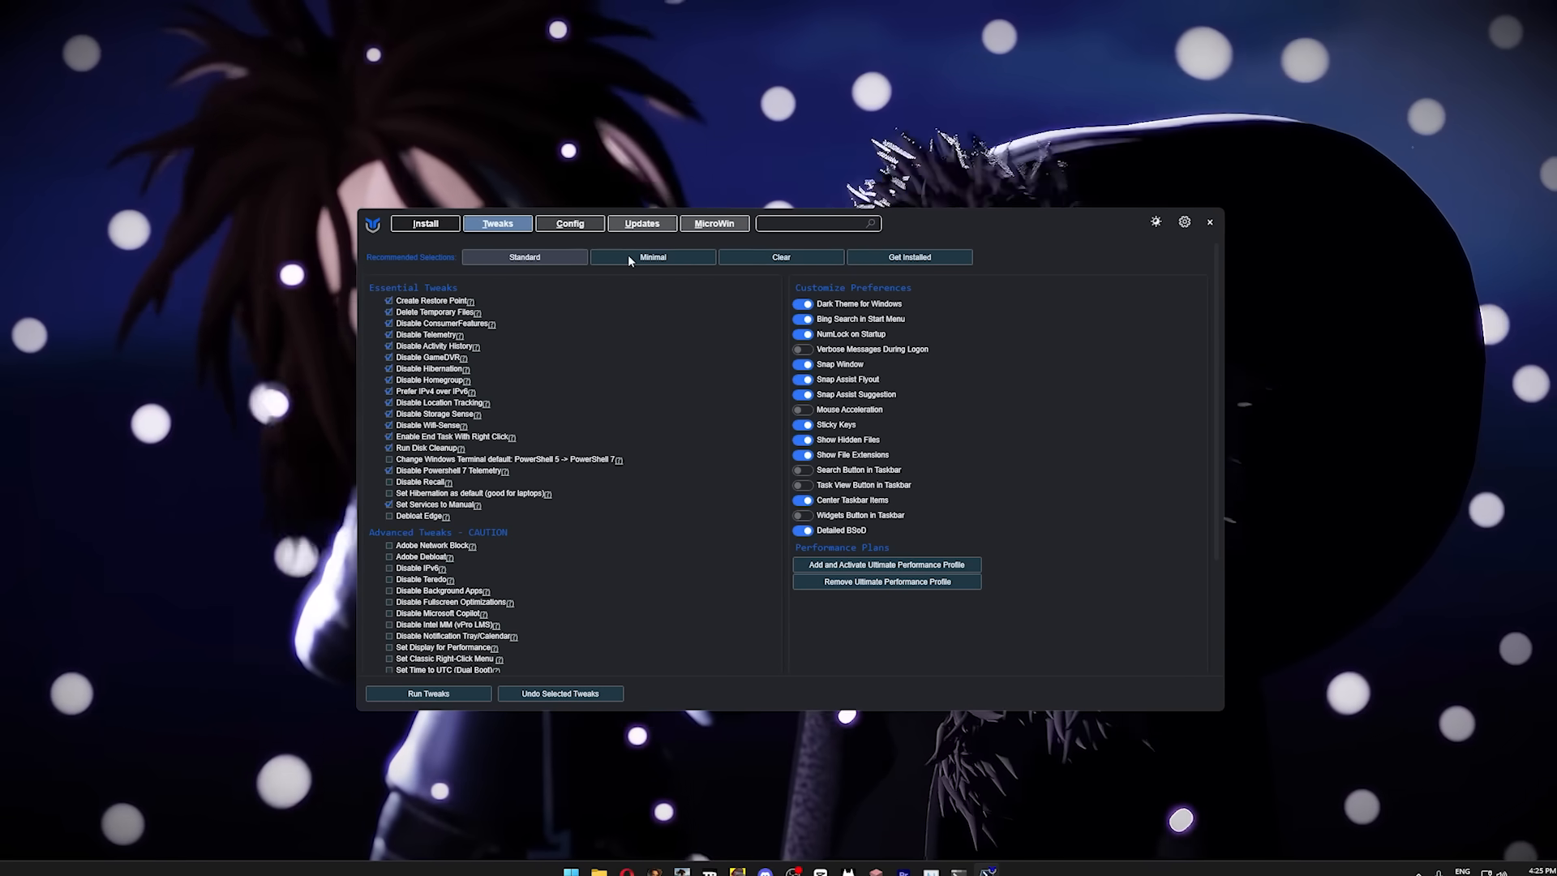
click(523, 257)
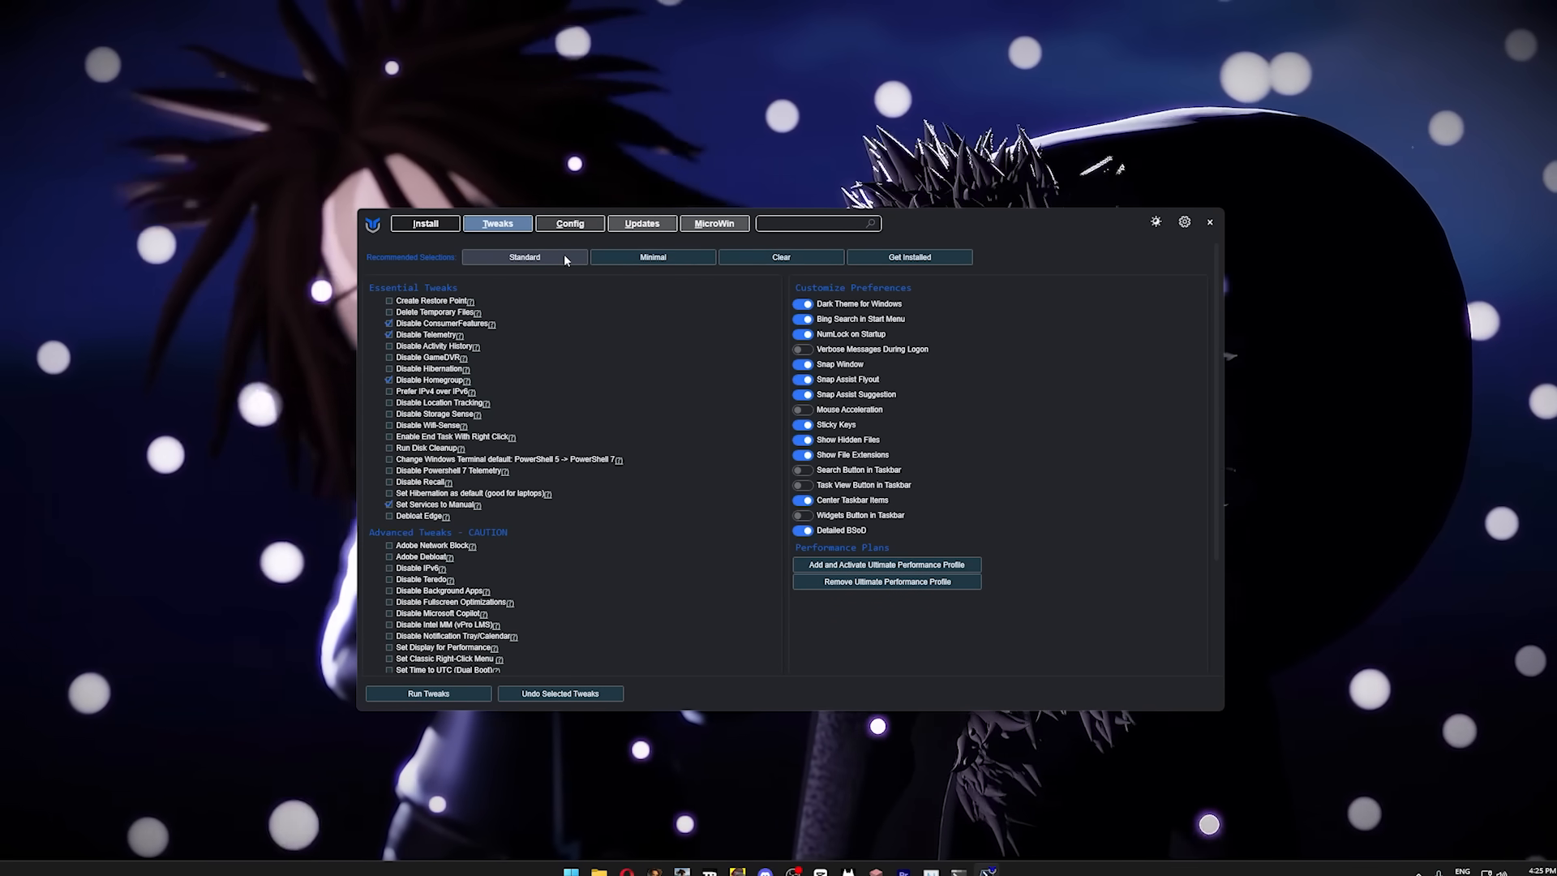
click(524, 257)
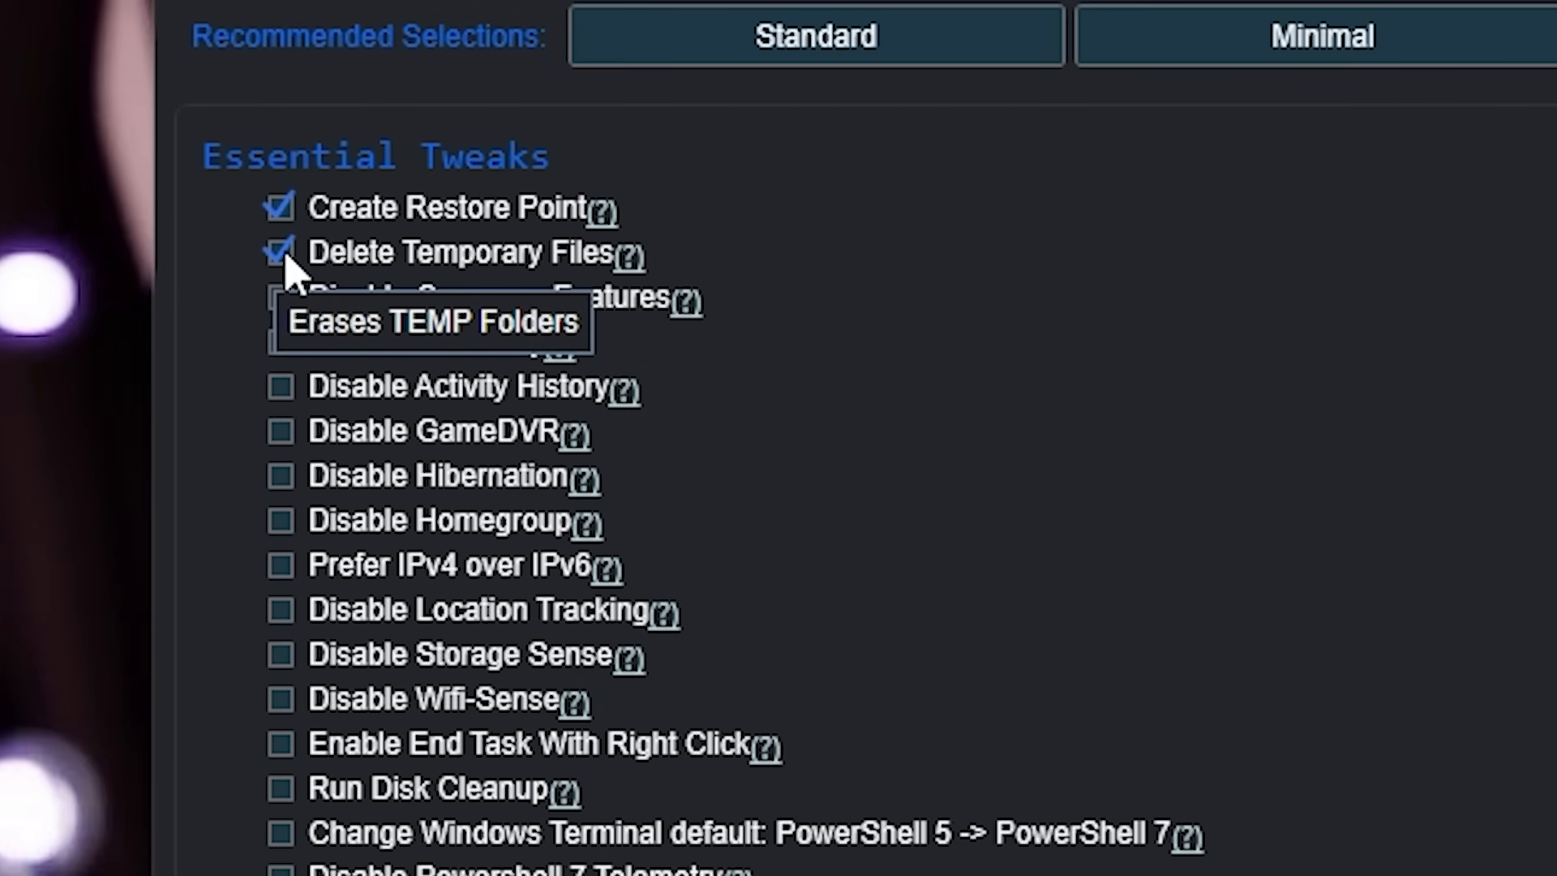
mouse_move(288, 303)
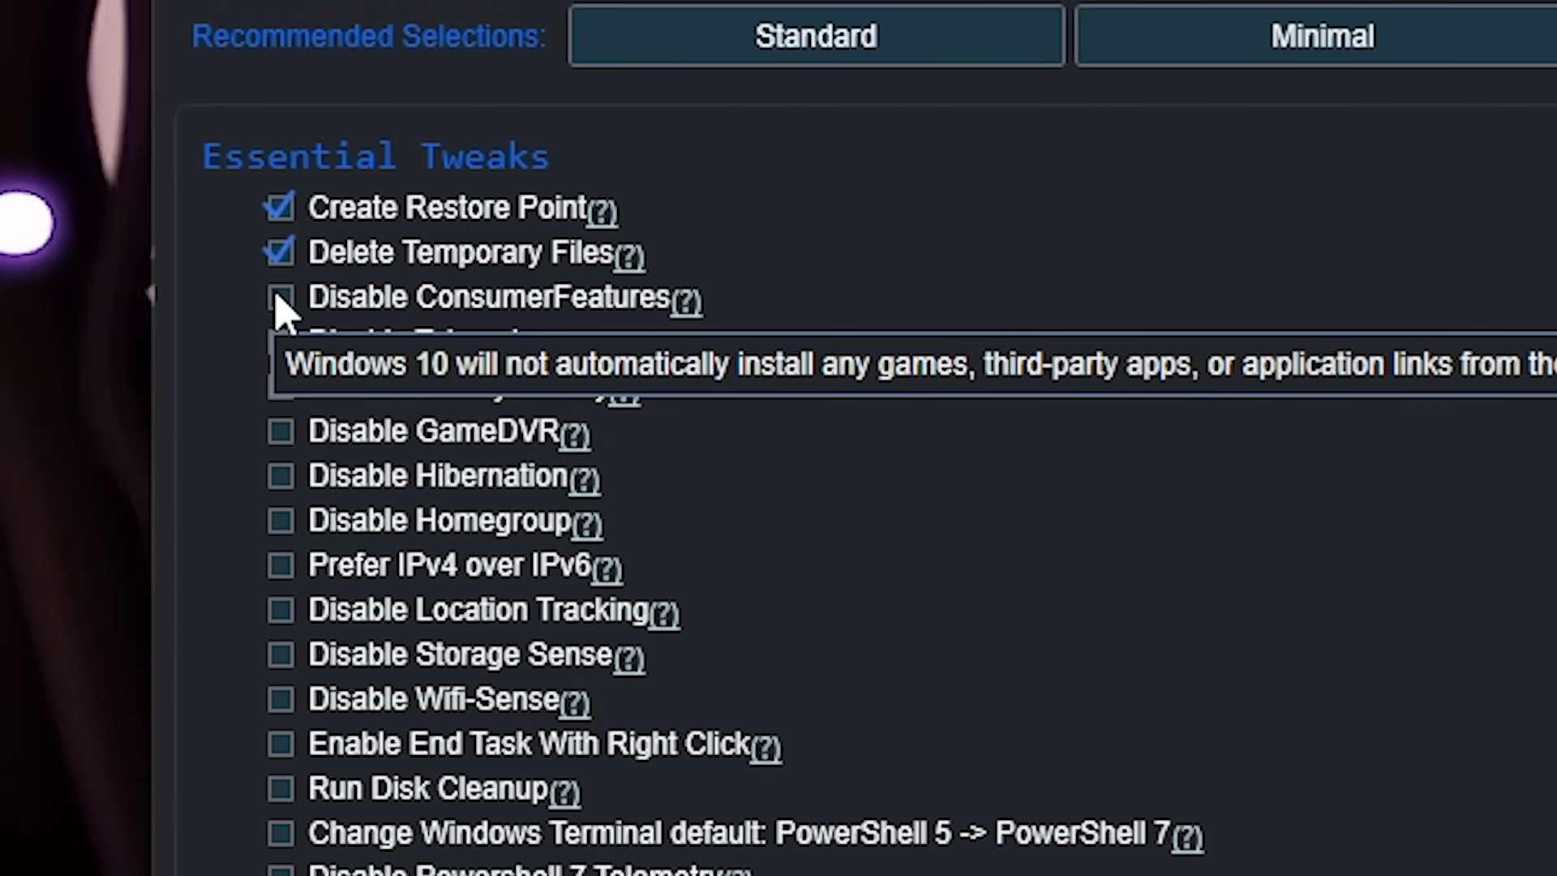
Tick the Disable ConsumerFeatures and Disable Telemetry essential tweaks.
click(280, 298)
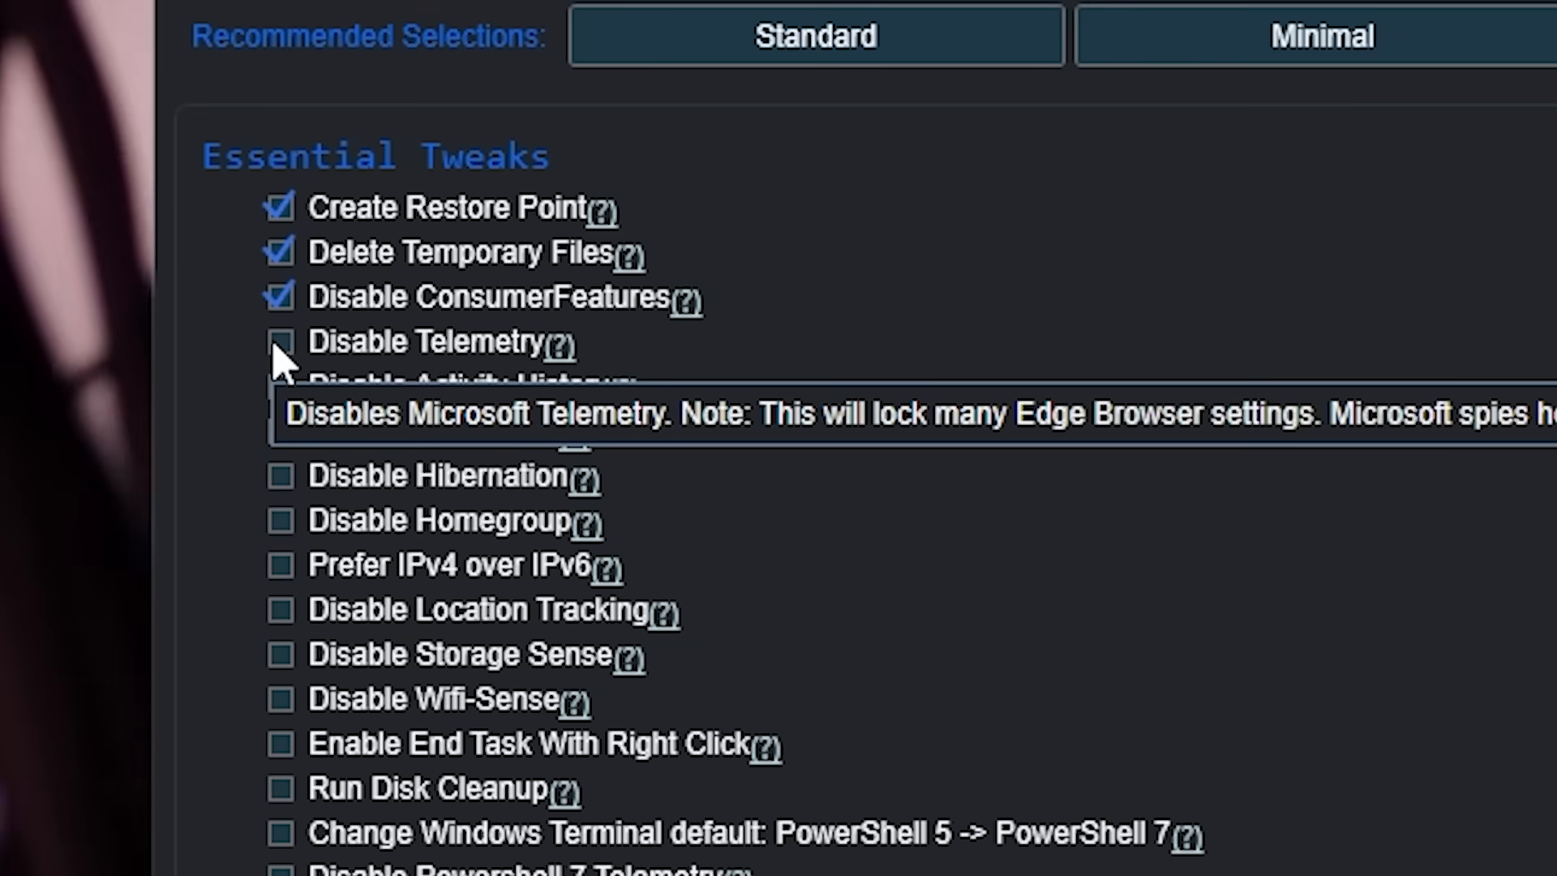
click(279, 342)
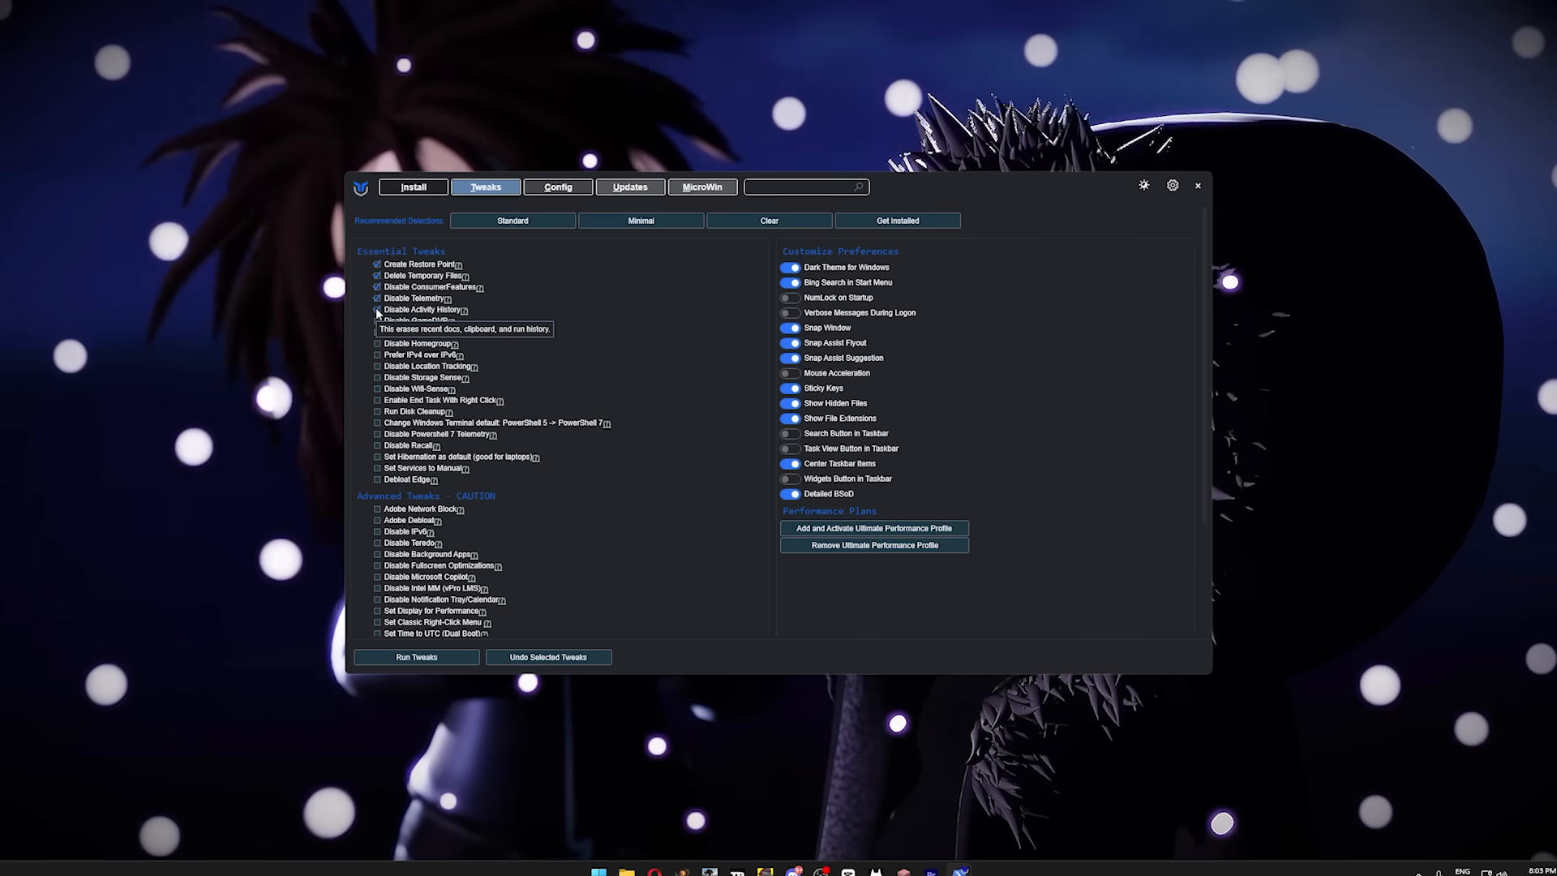
mouse_move(417, 321)
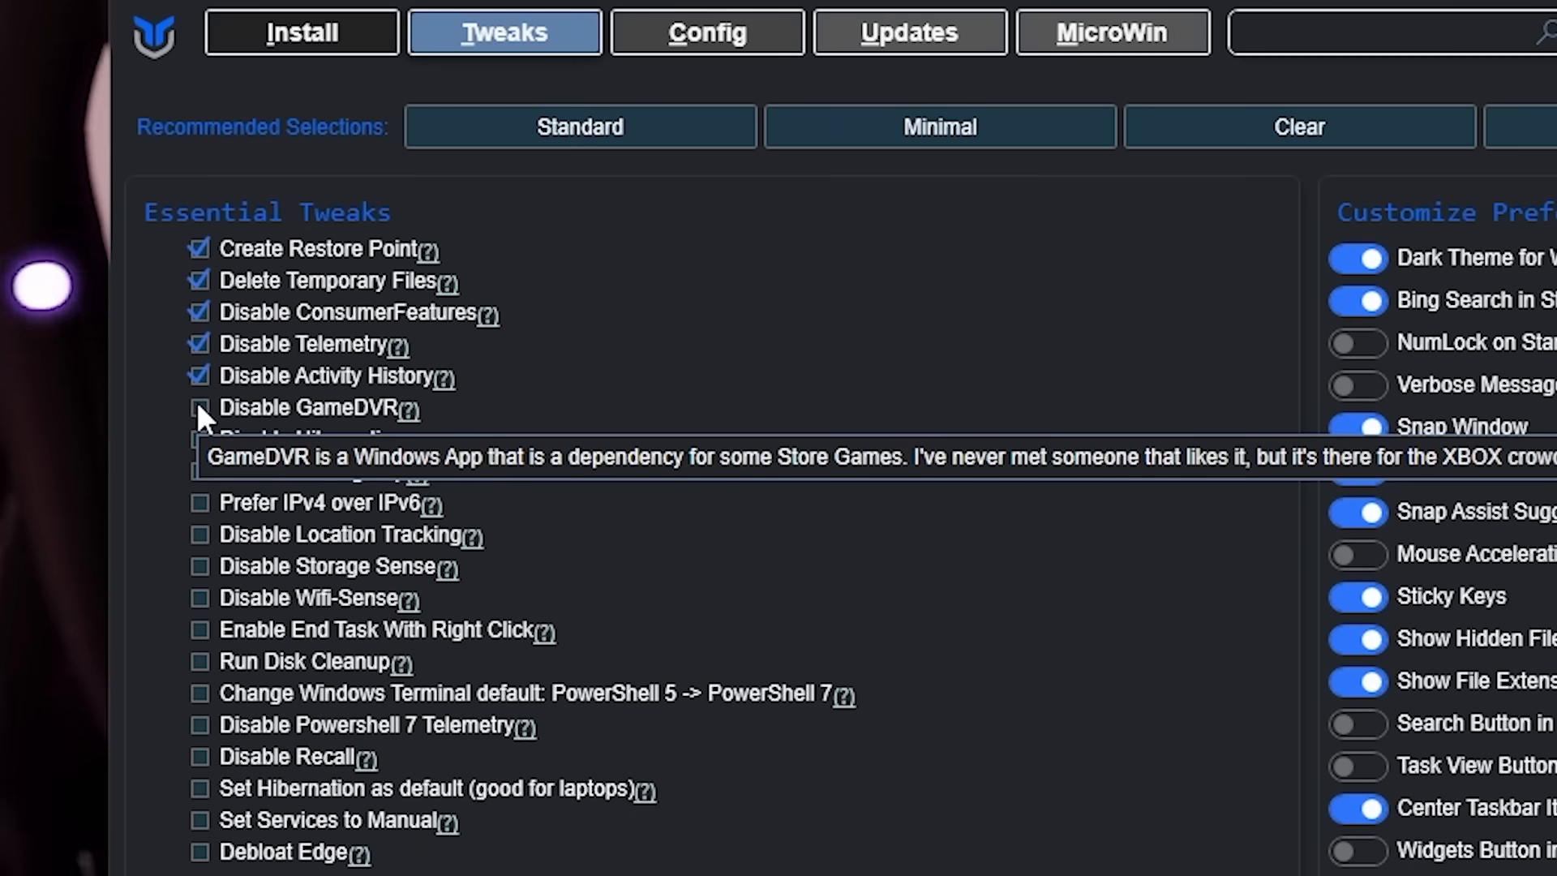
Tick the Disable GameDVR and Disable Hibernation essential tweaks.
click(199, 407)
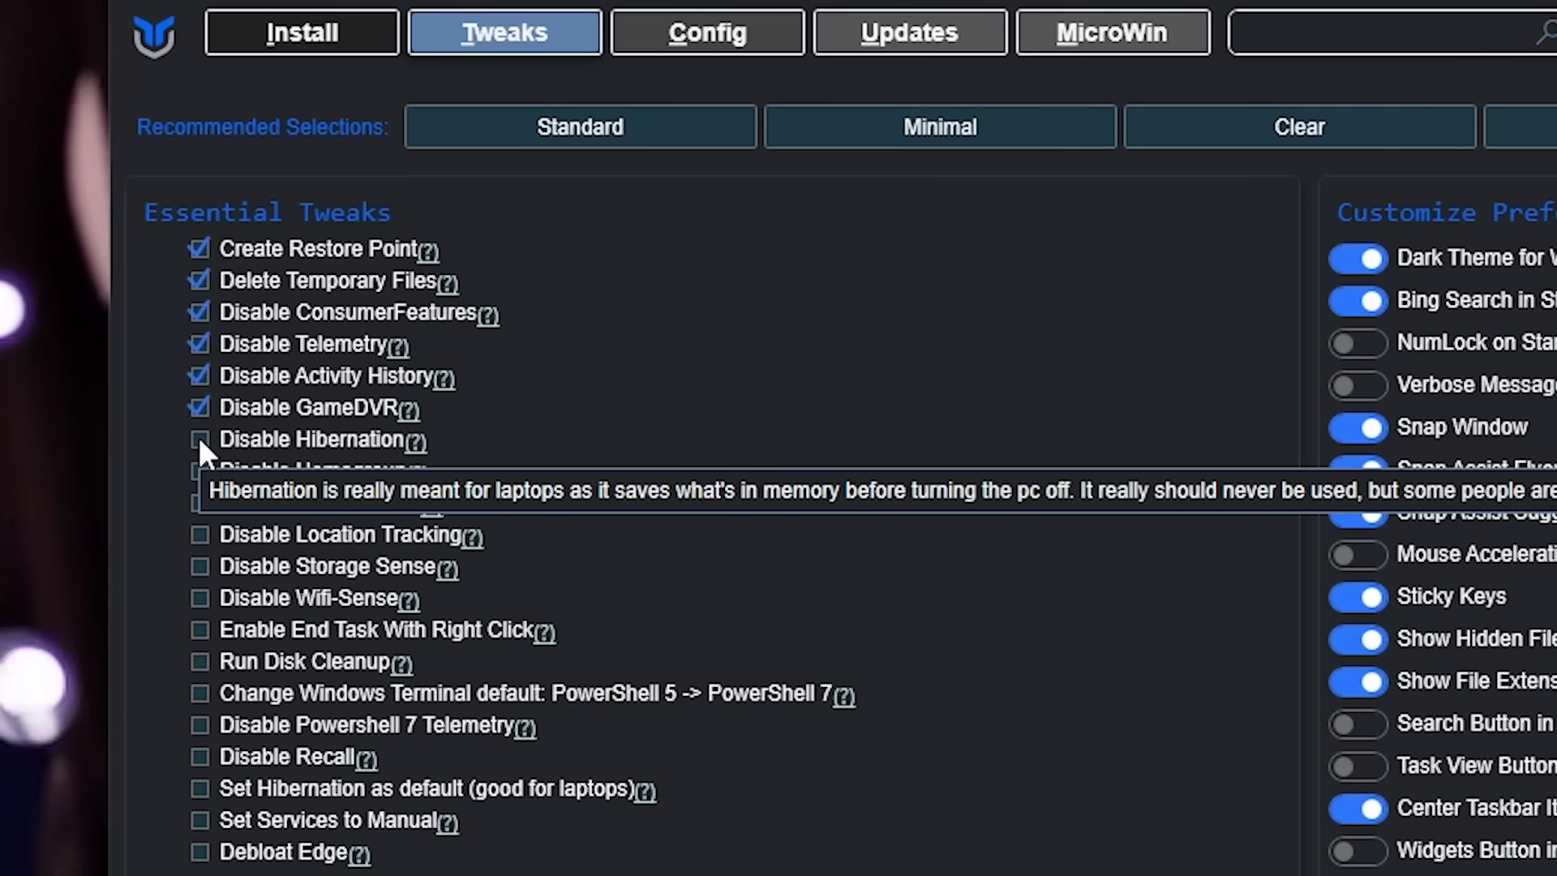
click(198, 439)
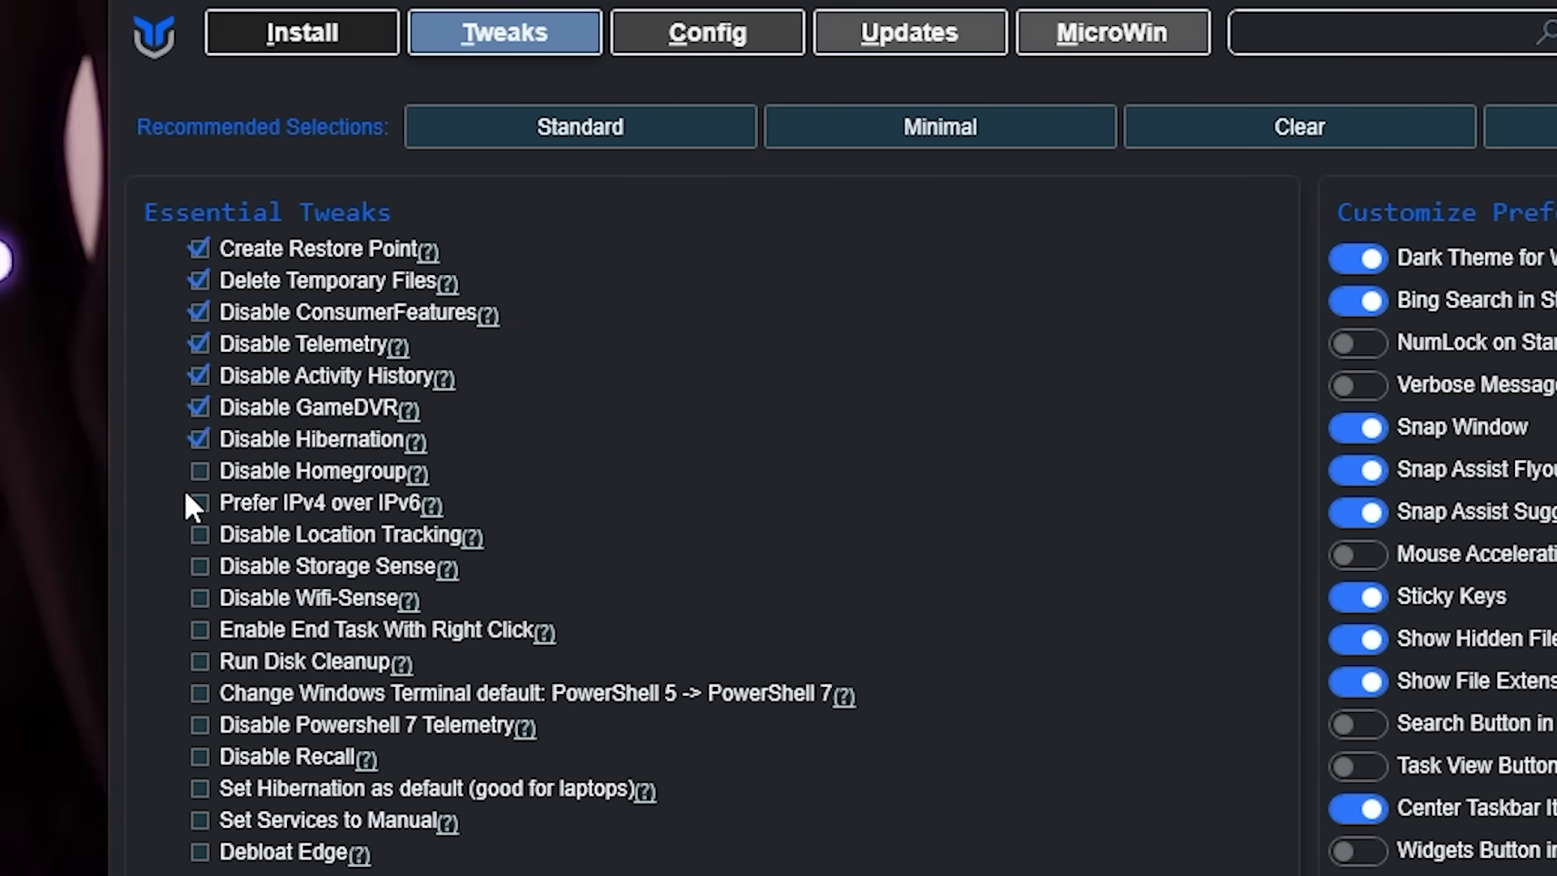
mouse_move(199, 487)
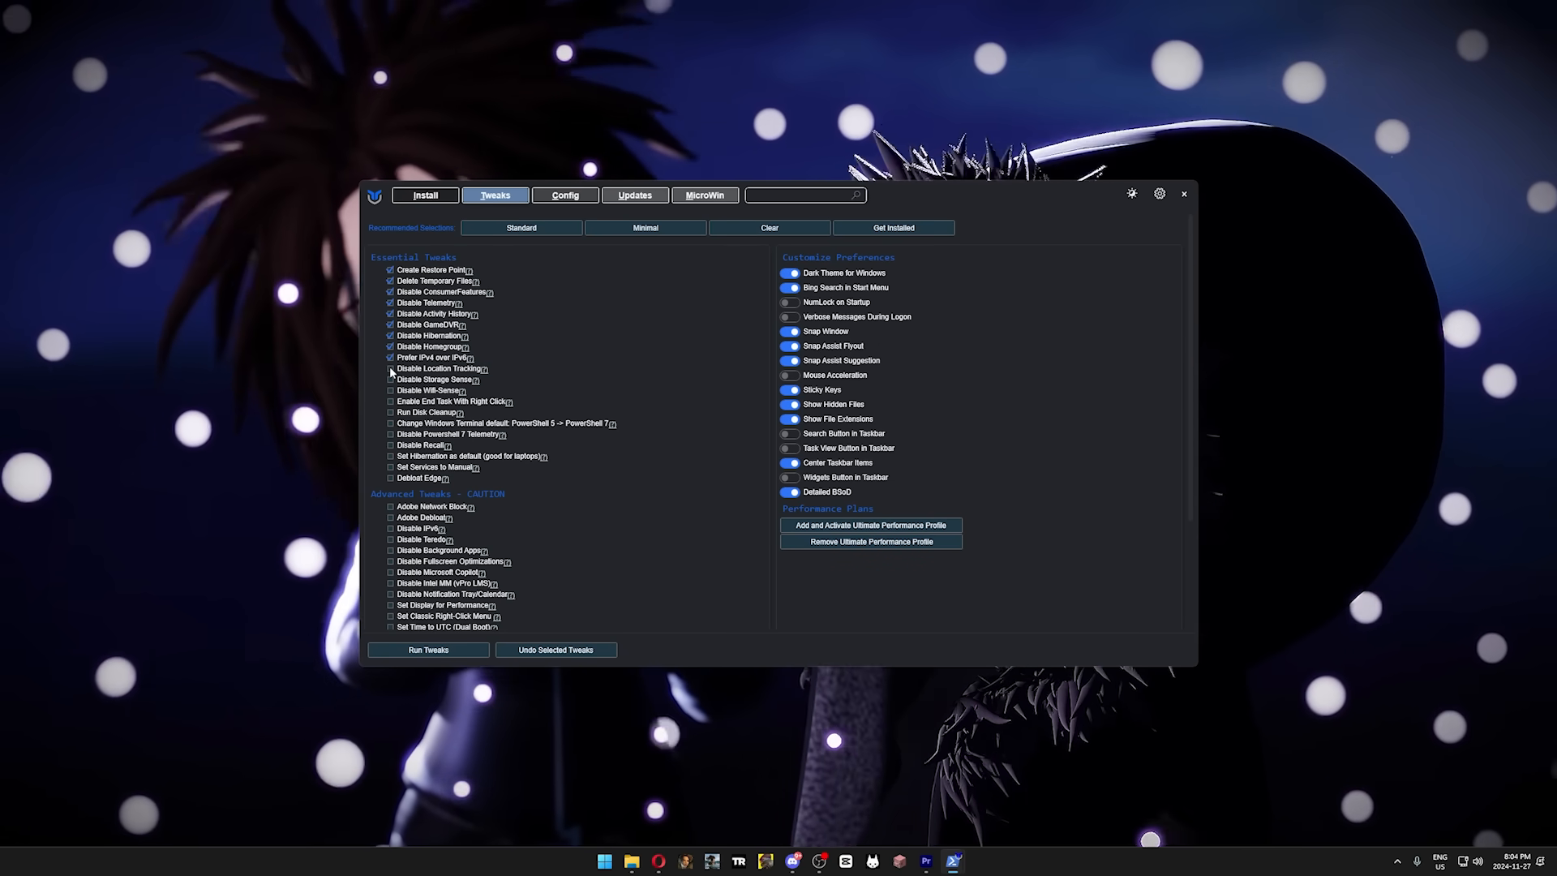
mouse_move(437, 368)
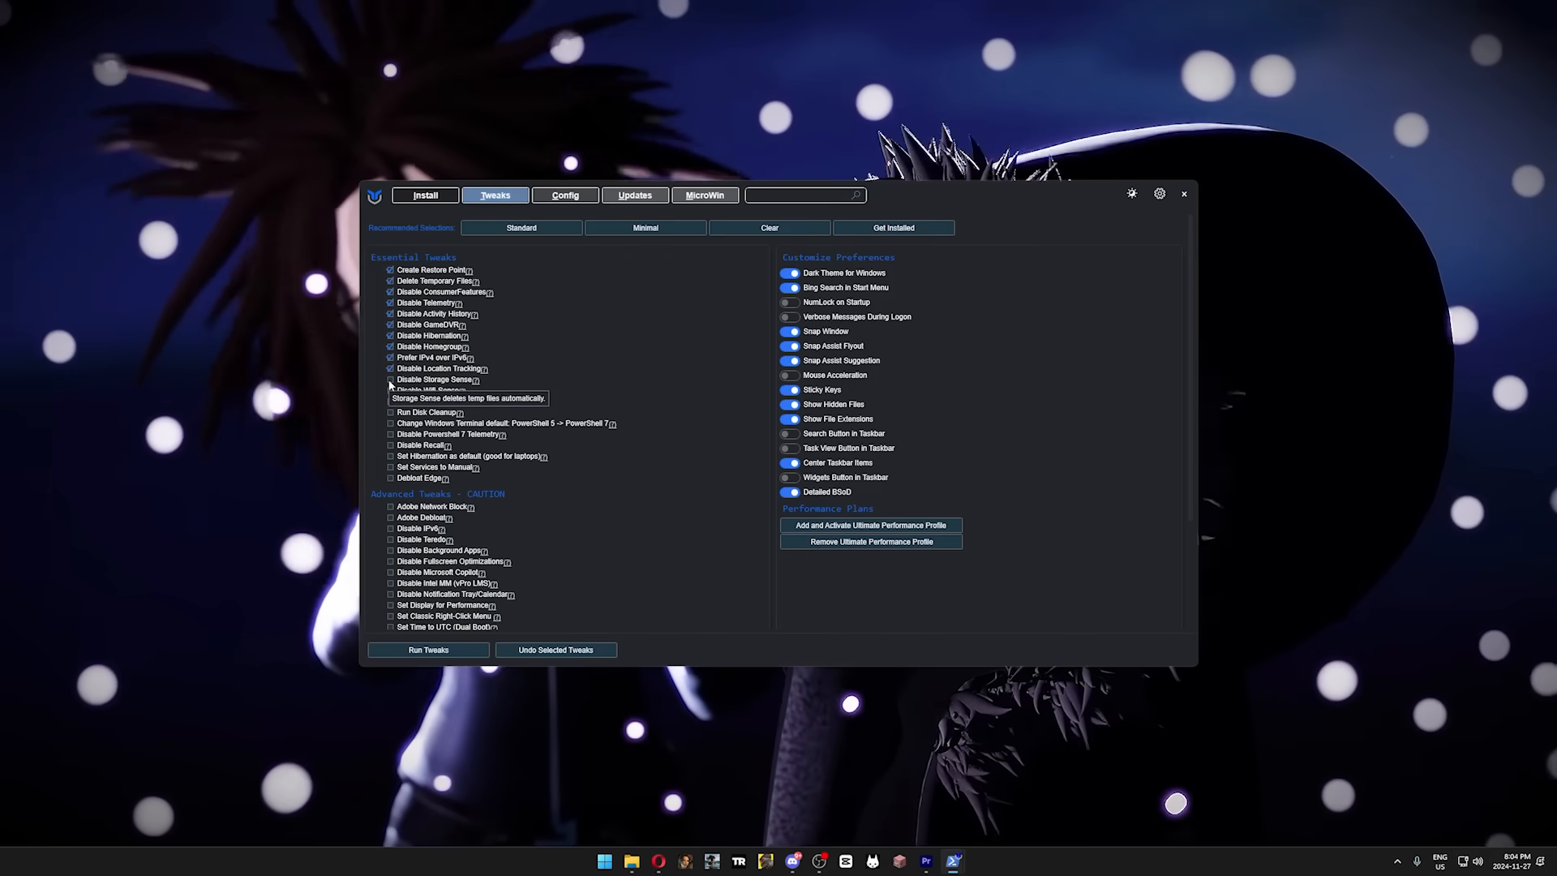
mouse_move(427, 390)
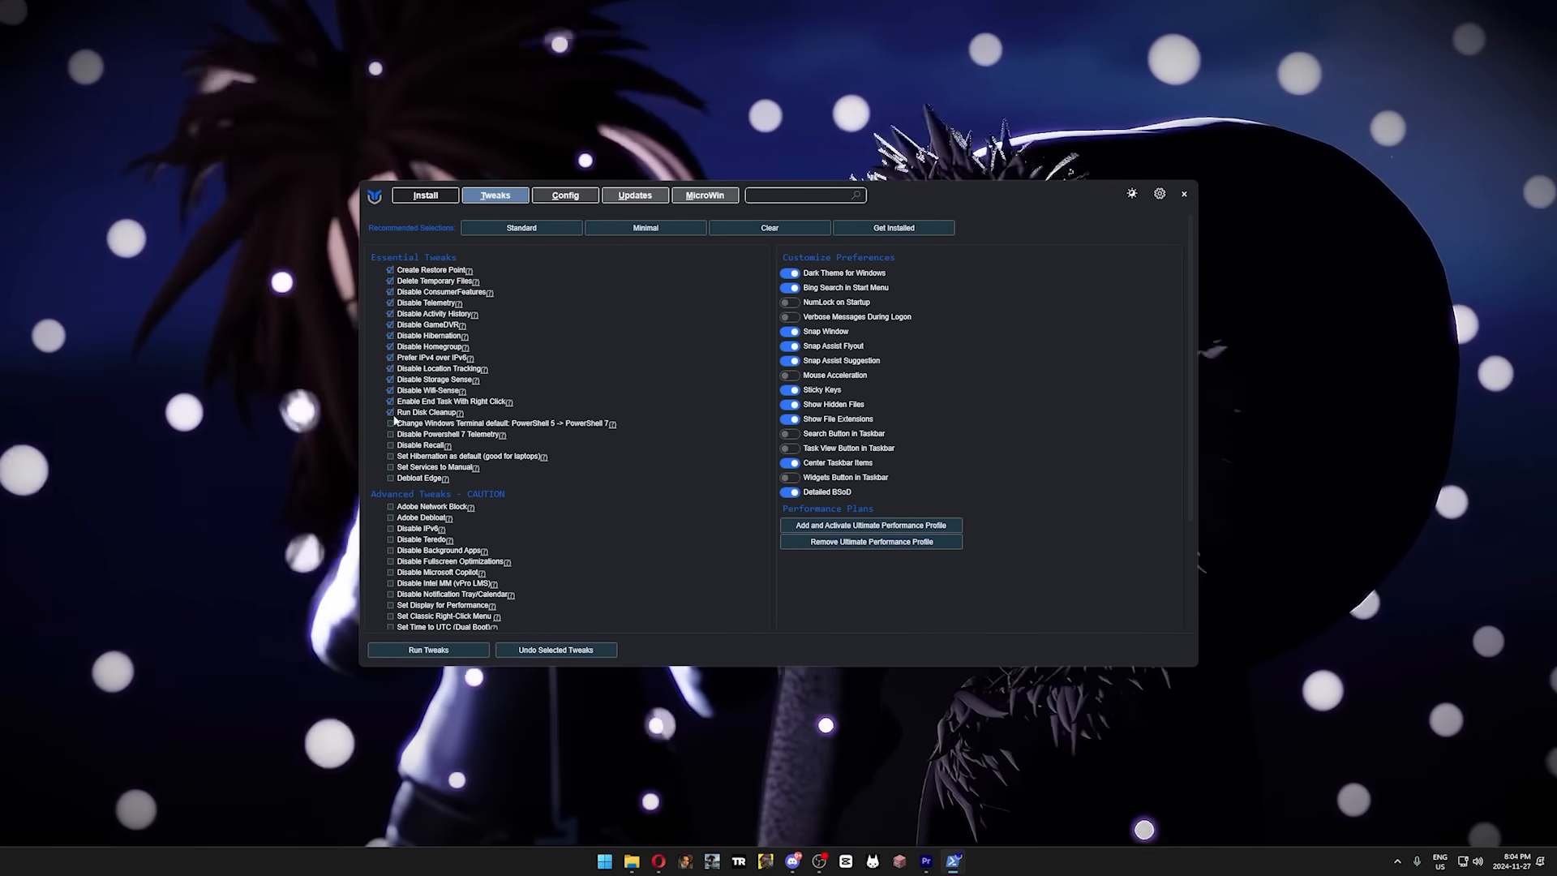
mouse_move(496, 423)
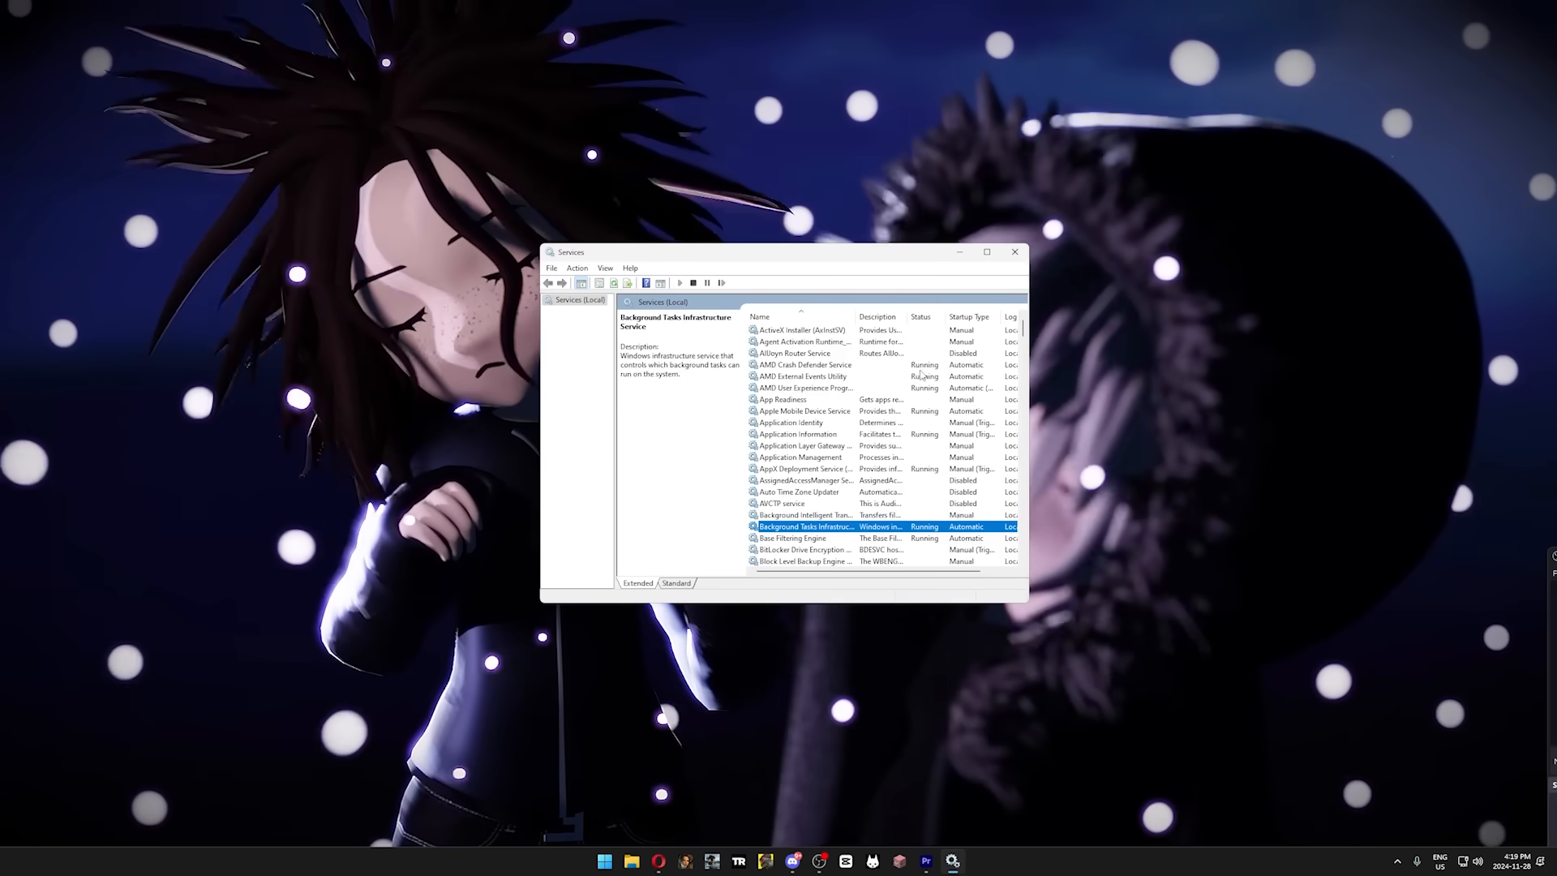
Browse the services.msc list of local Windows services with their status and startup types.
click(804, 364)
text(advanced)
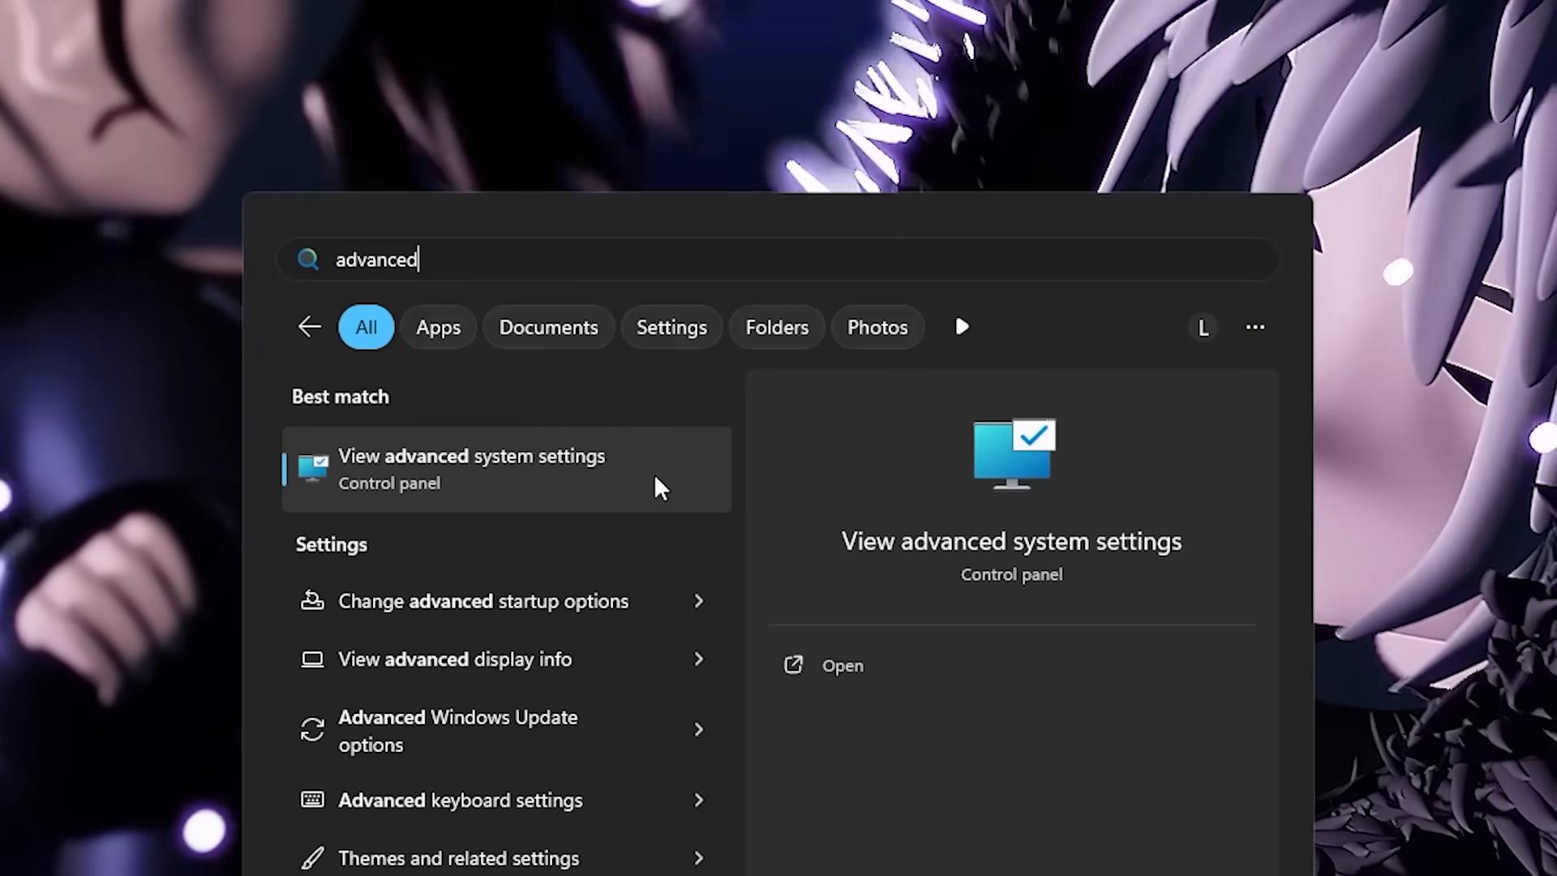
mouse_move(735, 485)
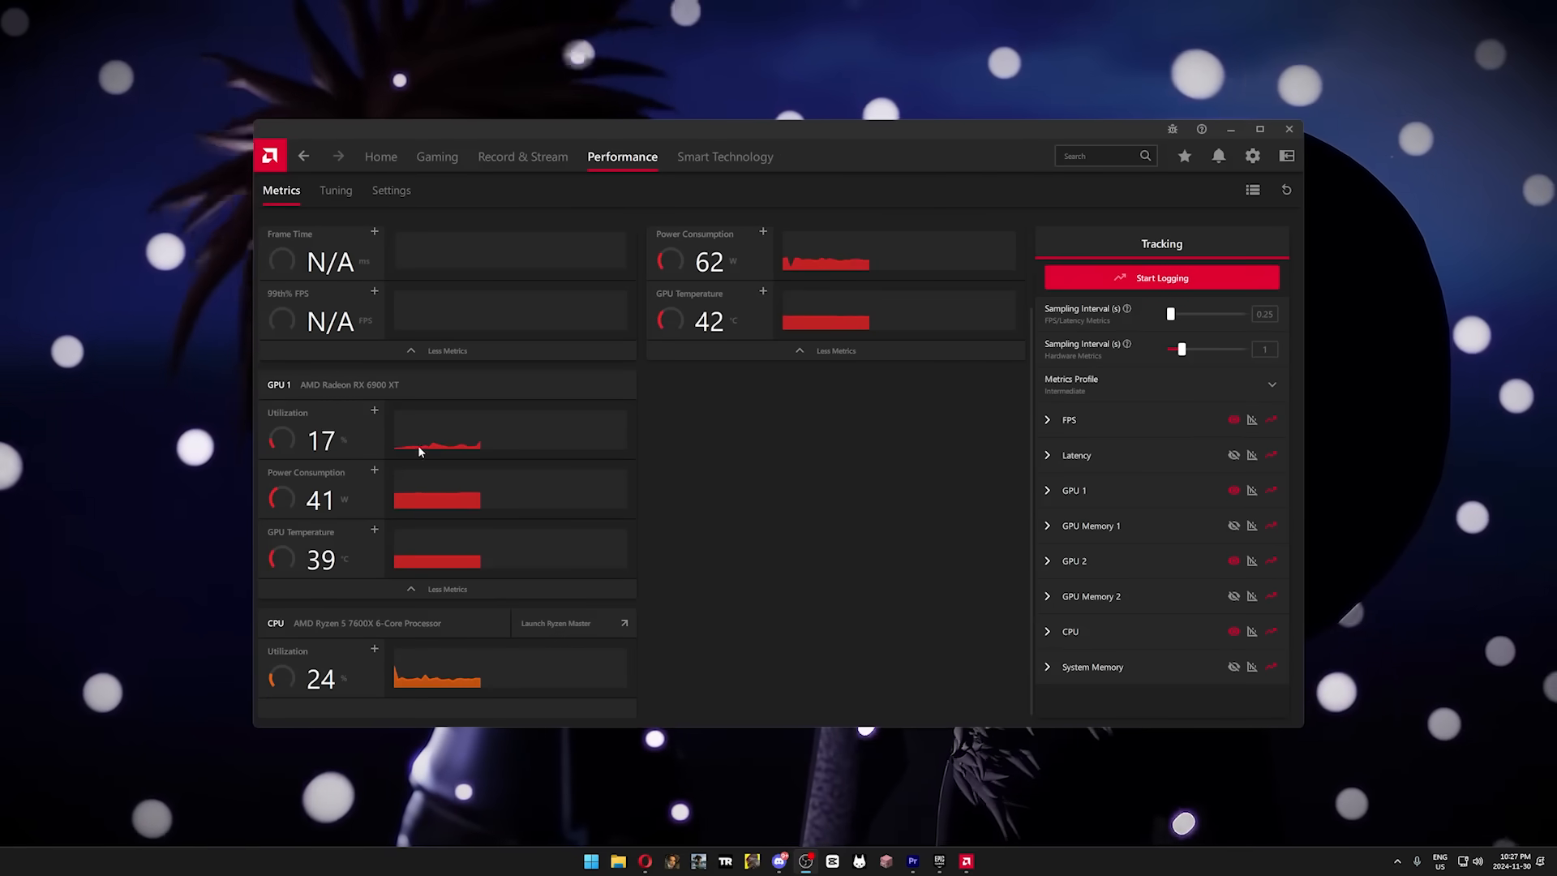
mouse_move(553, 477)
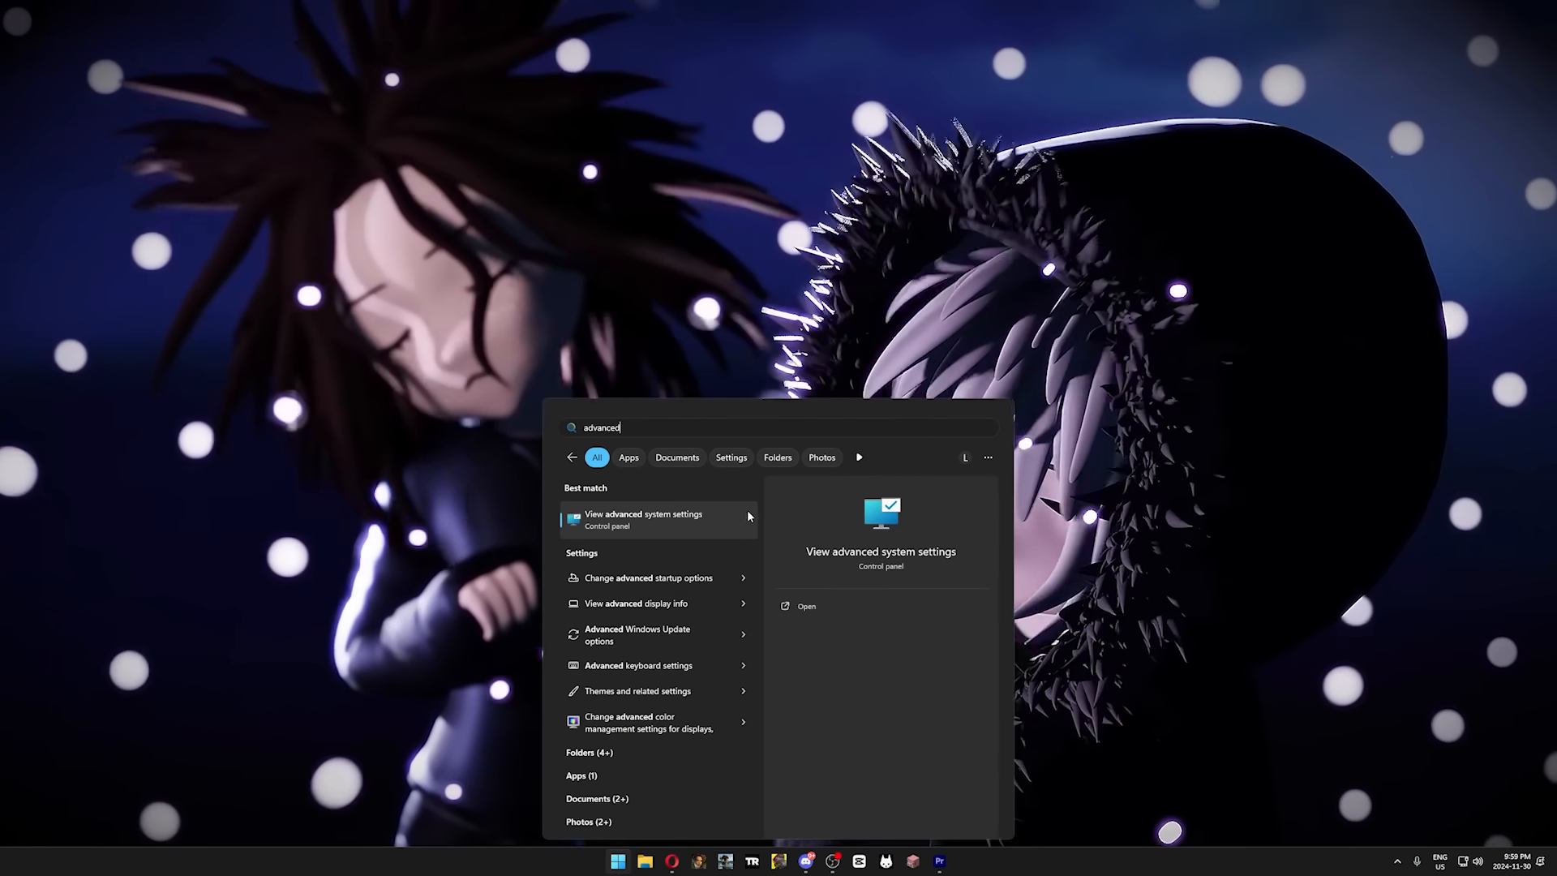
Set Performance Options visual effects to 'Adjust for best performance' from advanced system settings.
click(644, 517)
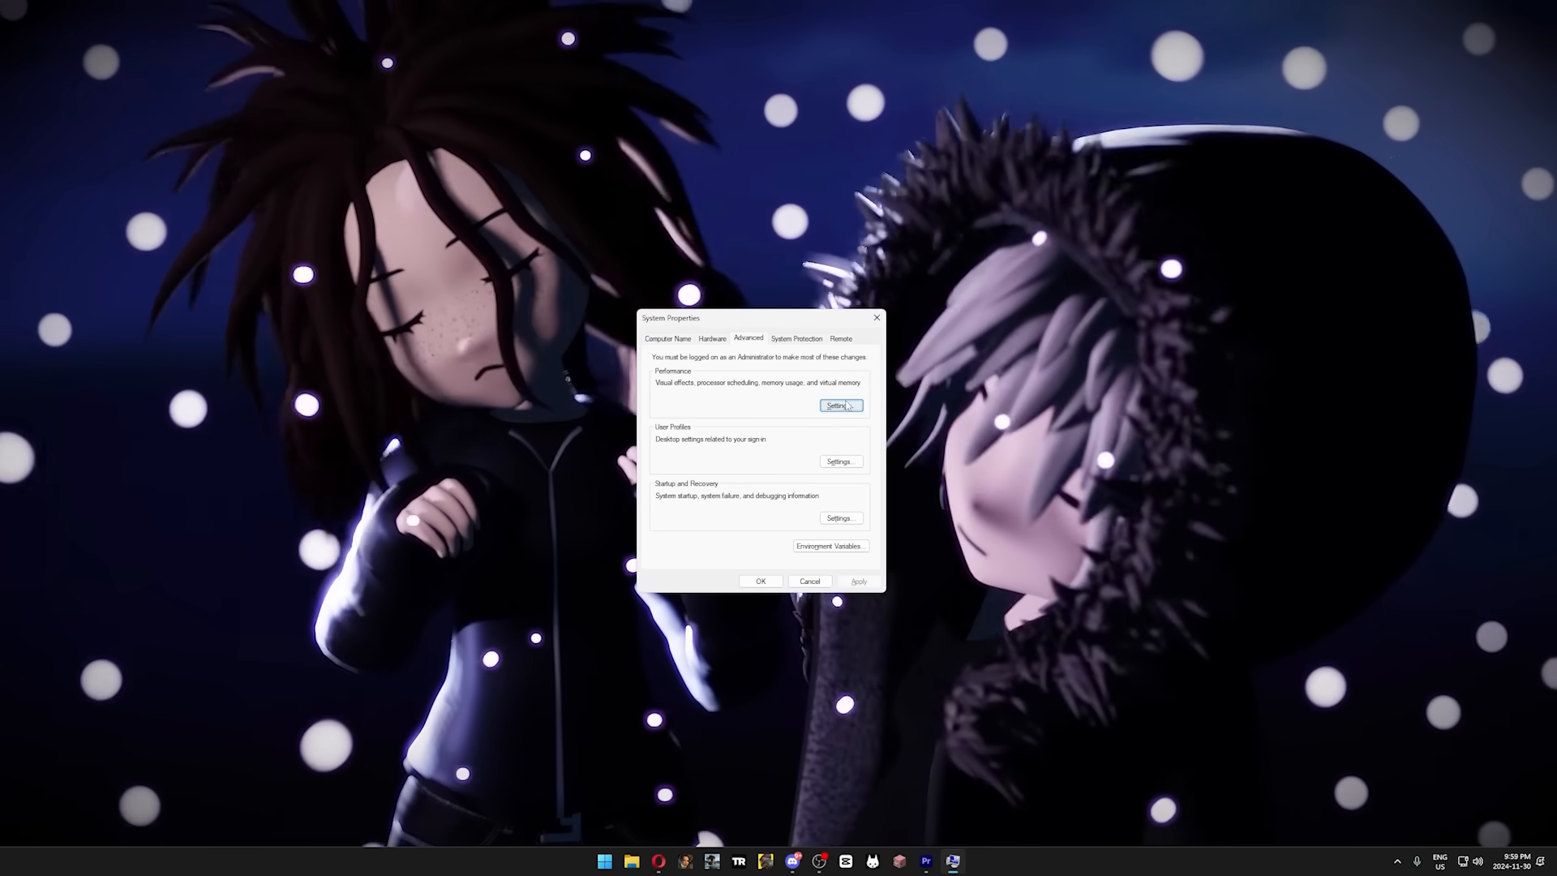
click(840, 405)
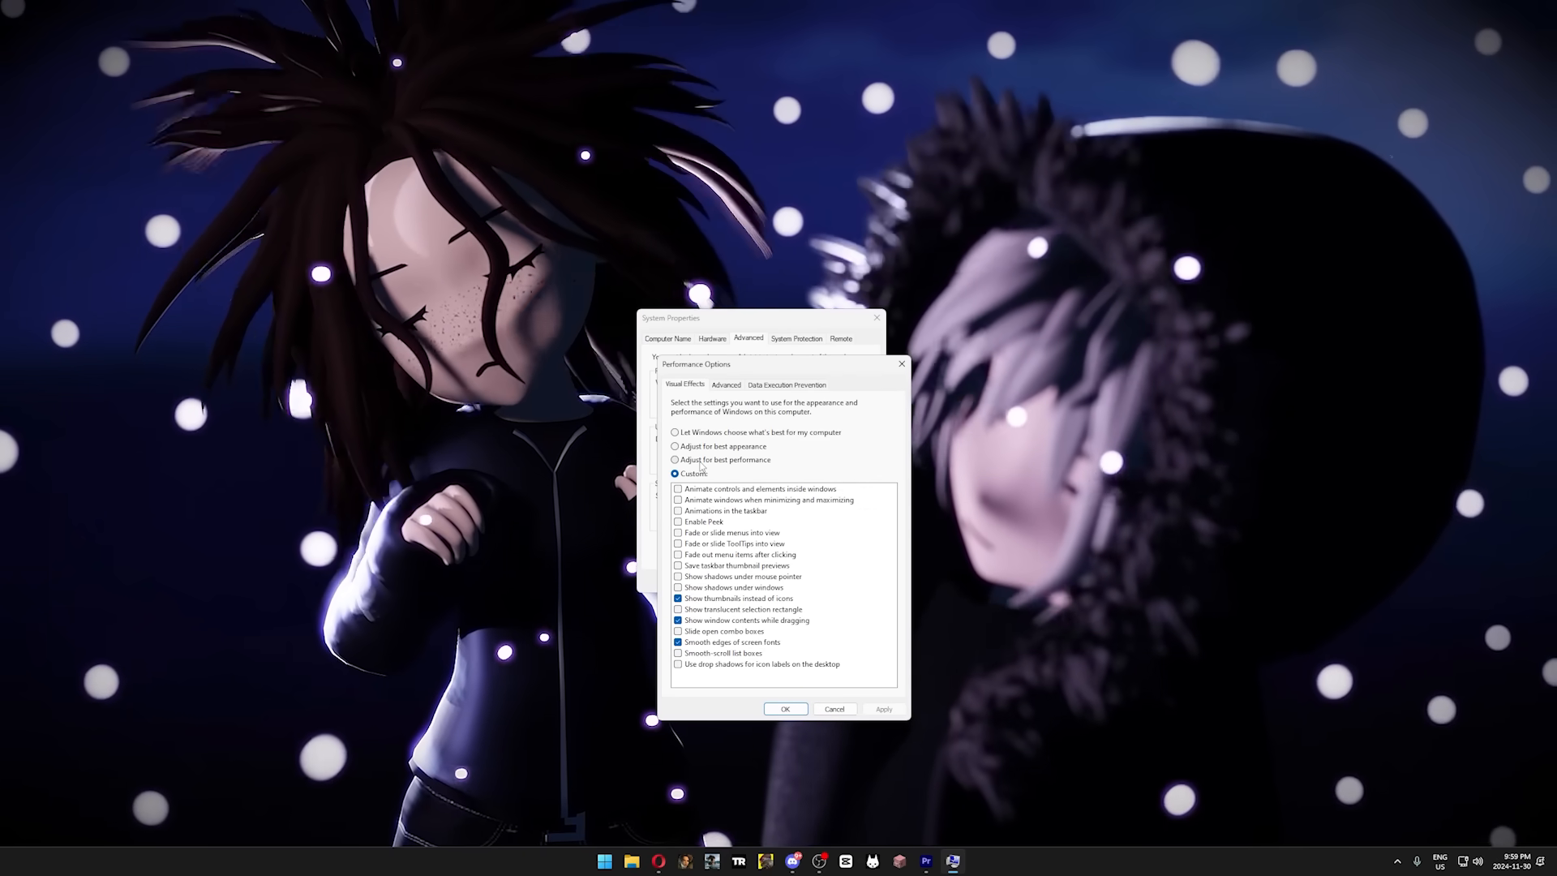
click(676, 459)
text(game mode)
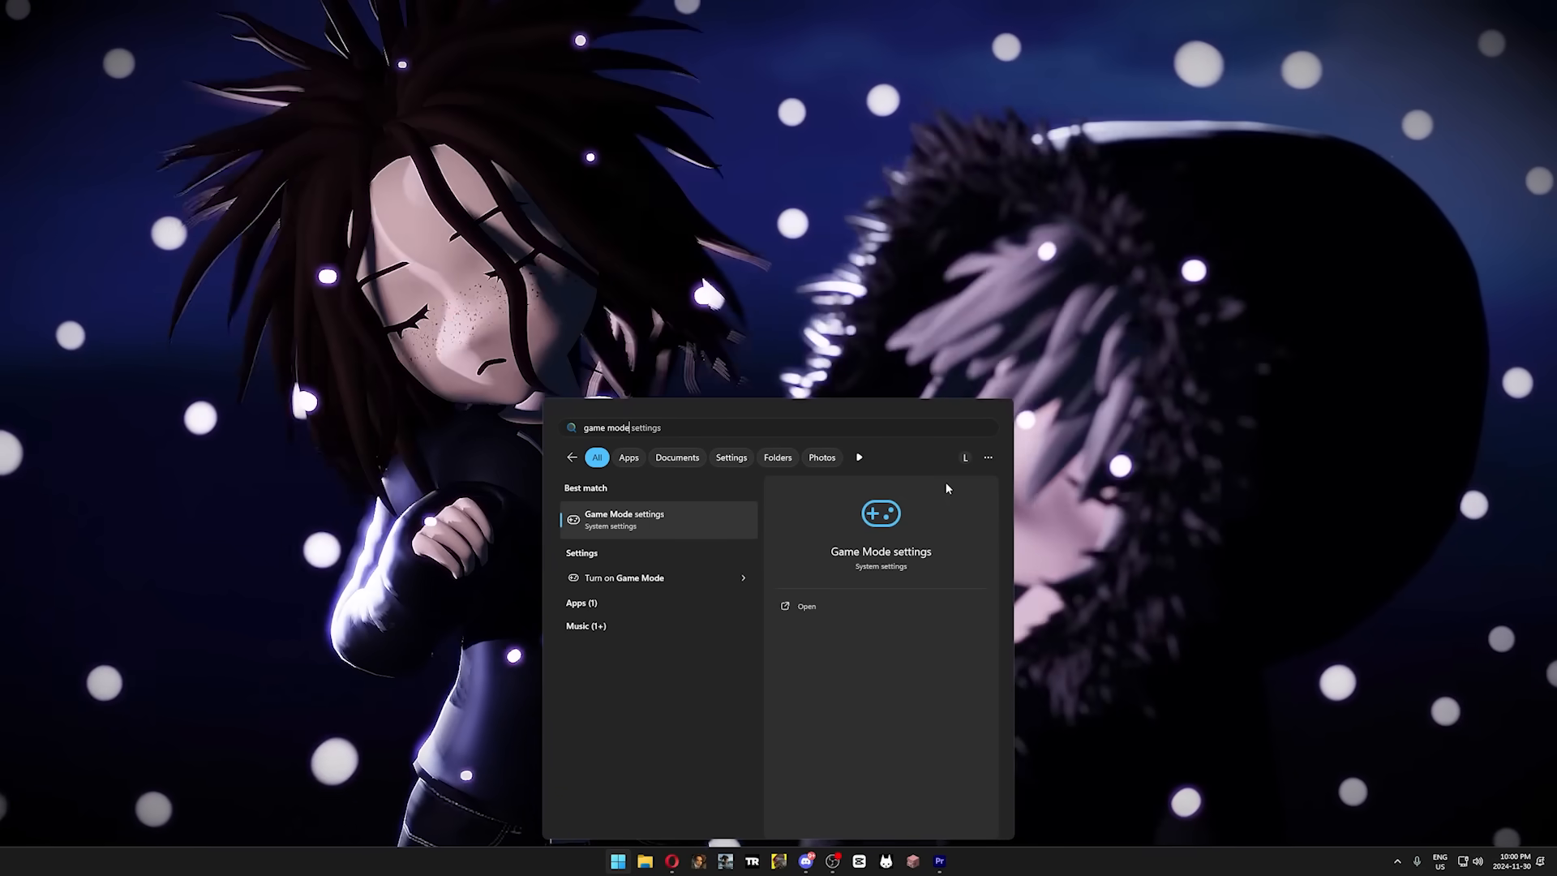
mouse_move(724, 524)
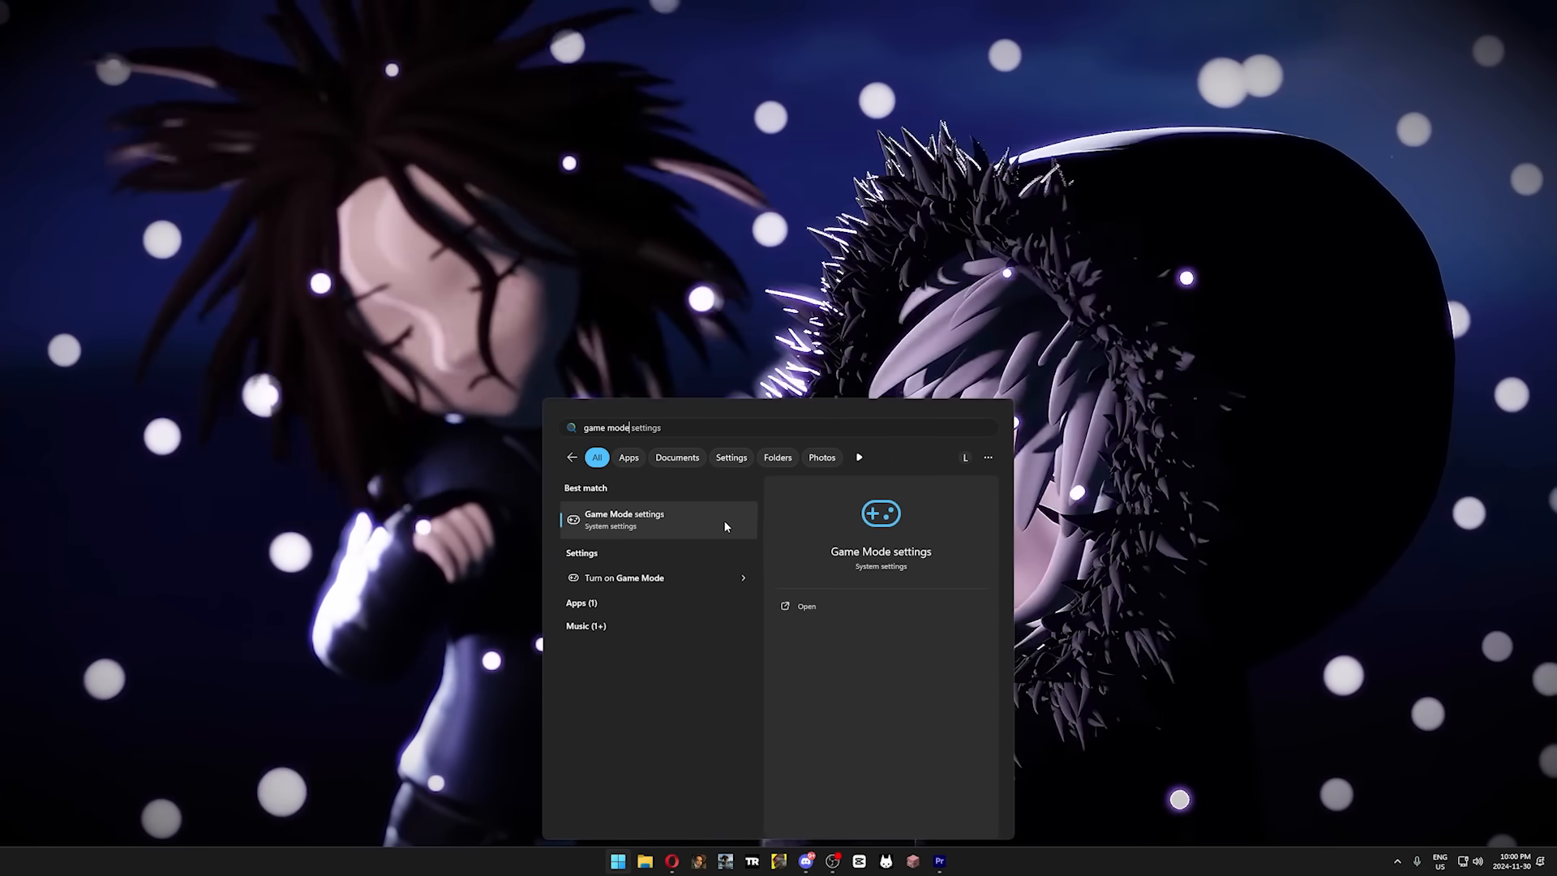
Turn Game Mode on and set FortniteClient-Win64-Shipping.exe to use the AMD Radeon RX 6900 XT.
click(624, 520)
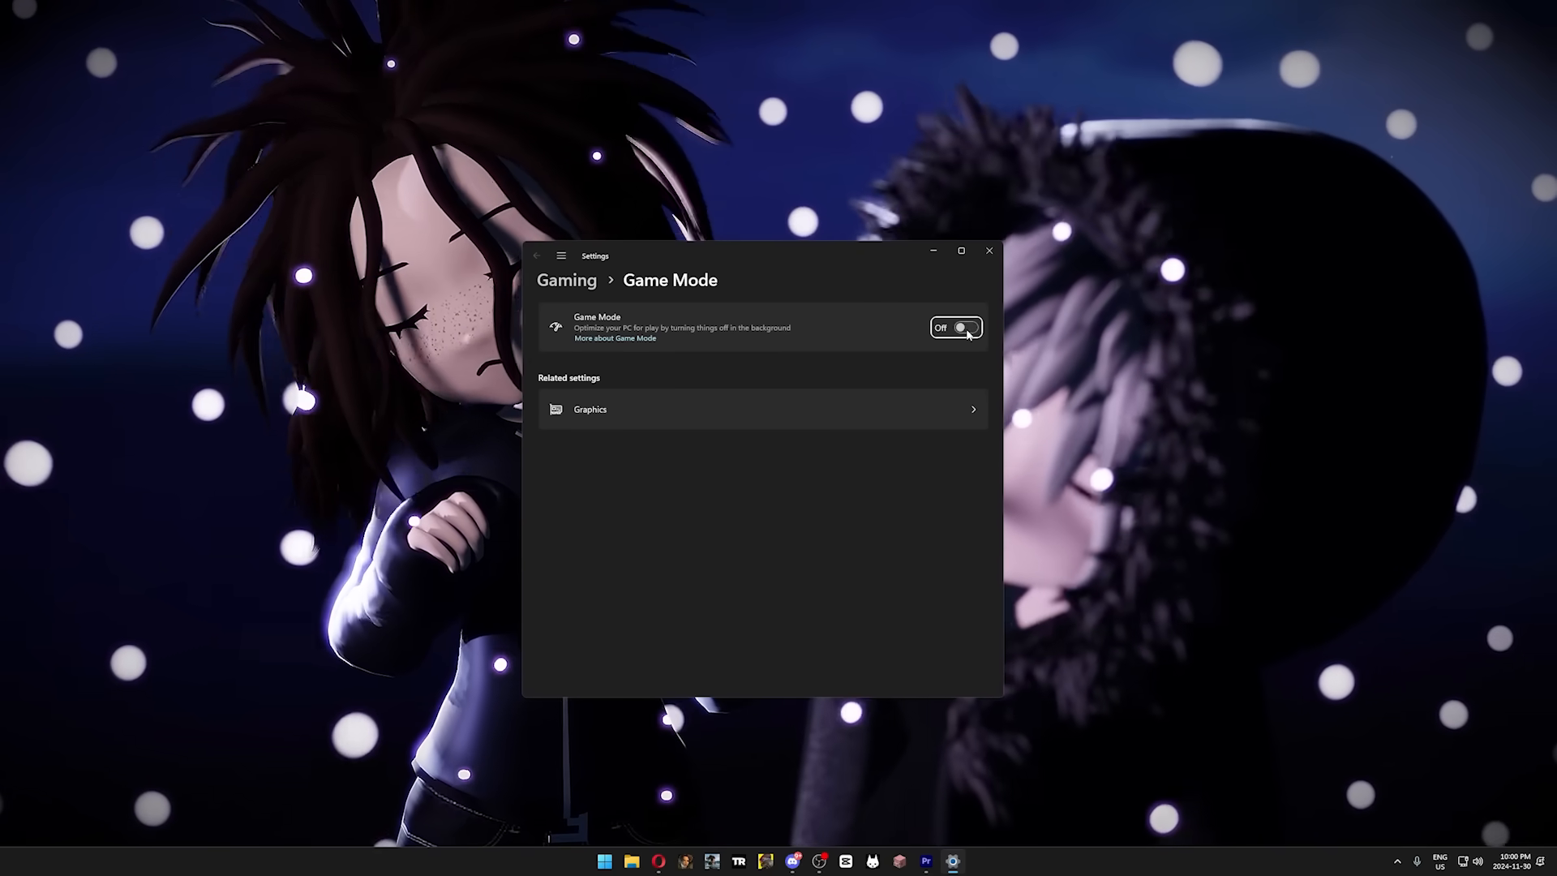
click(956, 328)
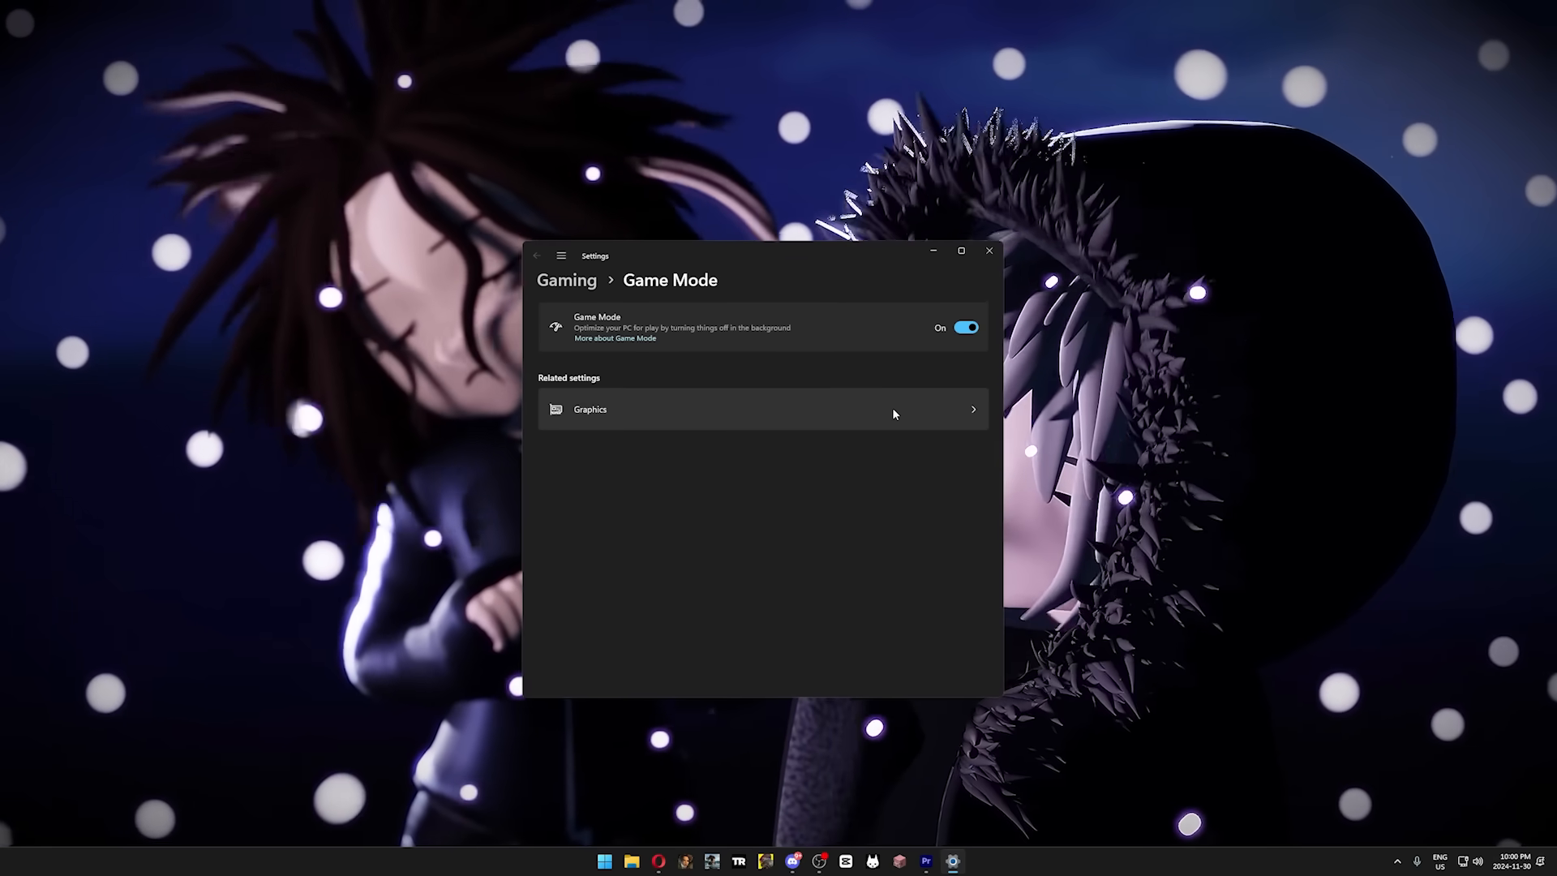
click(760, 409)
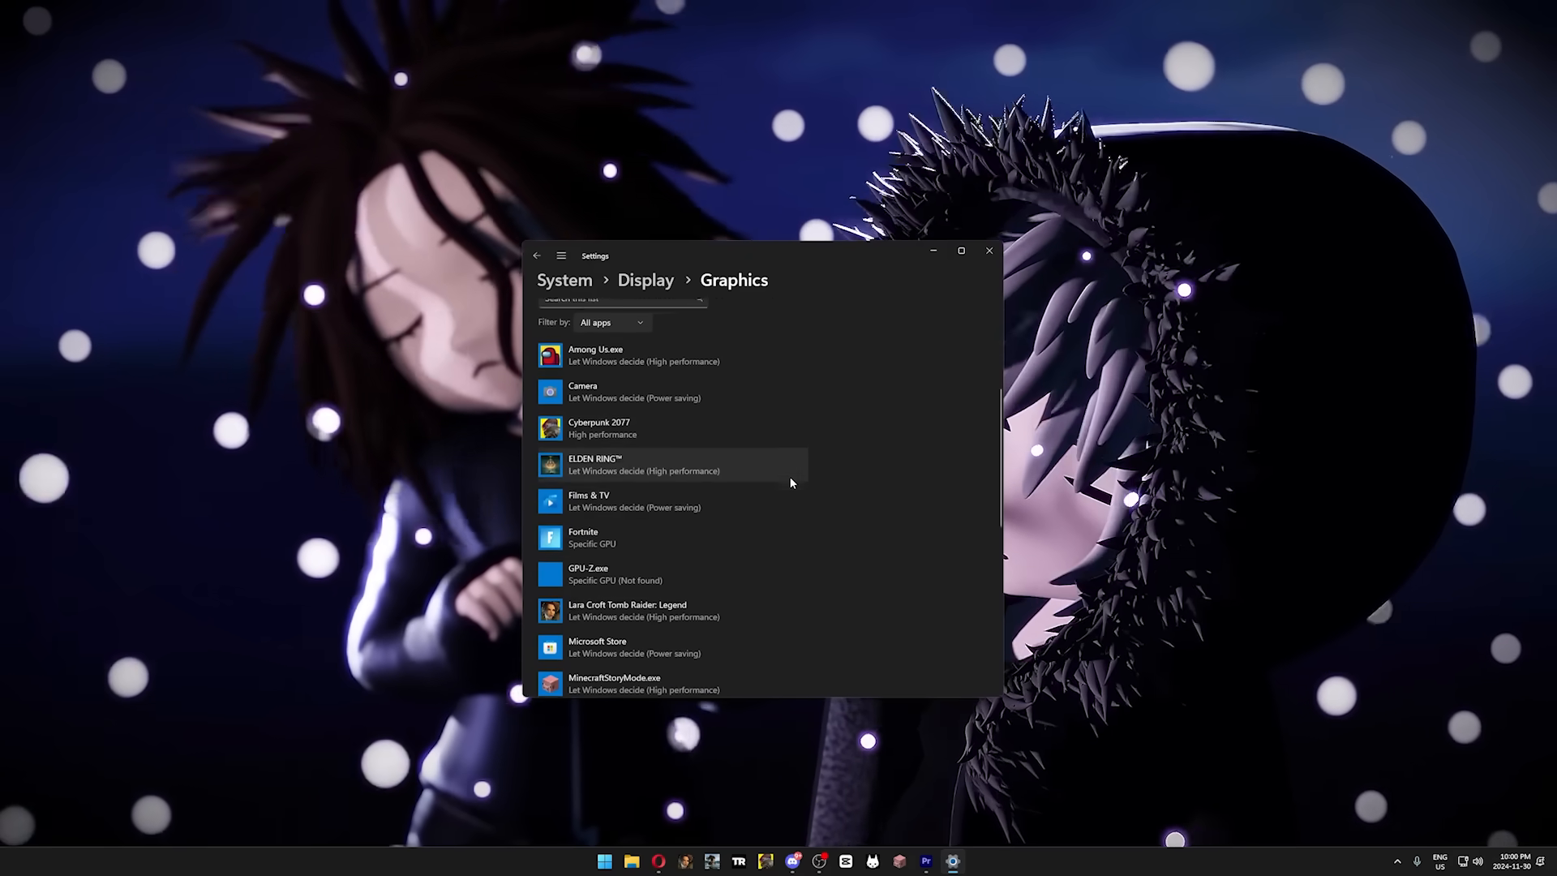
scroll(up, 3)
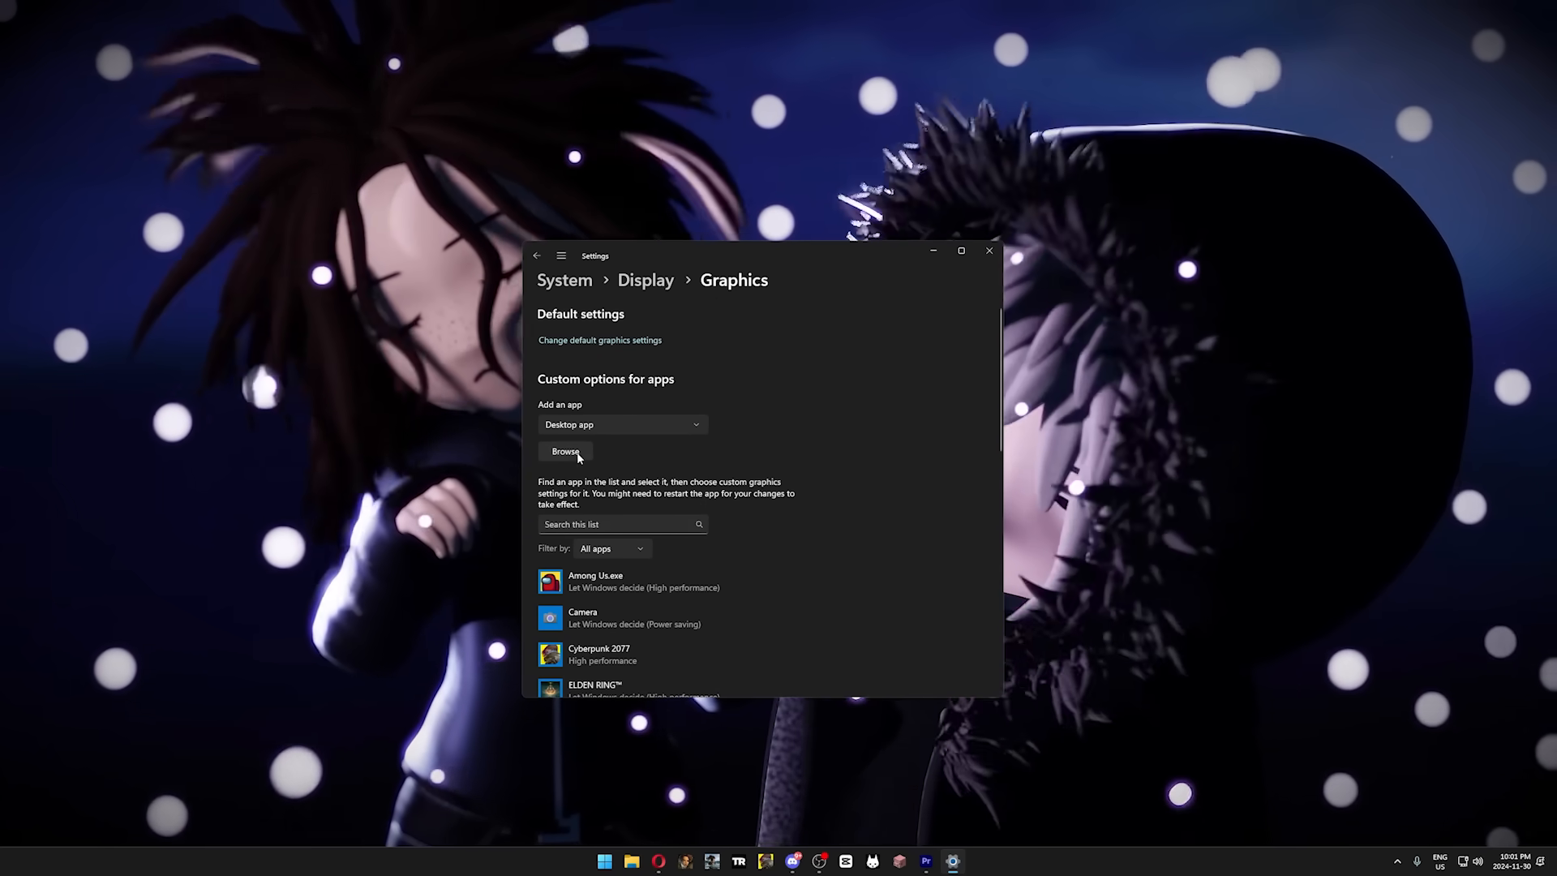
click(565, 456)
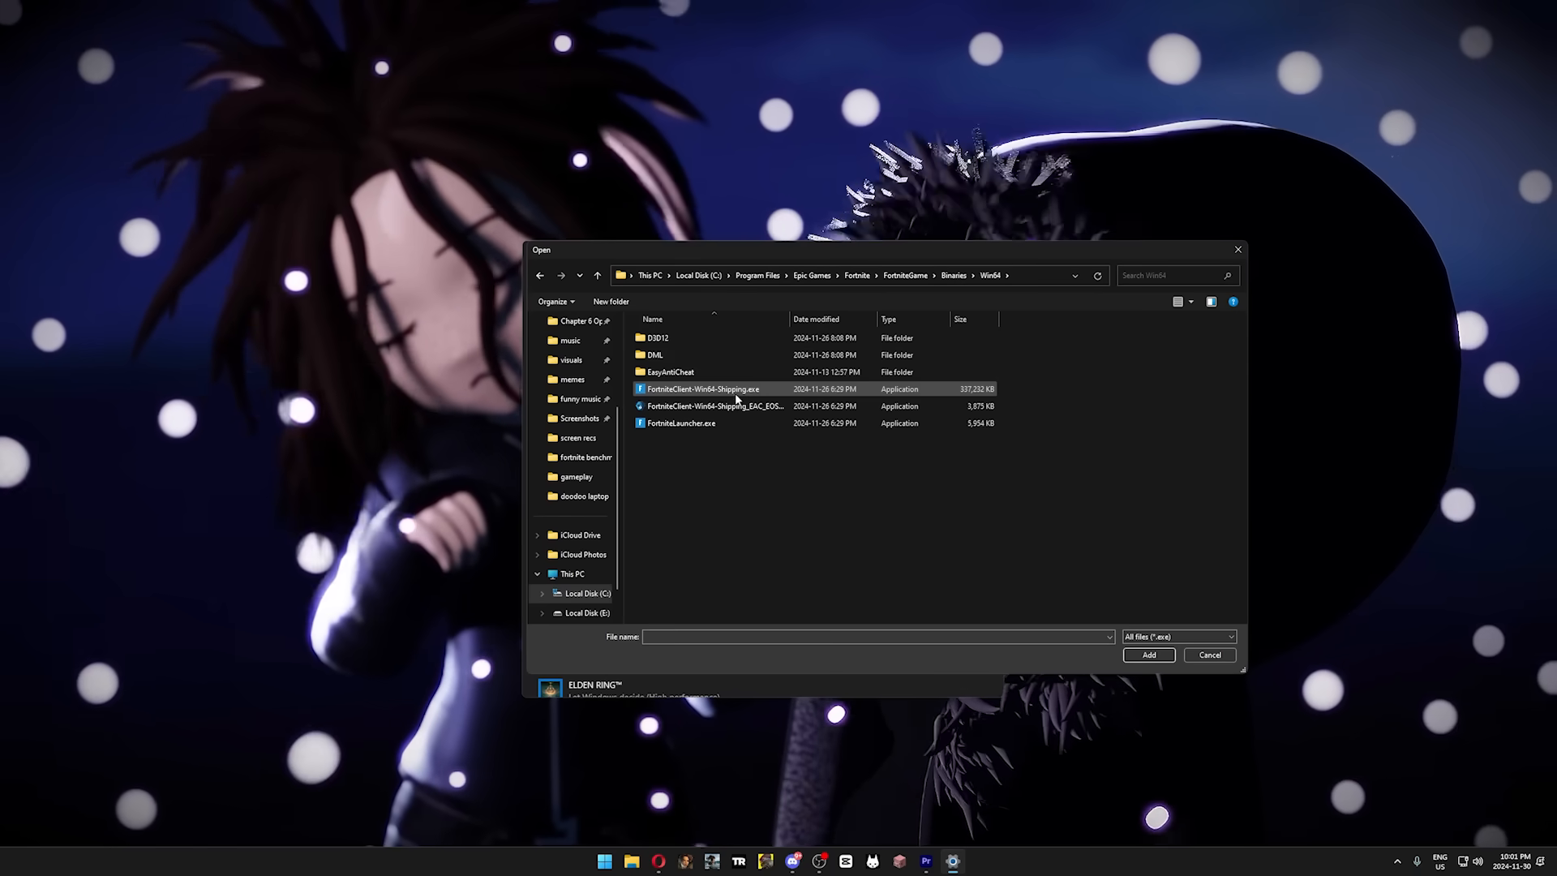
click(701, 388)
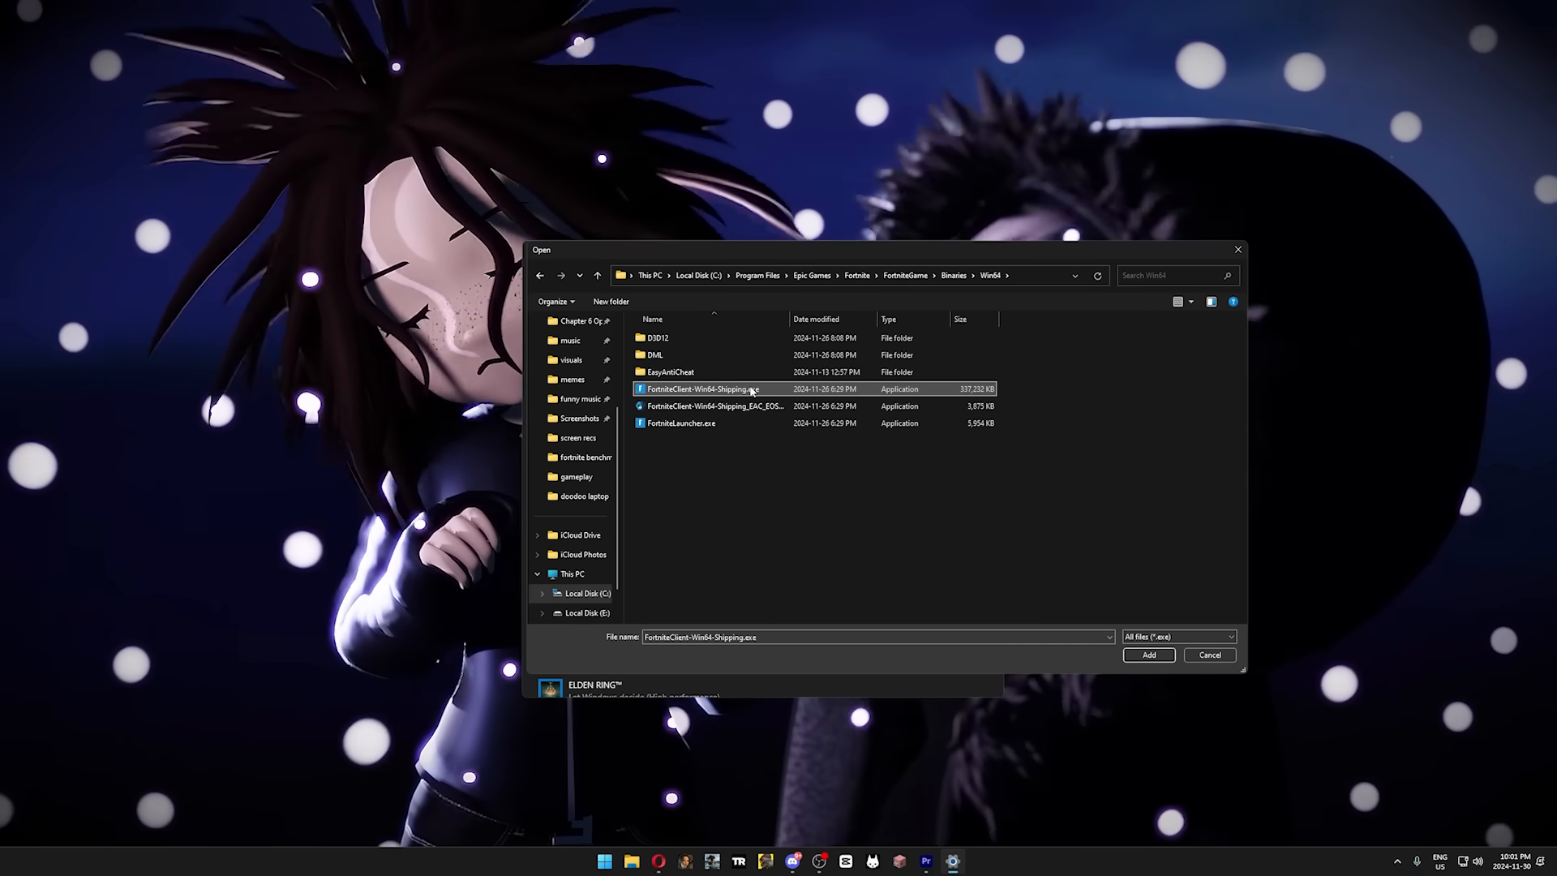
click(1149, 655)
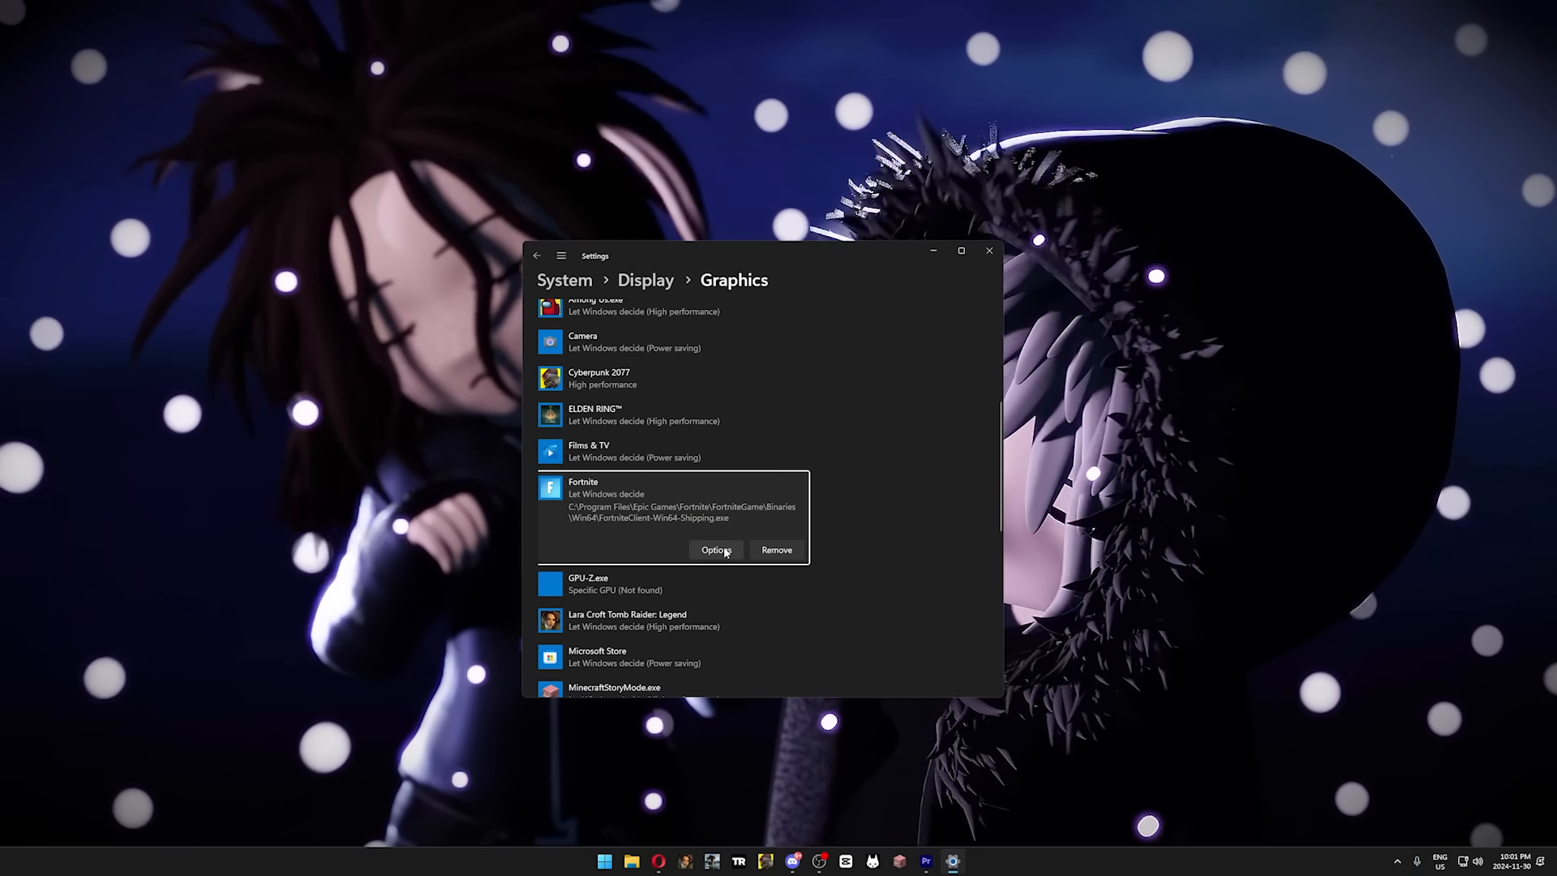
click(715, 550)
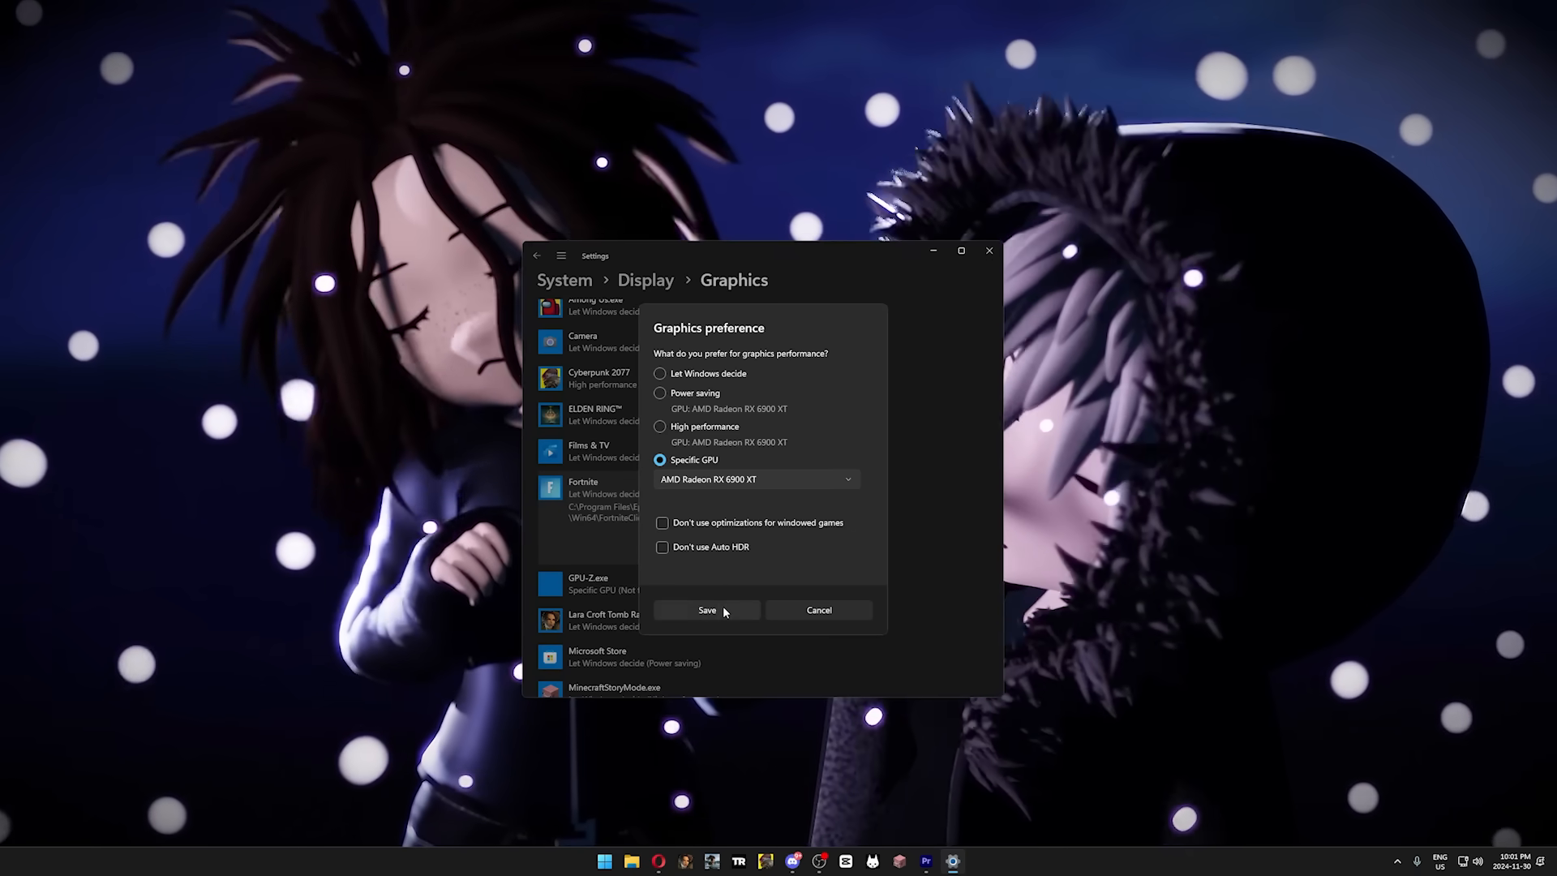
click(706, 610)
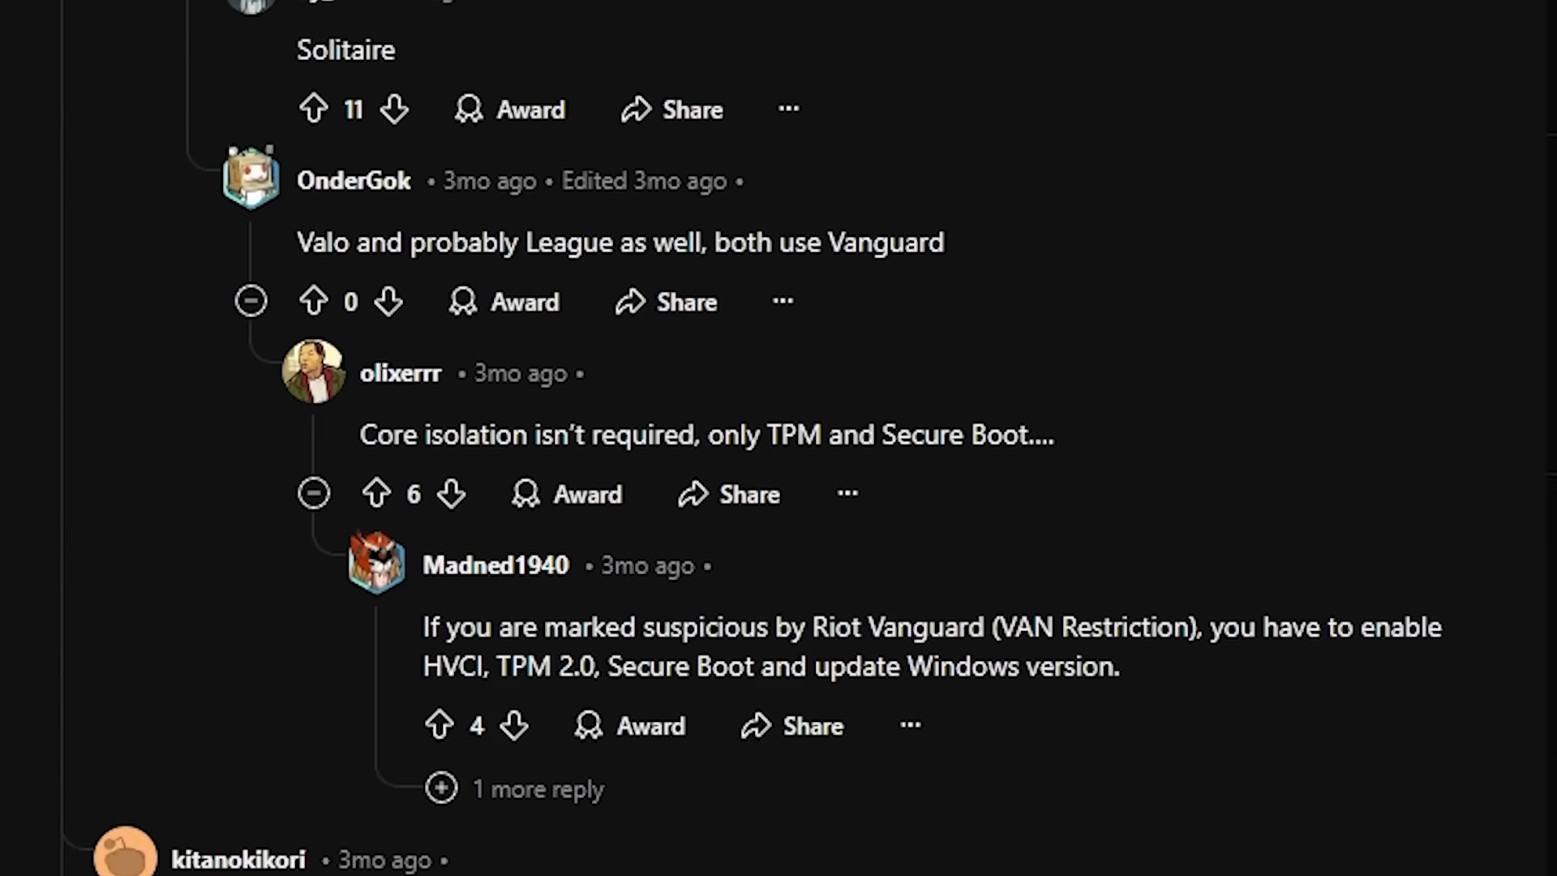
scroll(down, 3)
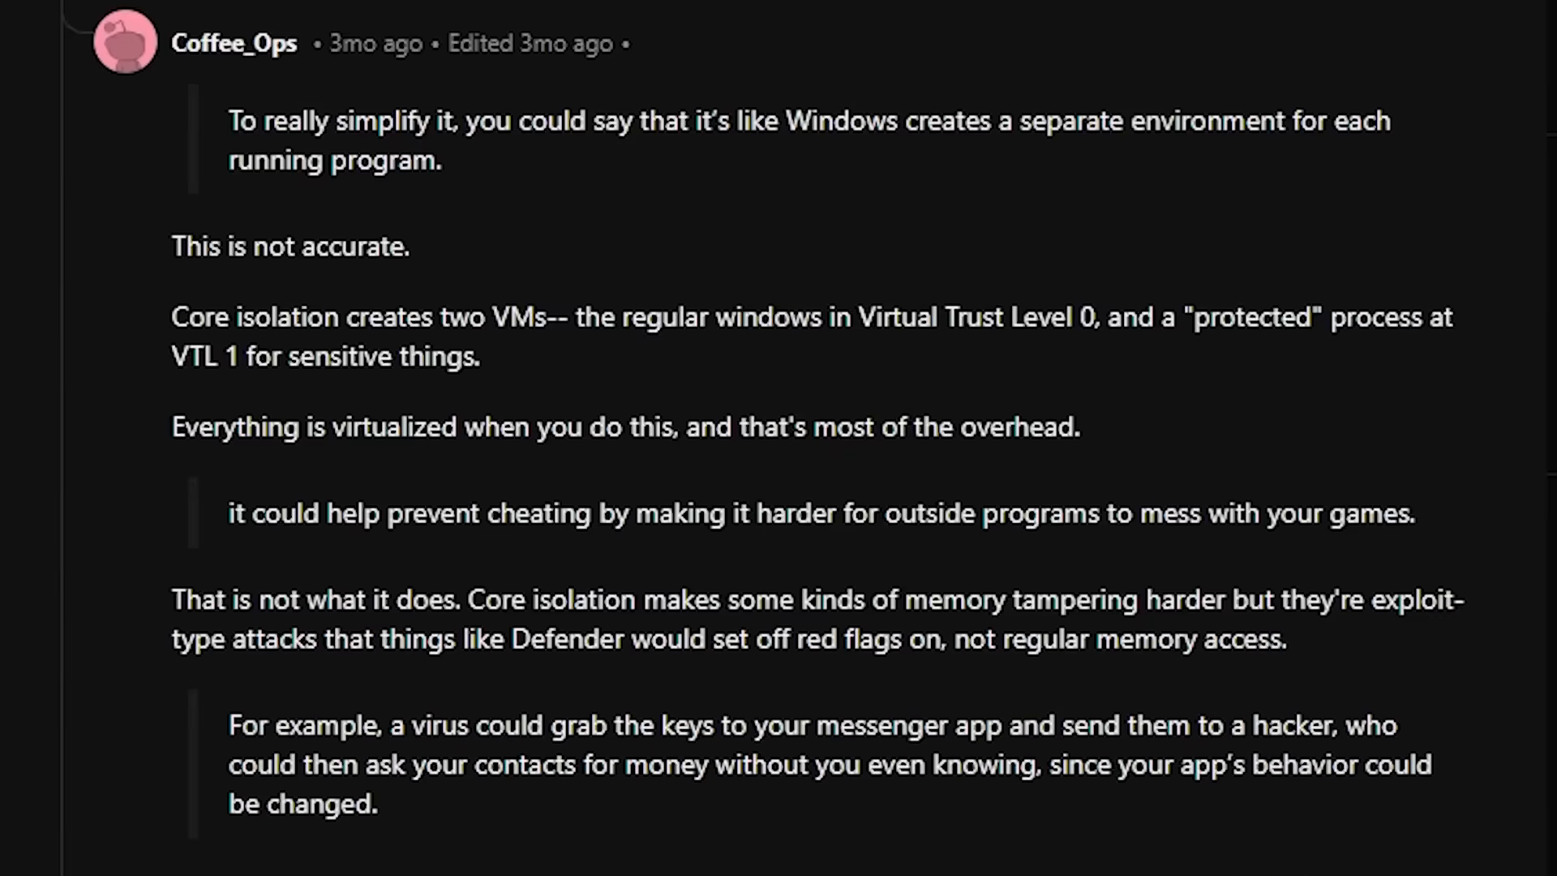
scroll(down, 3)
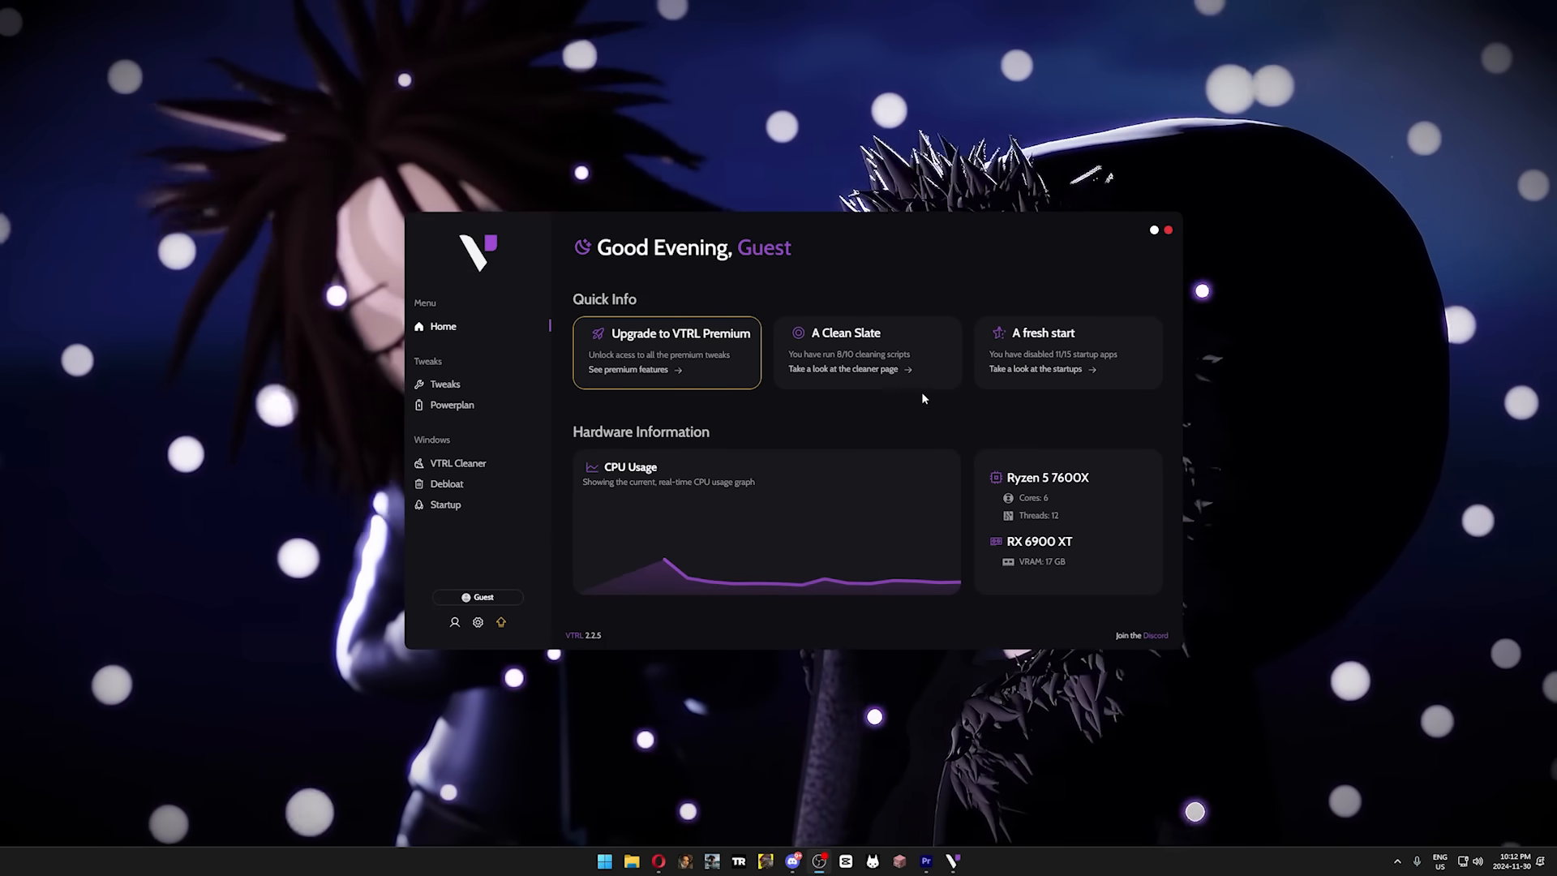
Apply VTRL's power plan and select VTRL Optimized as the active plan in Power Options.
click(452, 405)
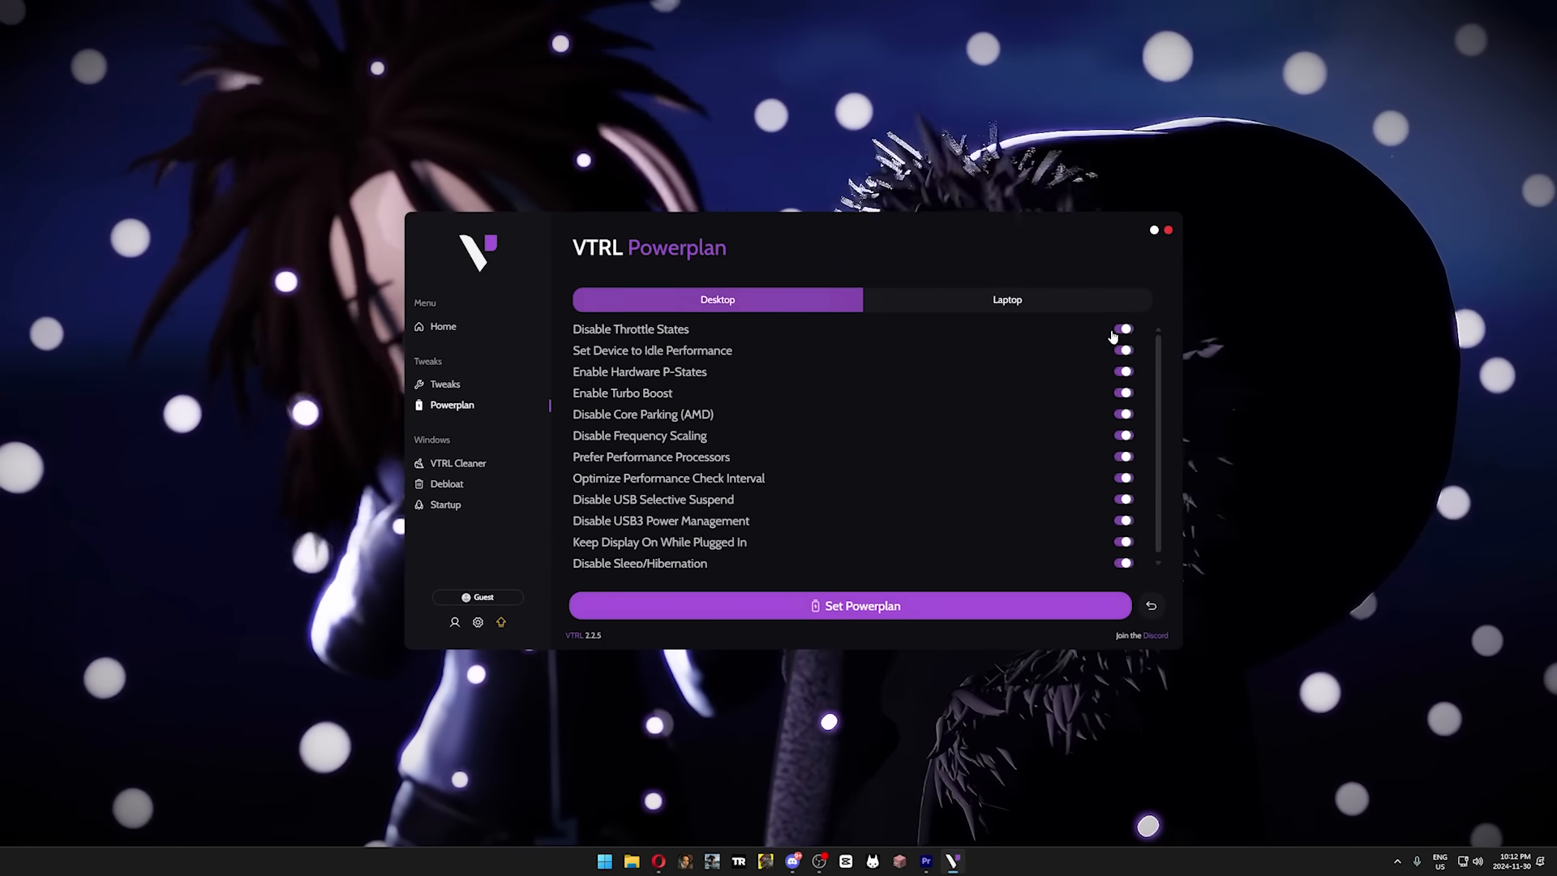
click(849, 606)
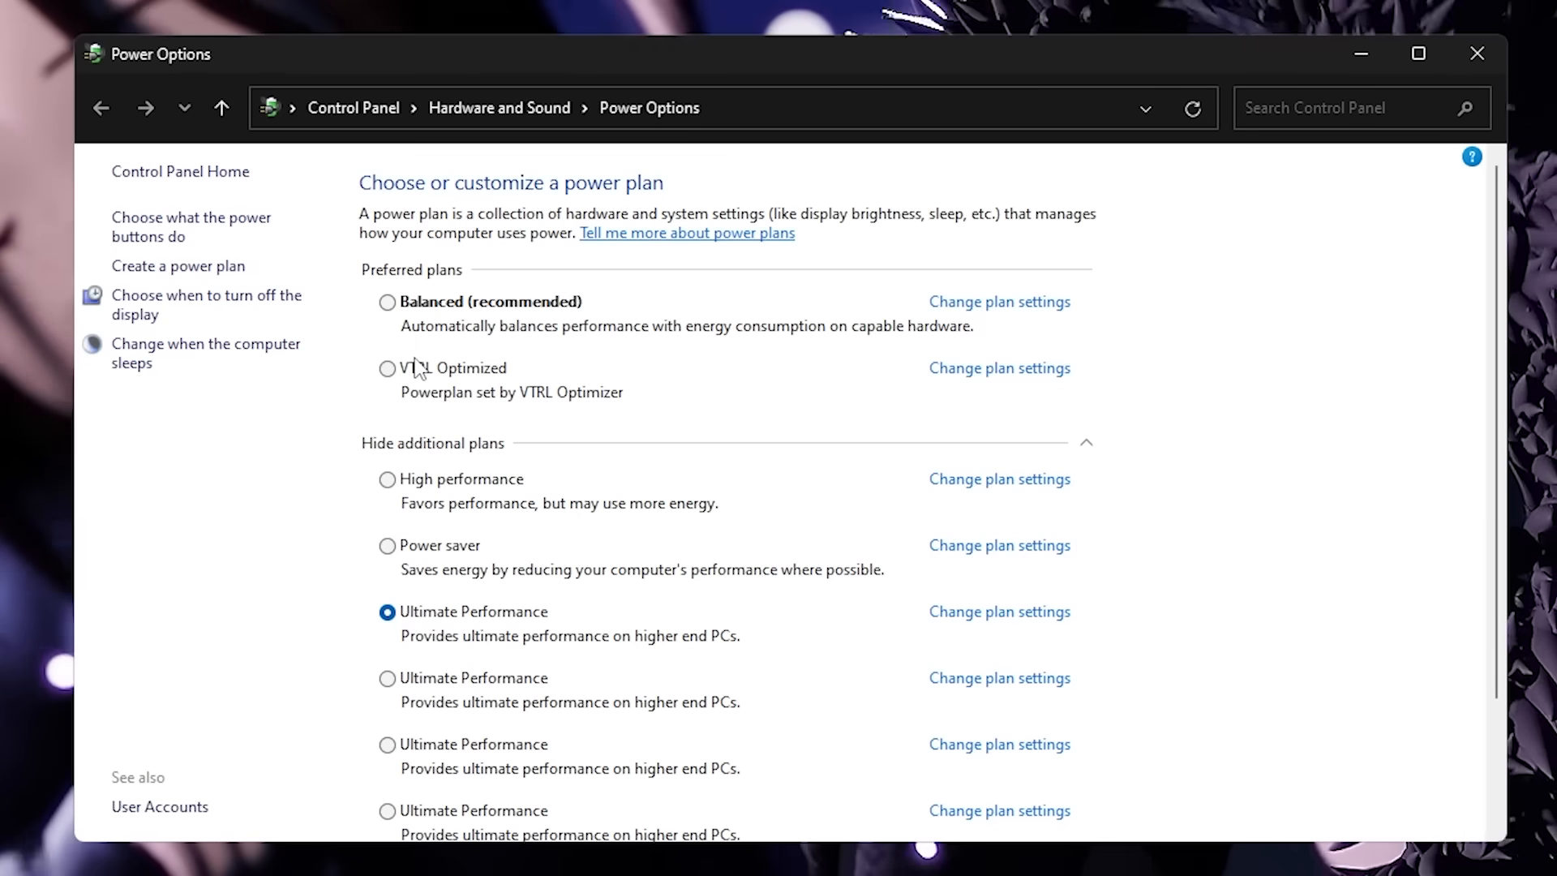
click(386, 367)
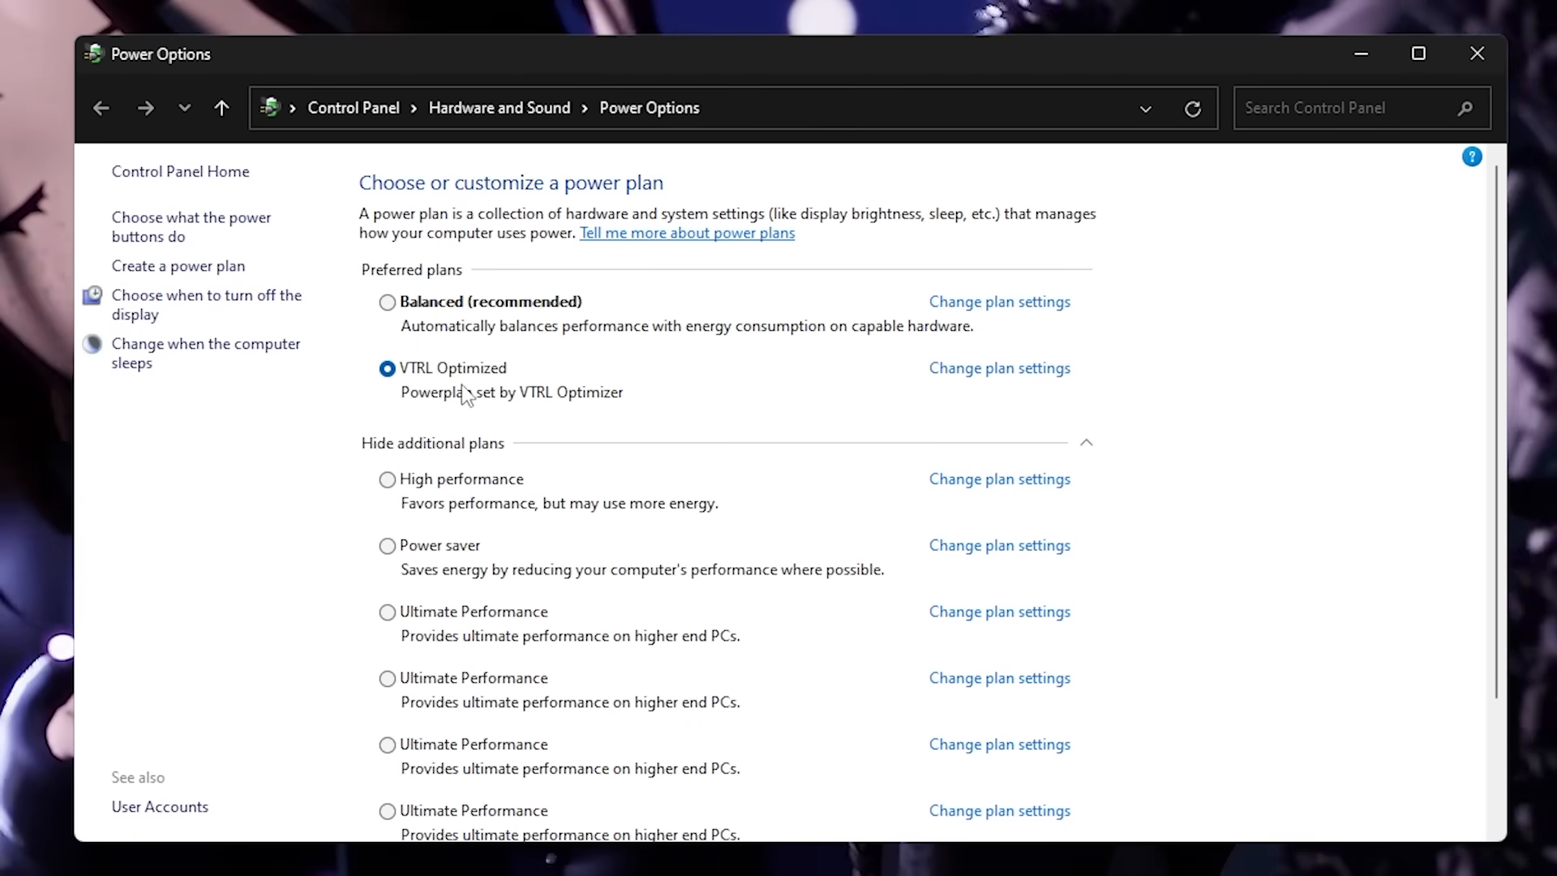
click(950, 862)
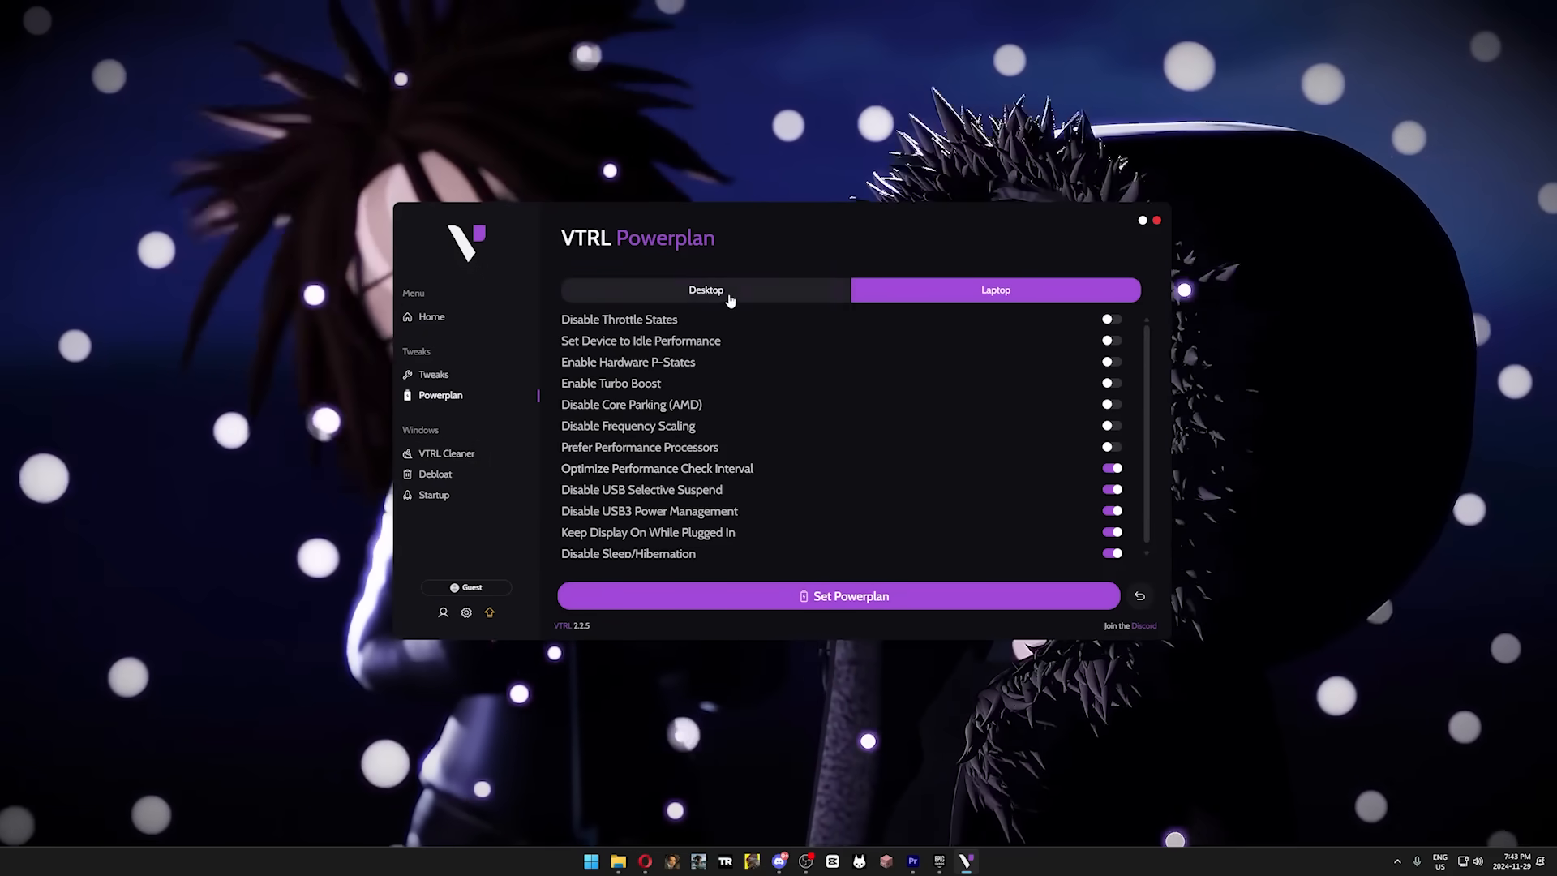
Choose the Desktop profile, sign in via Discord, download VTRL, and view its VirusTotal report.
click(837, 596)
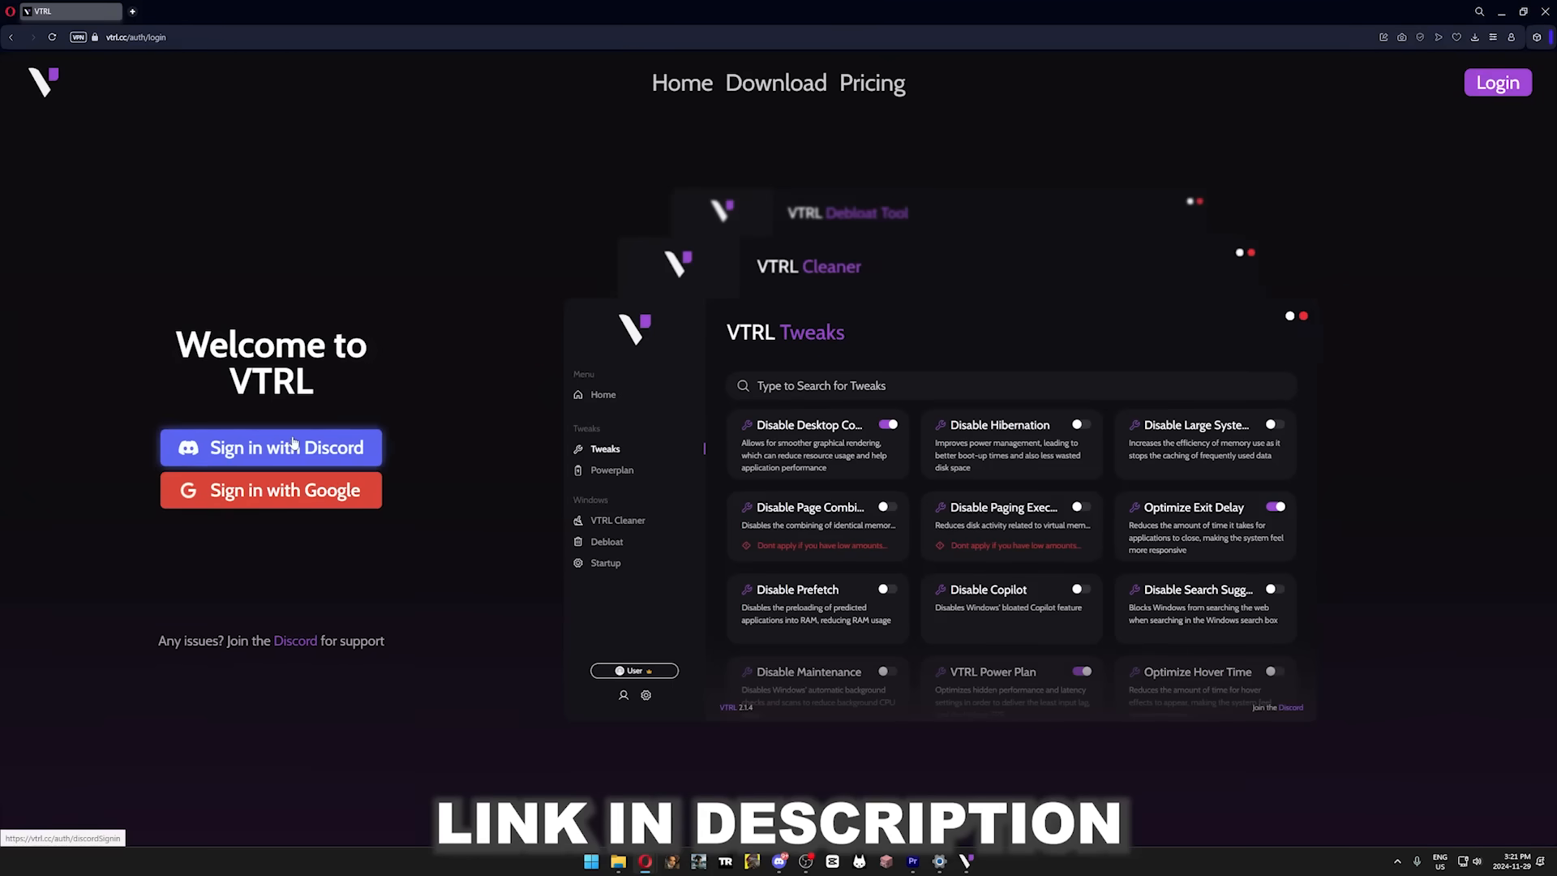
click(270, 447)
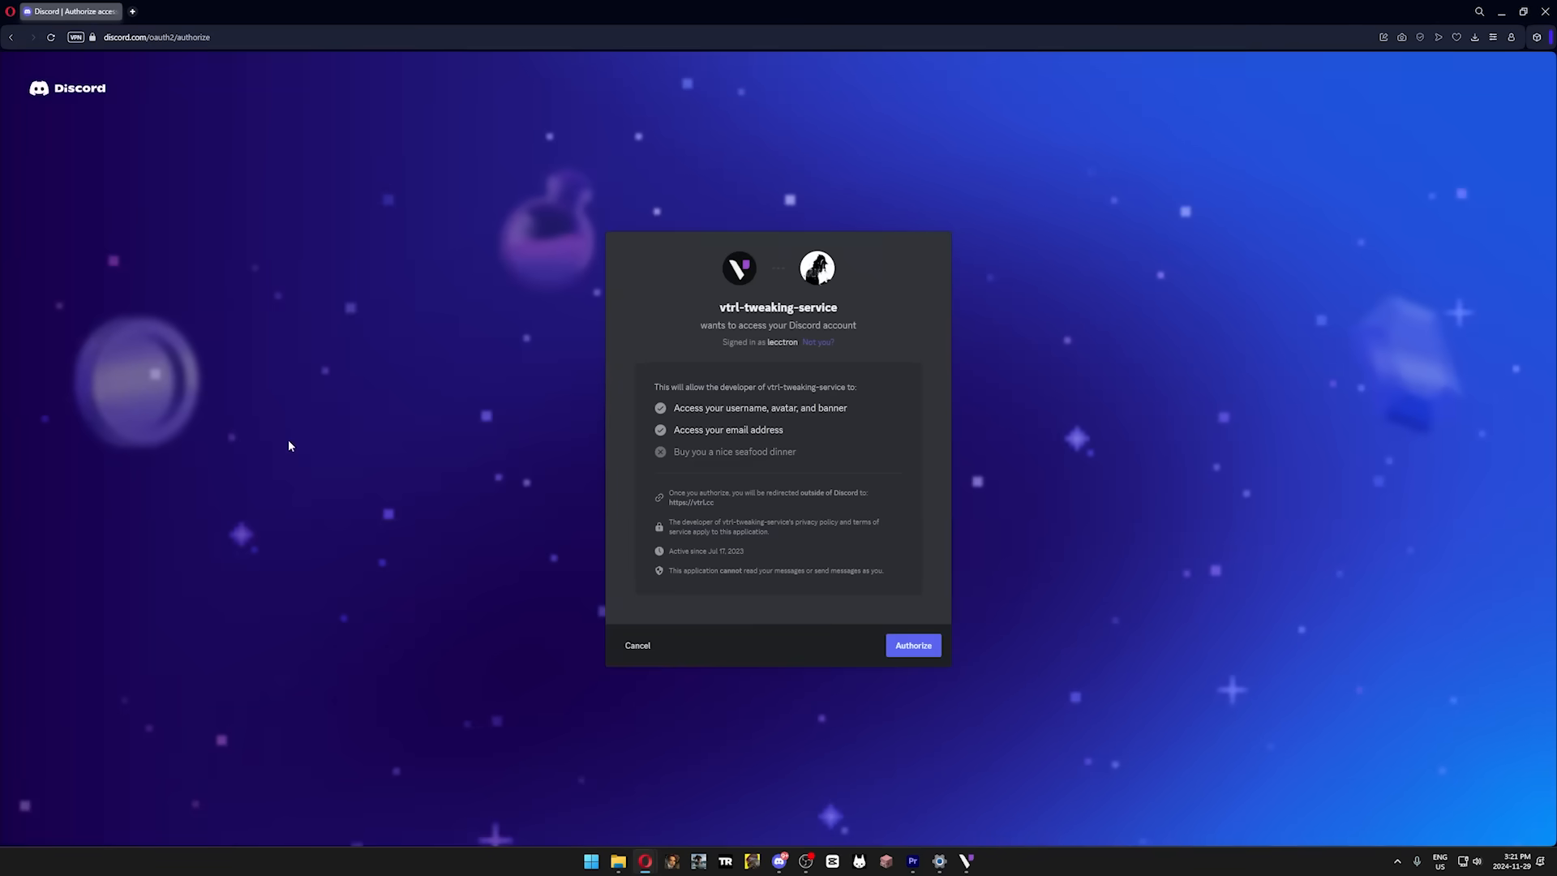
click(911, 645)
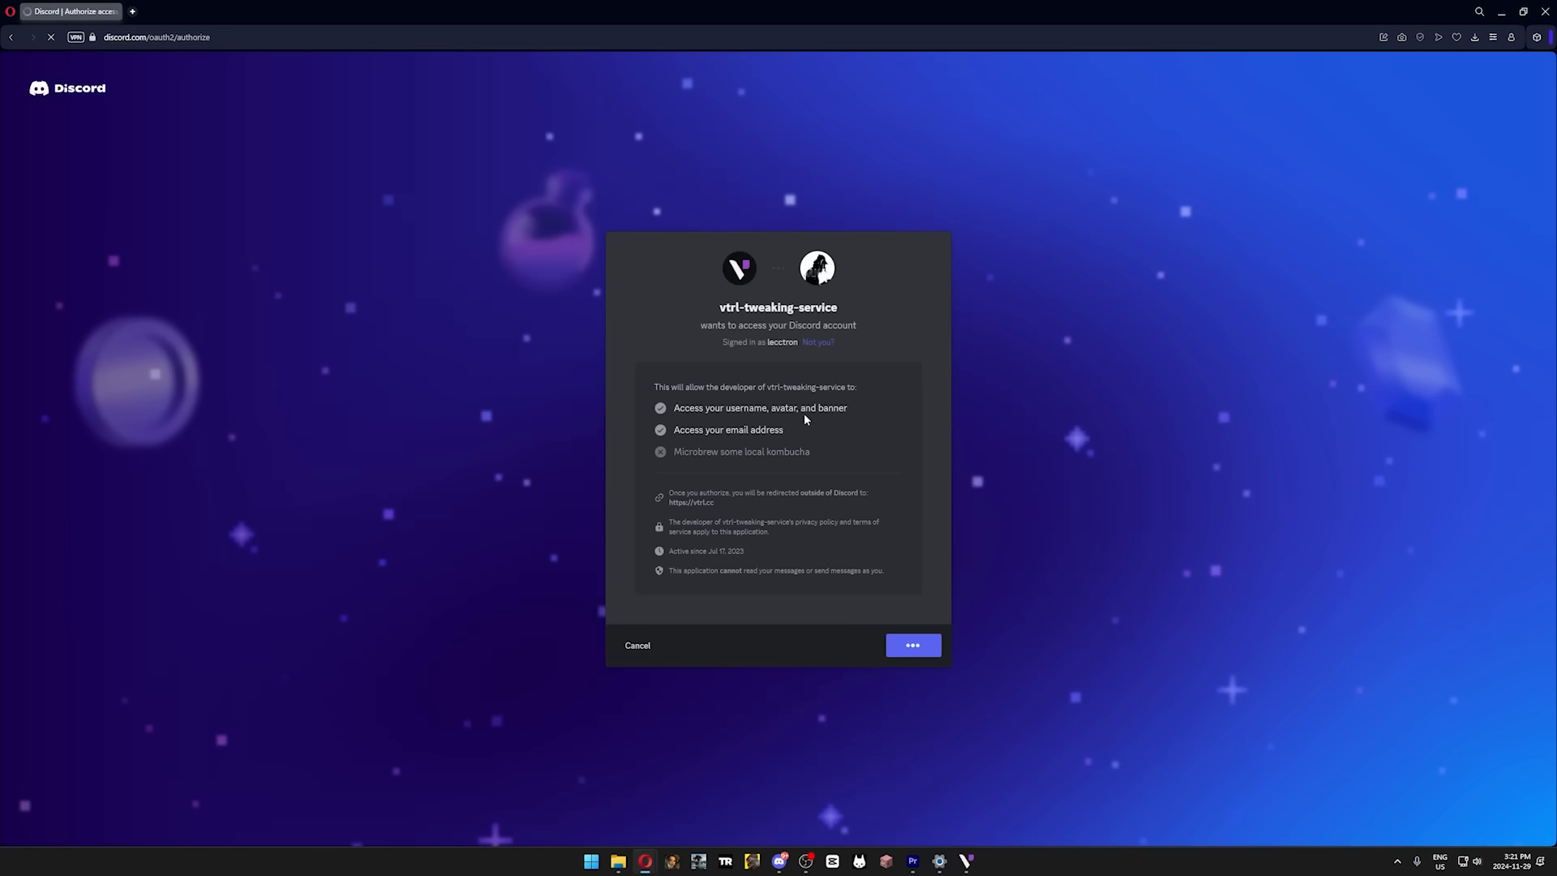
click(910, 645)
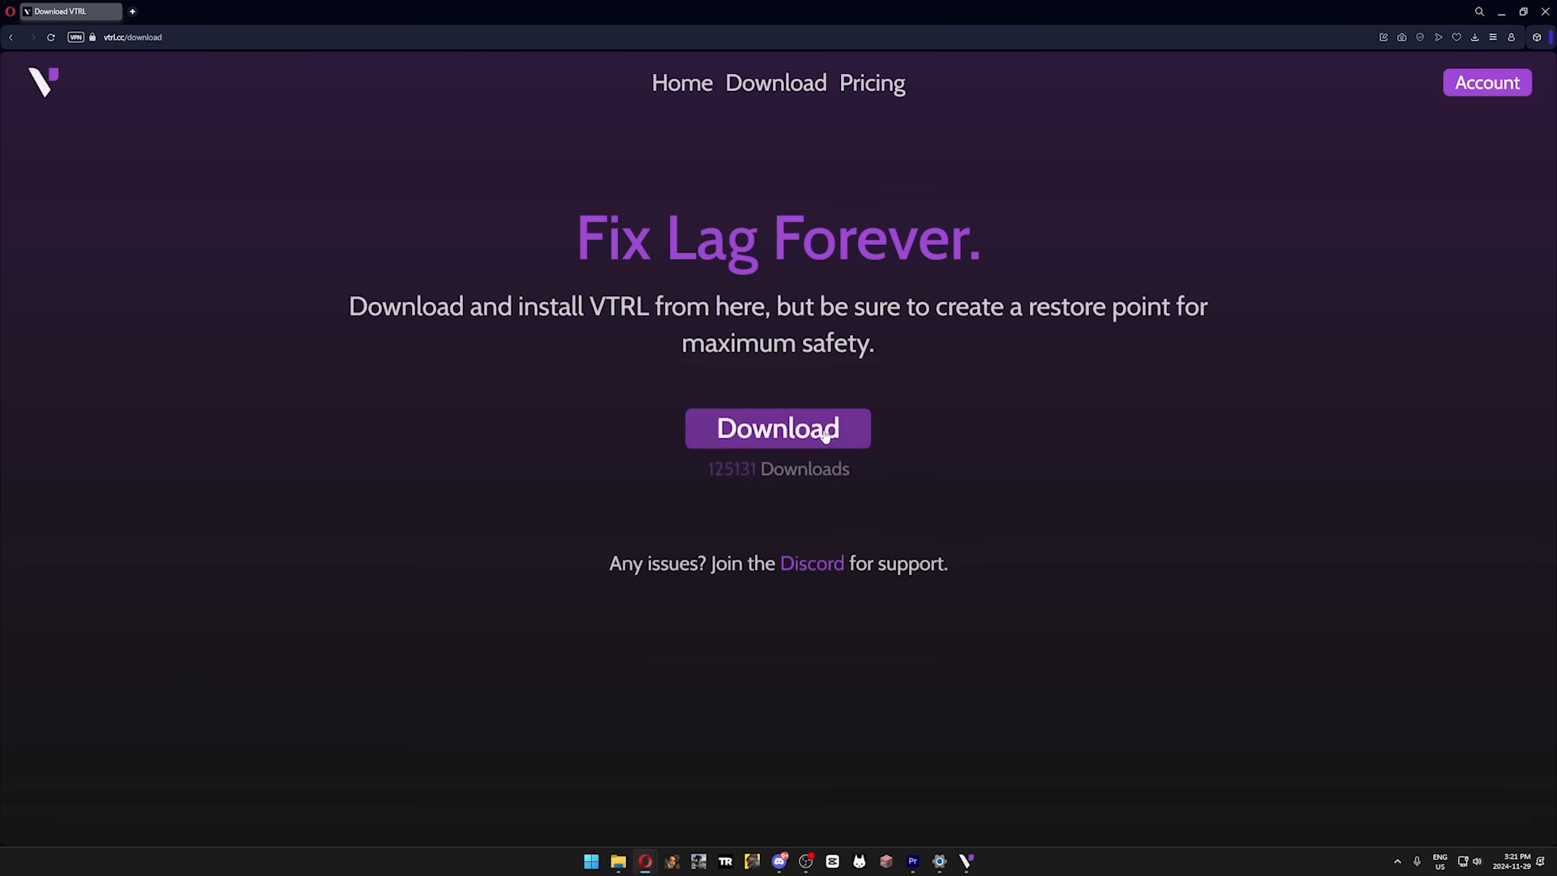
click(777, 428)
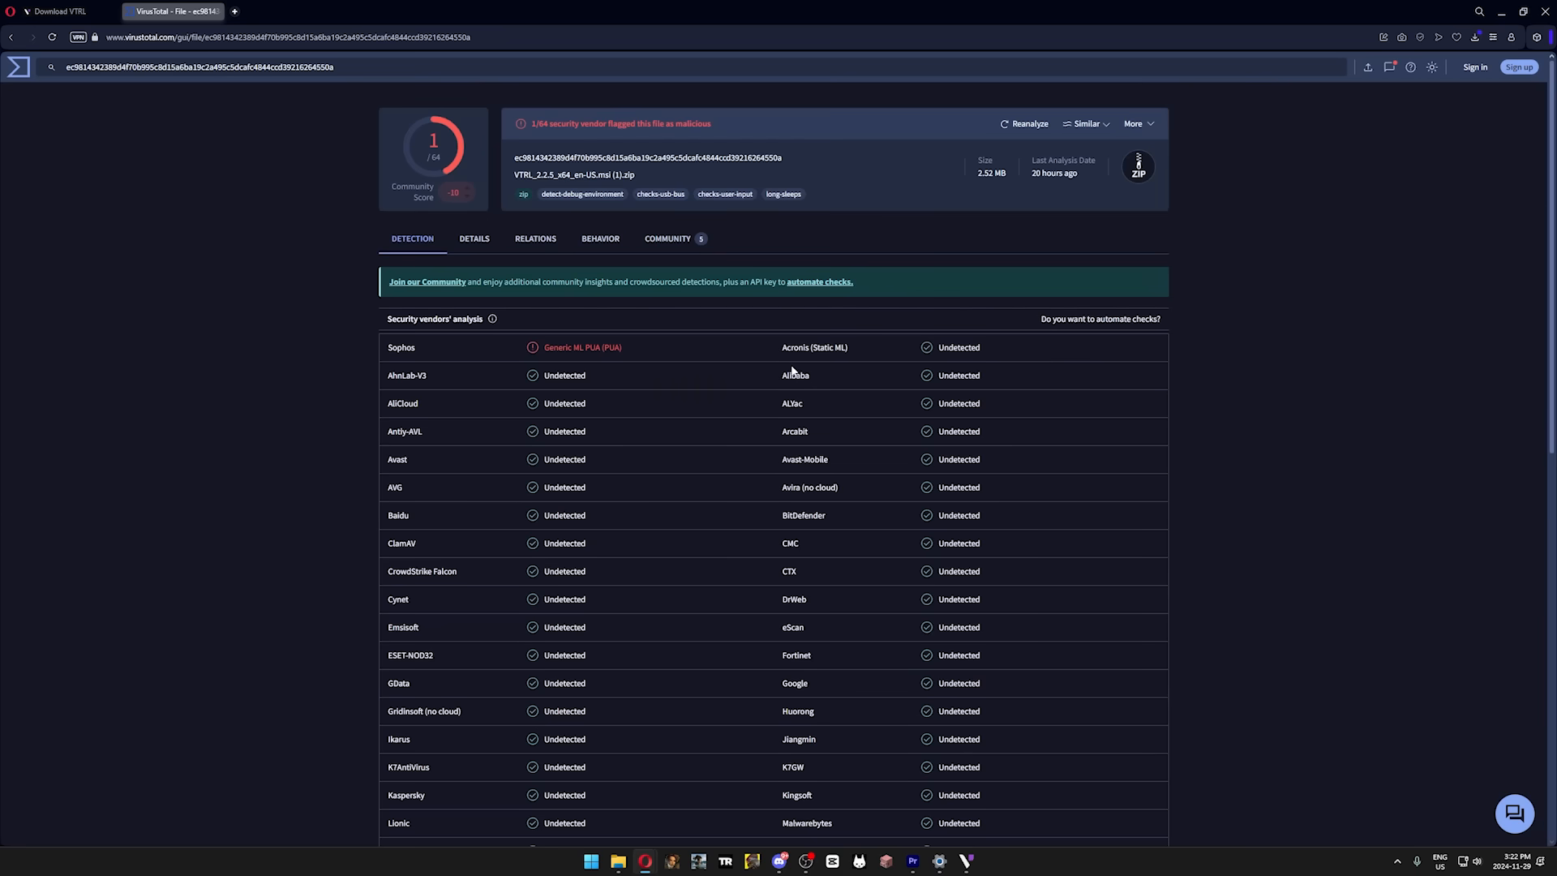
click(600, 238)
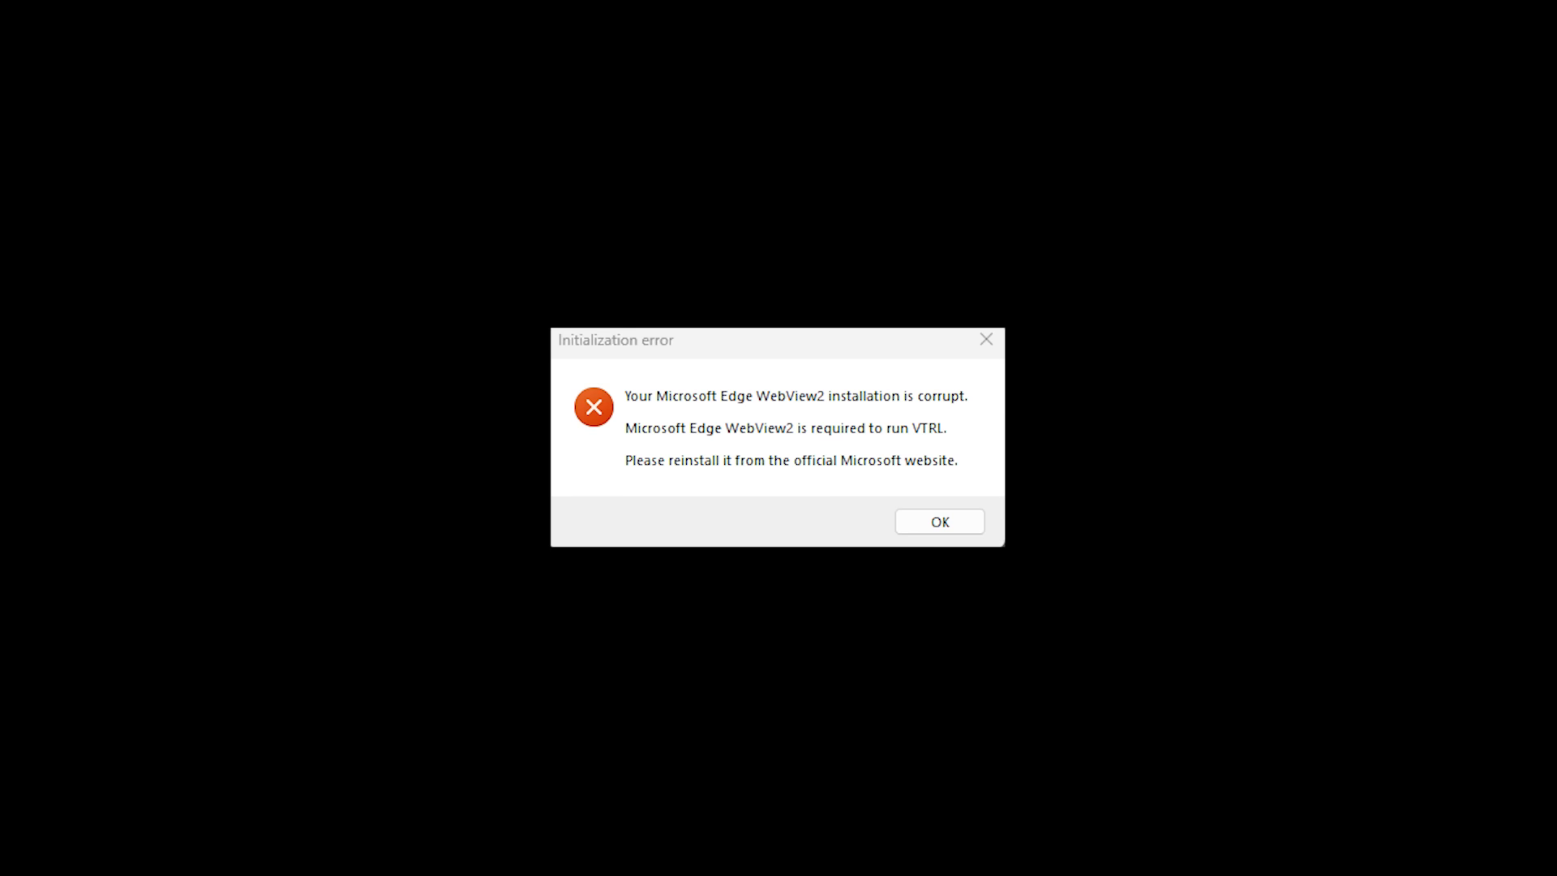
Dismiss the WebView2 initialization error and download Microsoft Edge WebView2.
click(937, 522)
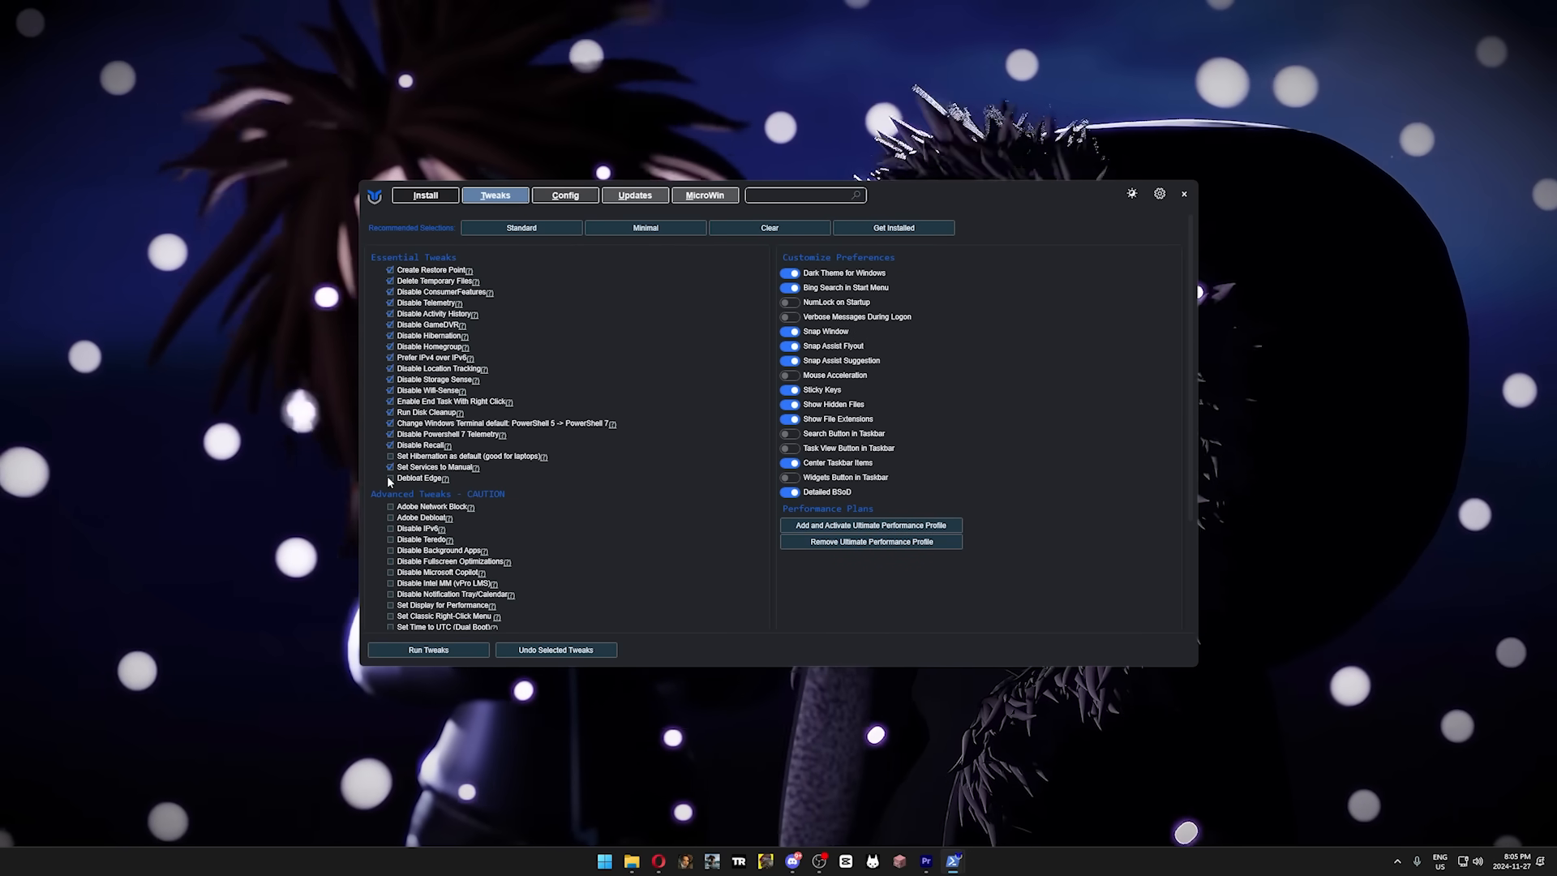
mouse_move(446, 479)
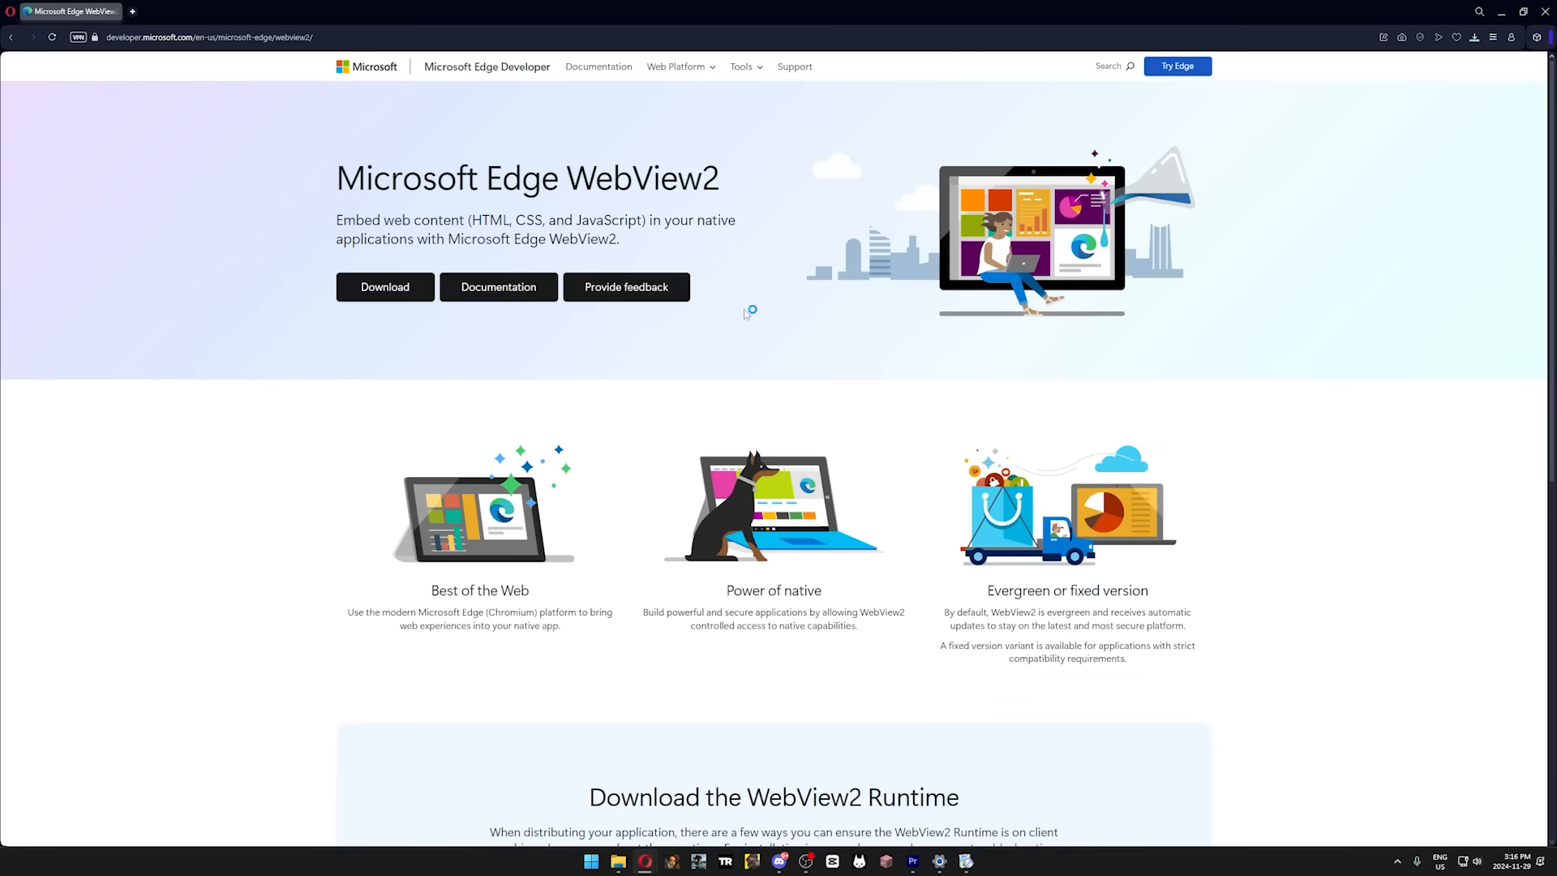
click(385, 287)
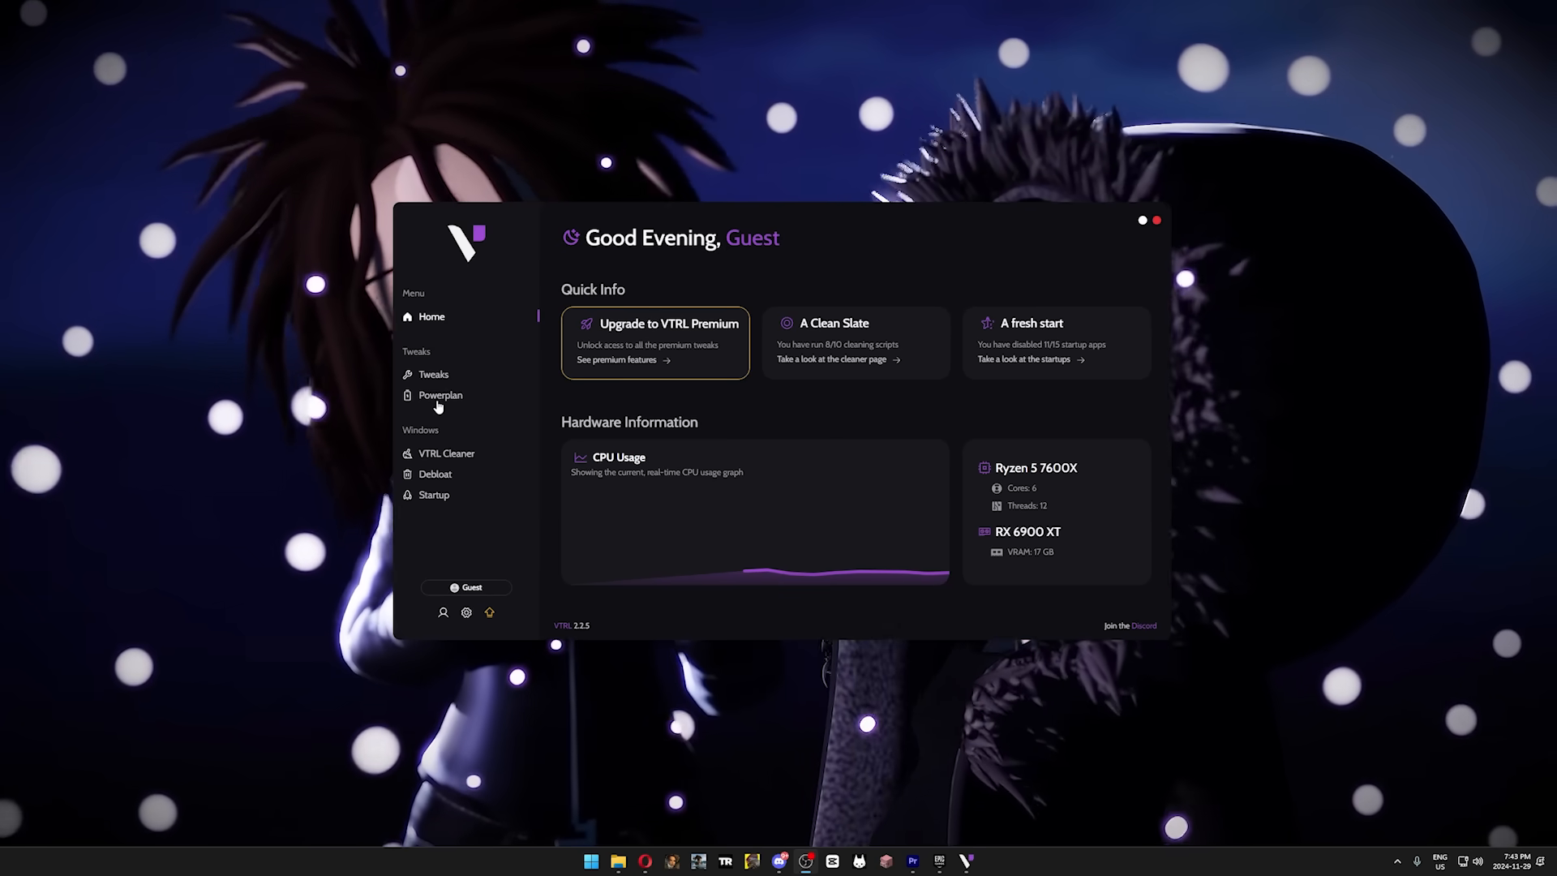
Select the Desktop power plan profile, scroll through Tweaks, and view the Upgrade to VTRL Premium offer.
click(440, 395)
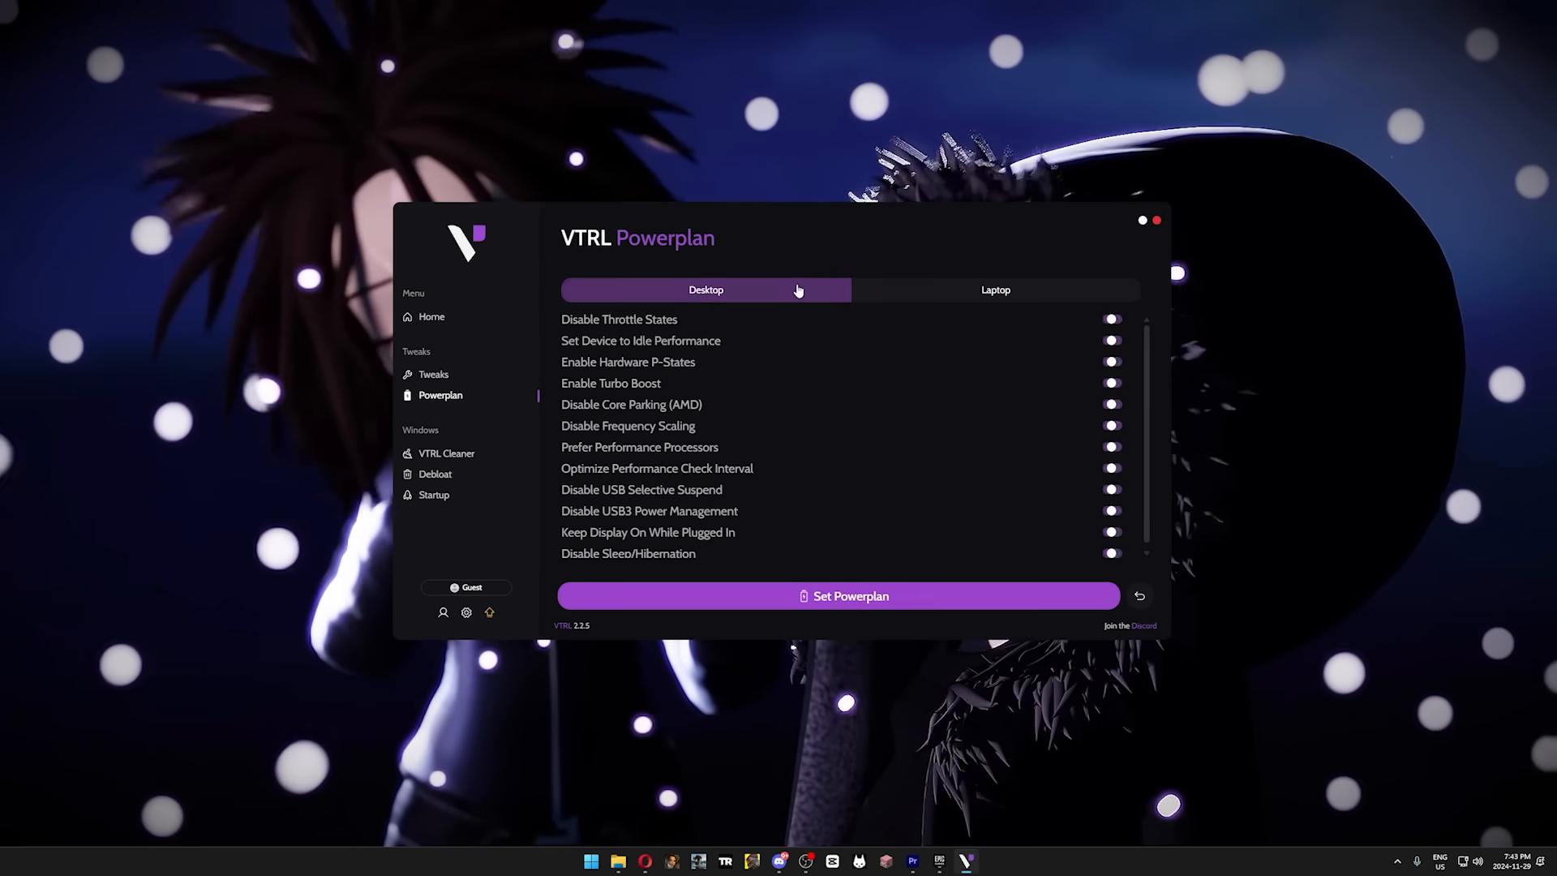
click(840, 596)
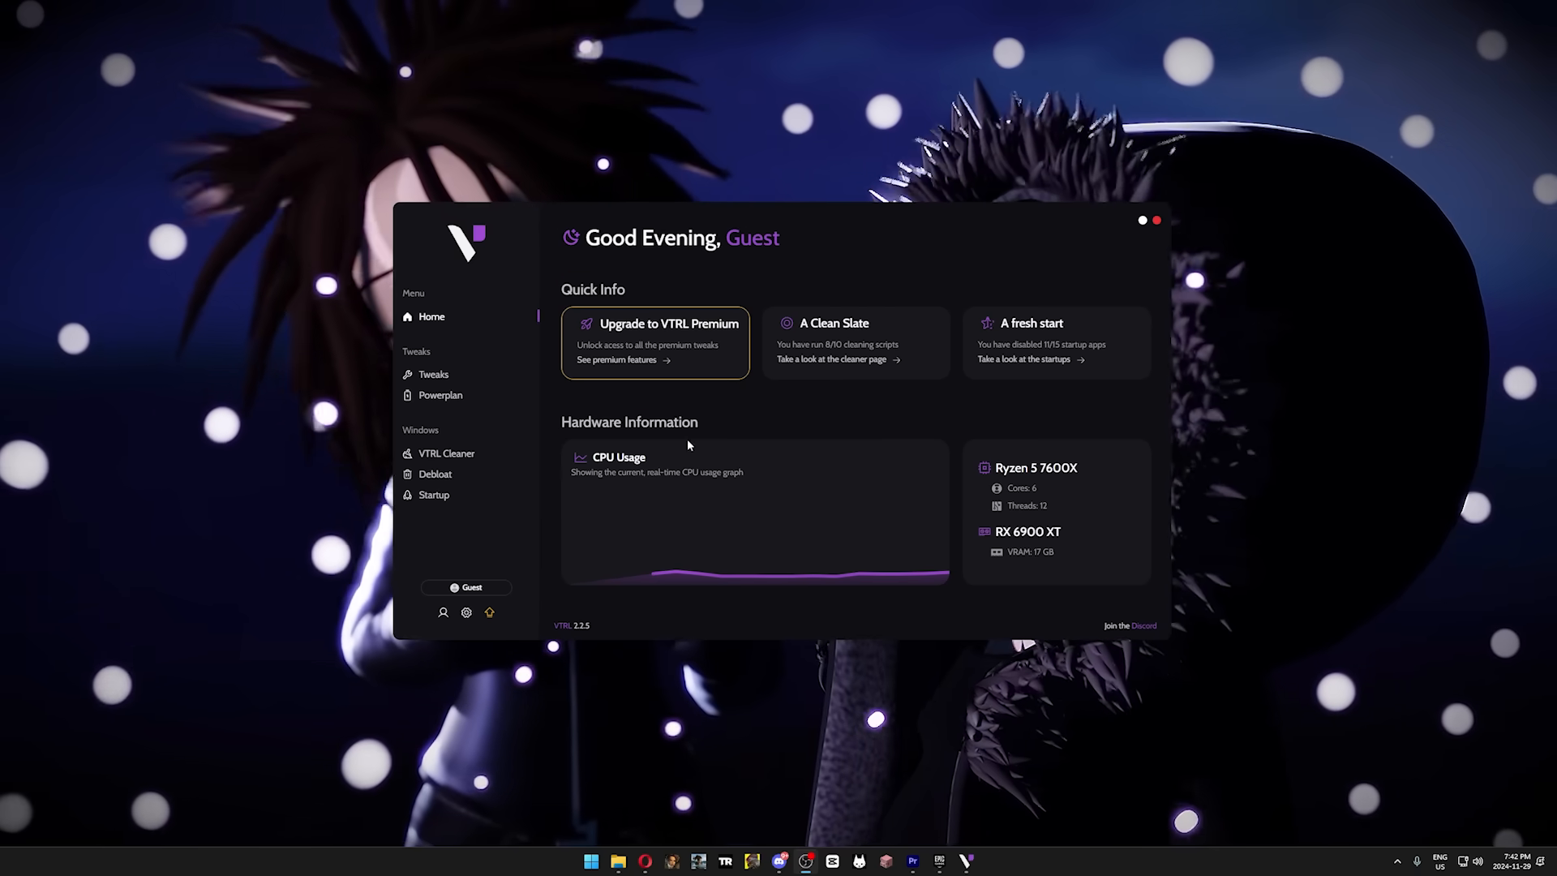
click(433, 373)
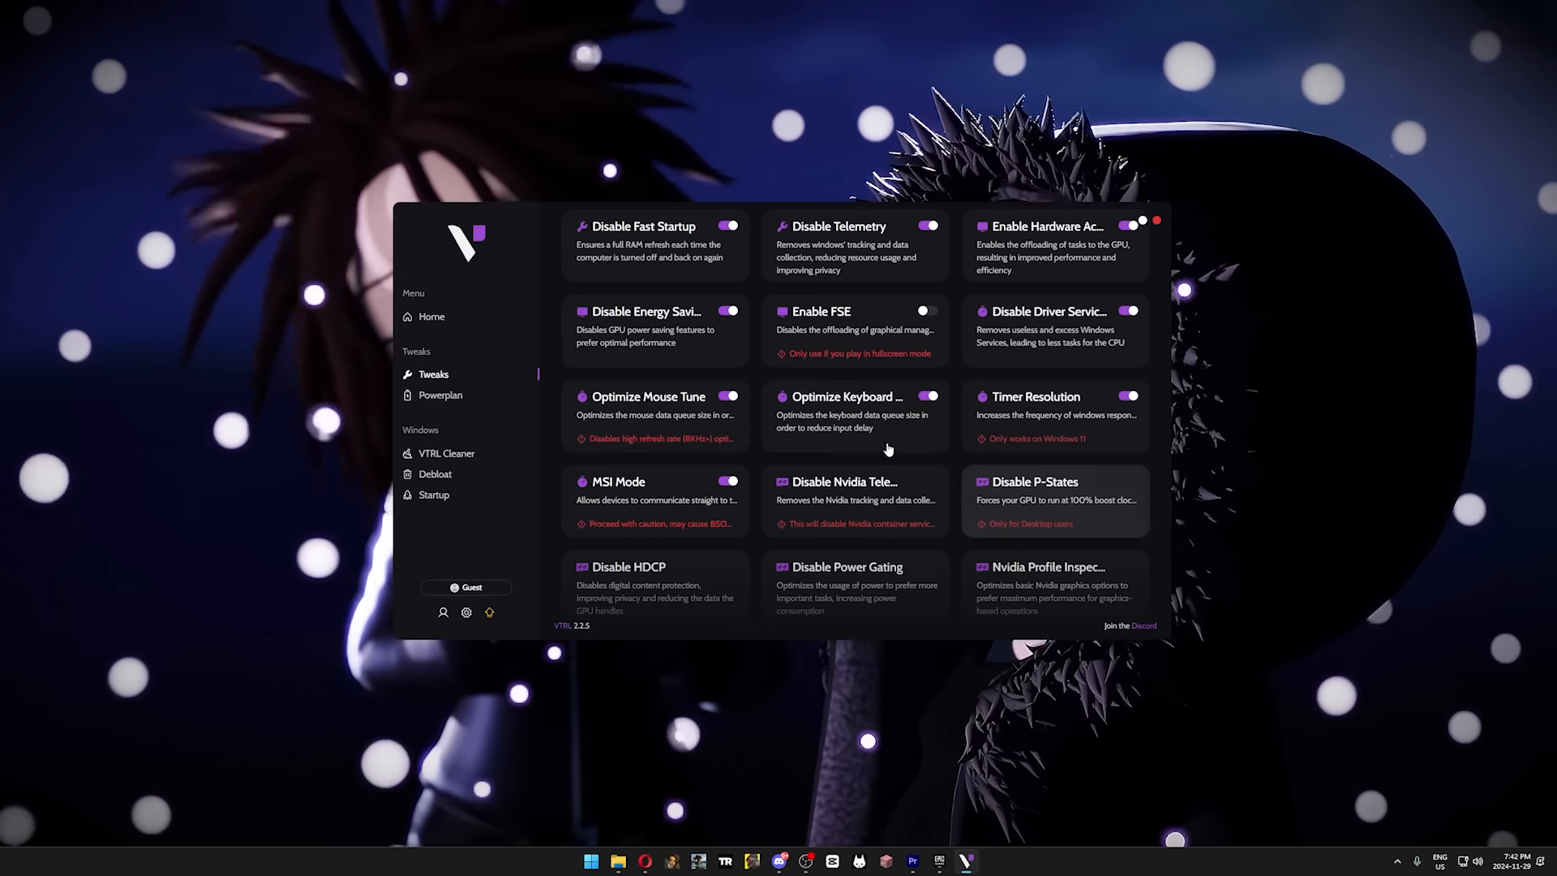
scroll(down, 3)
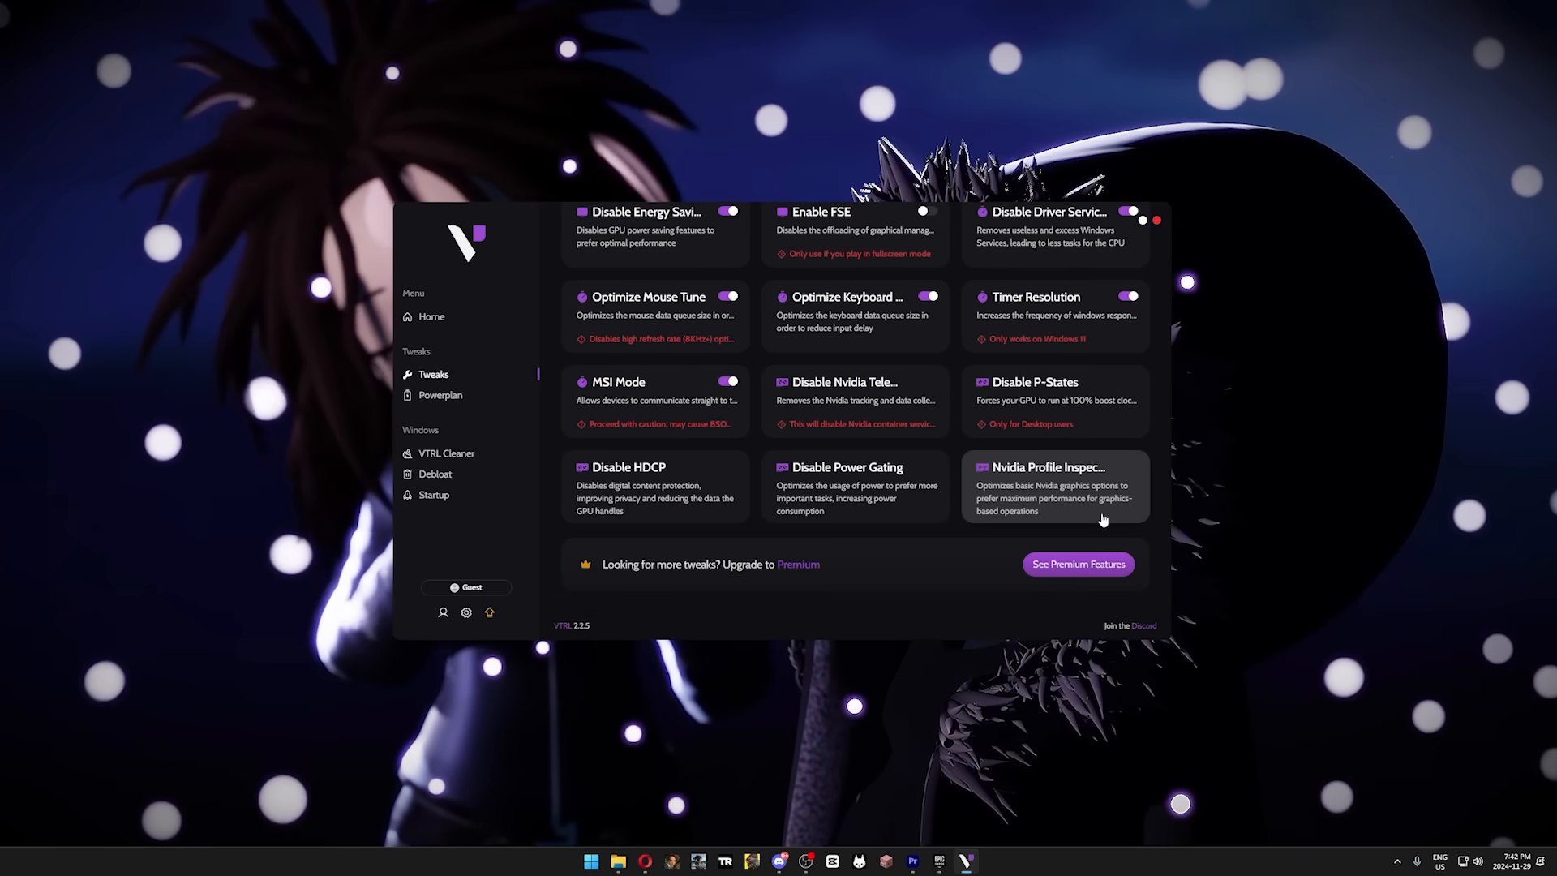
click(440, 395)
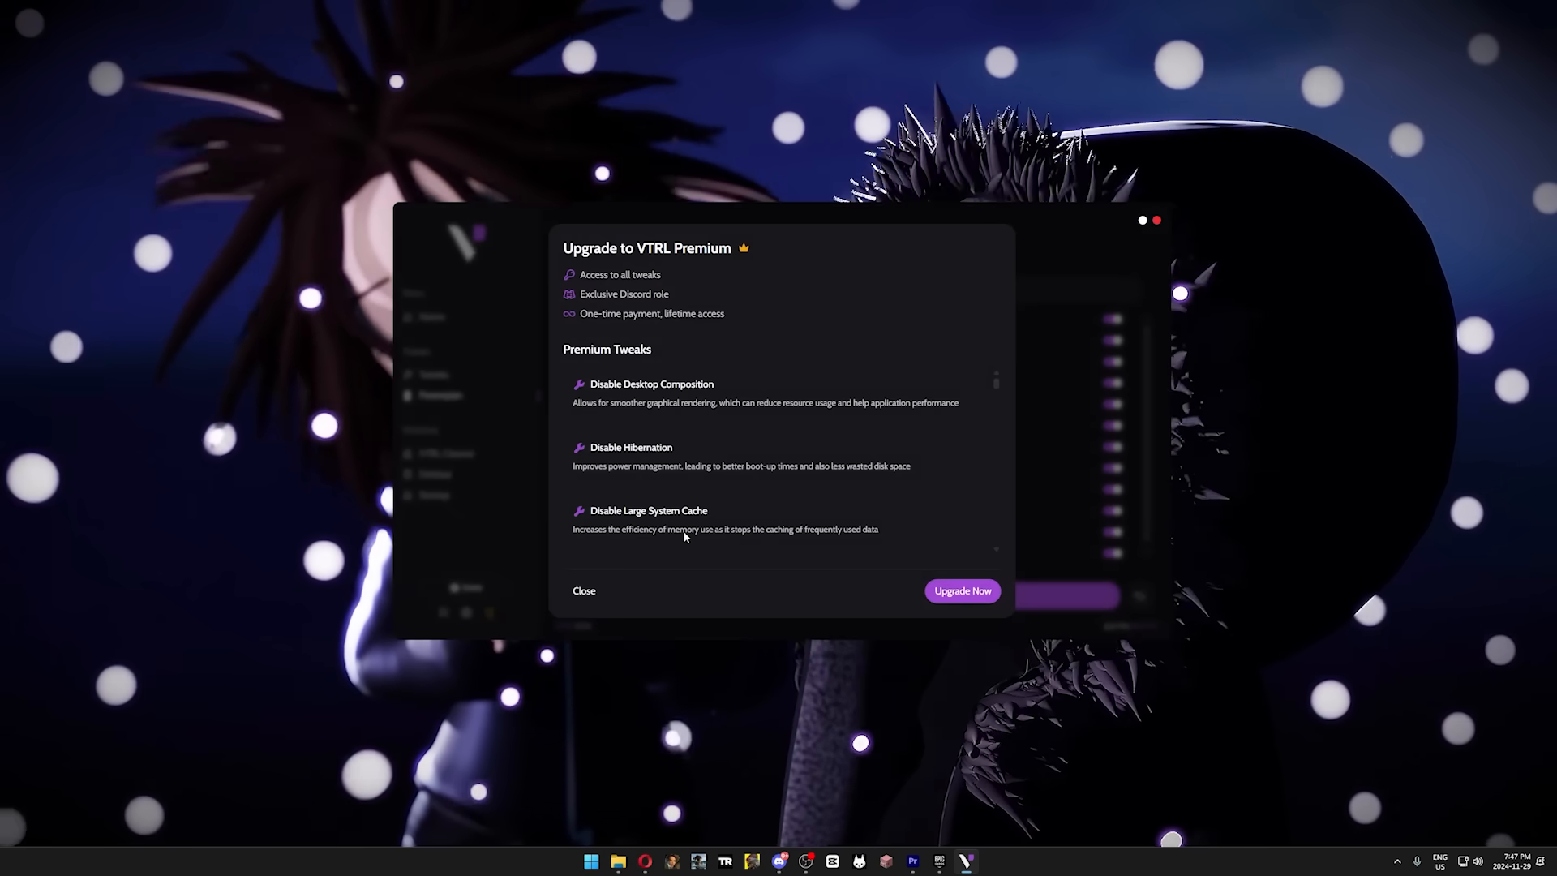
scroll(down, 3)
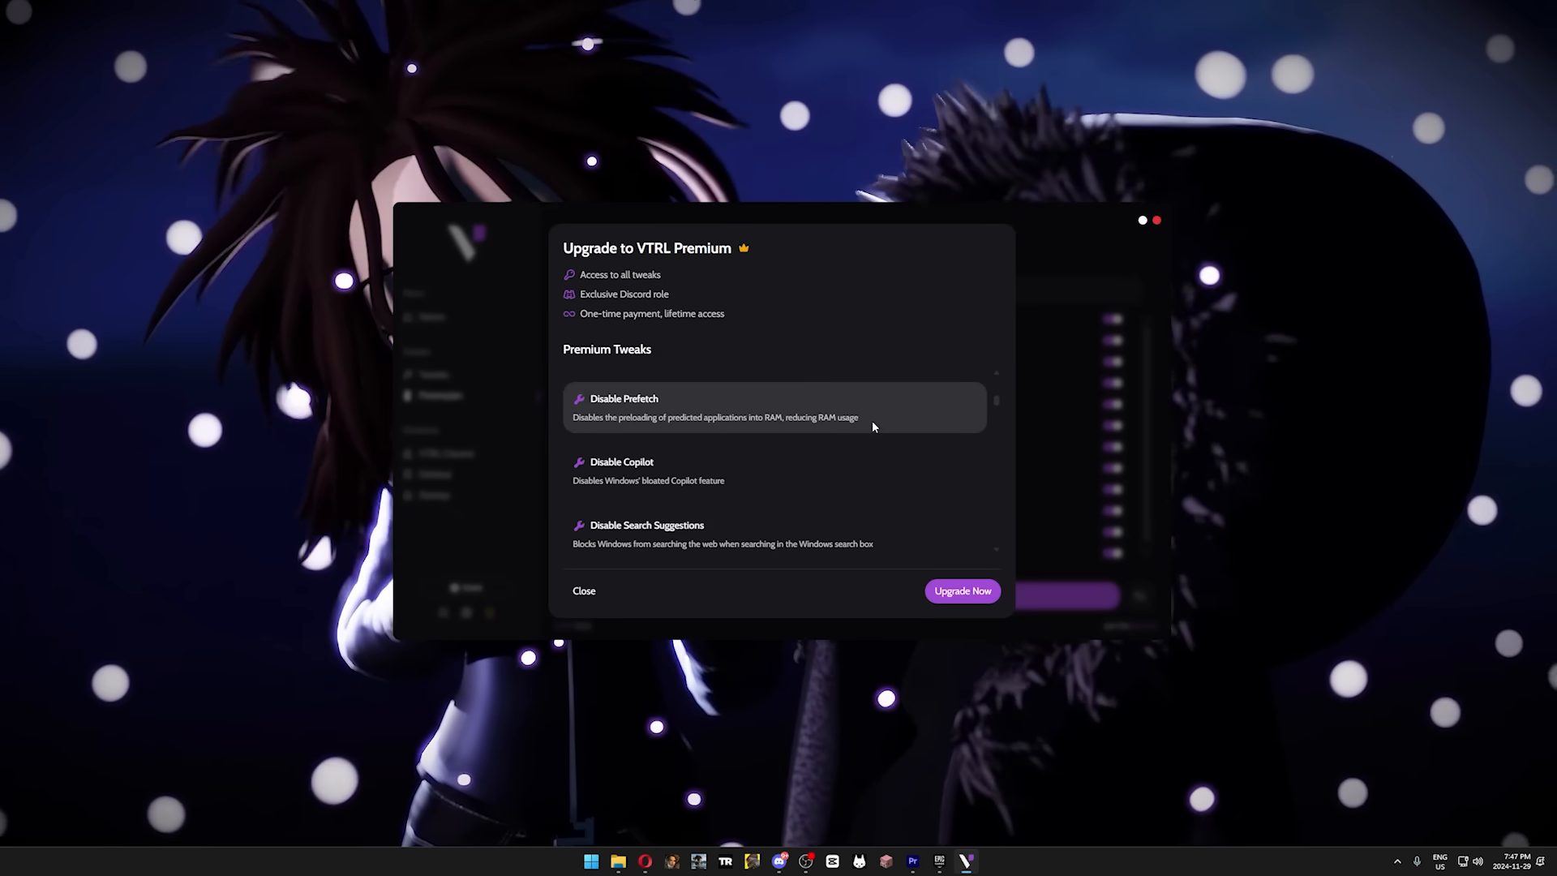